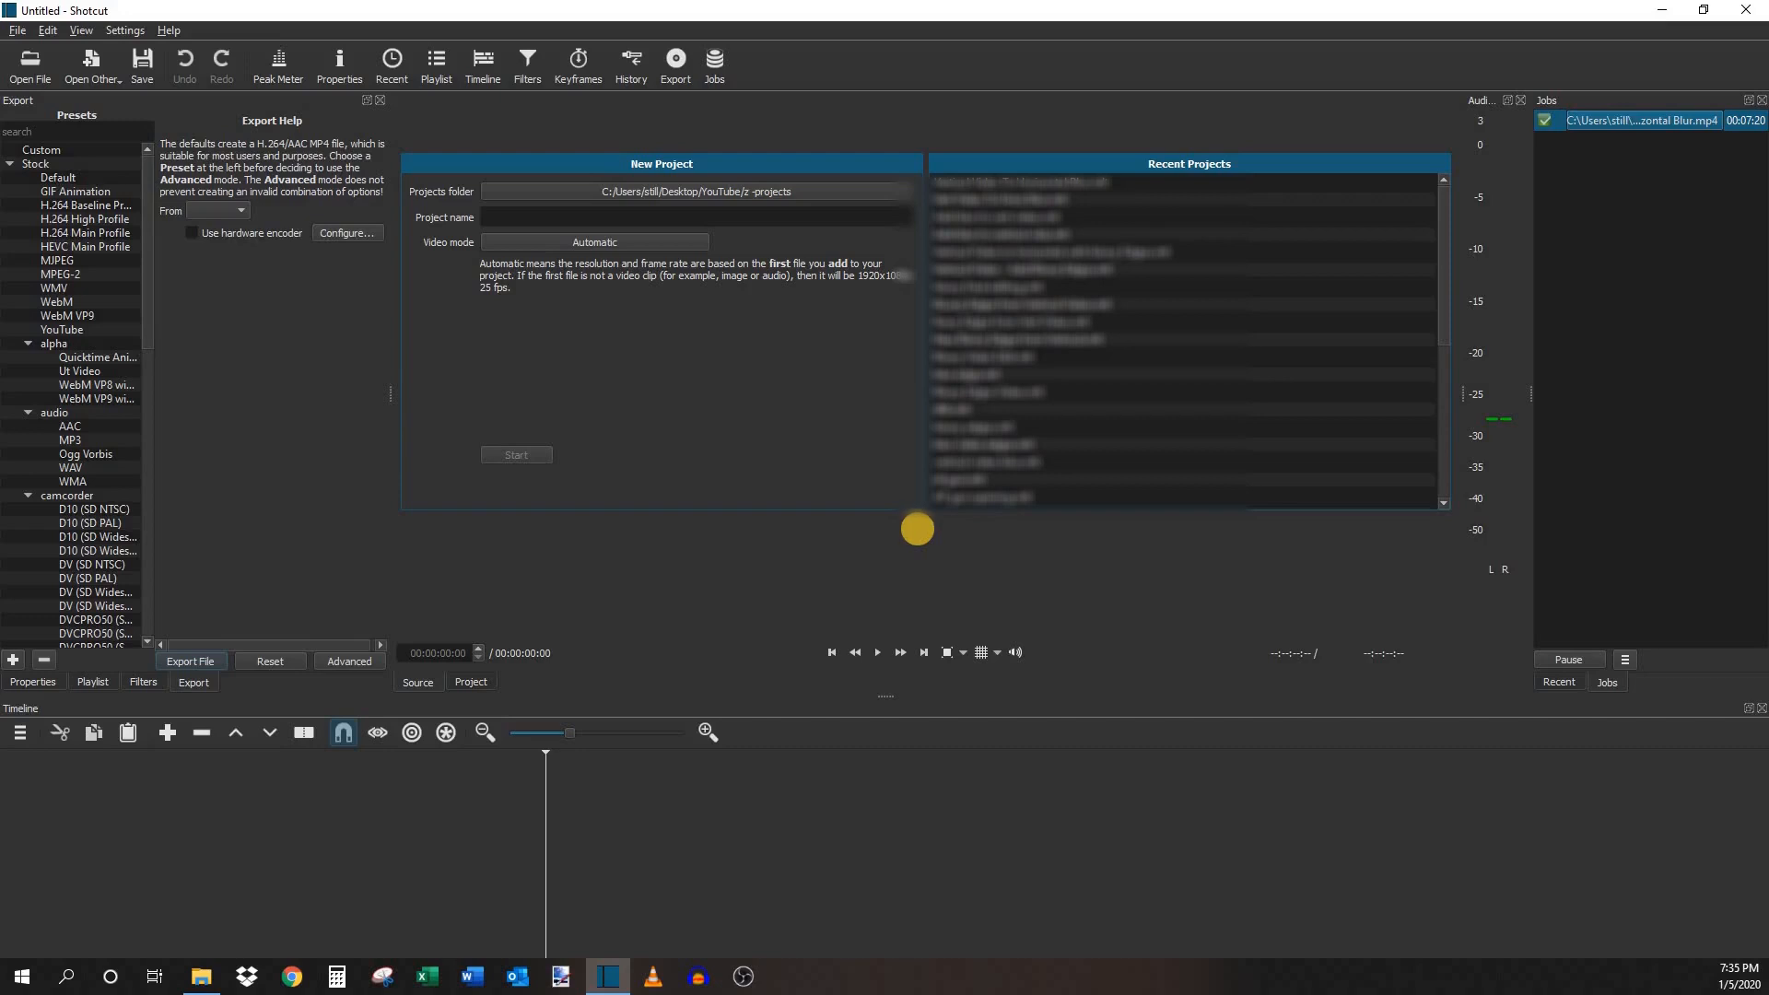
mouse_move(918, 535)
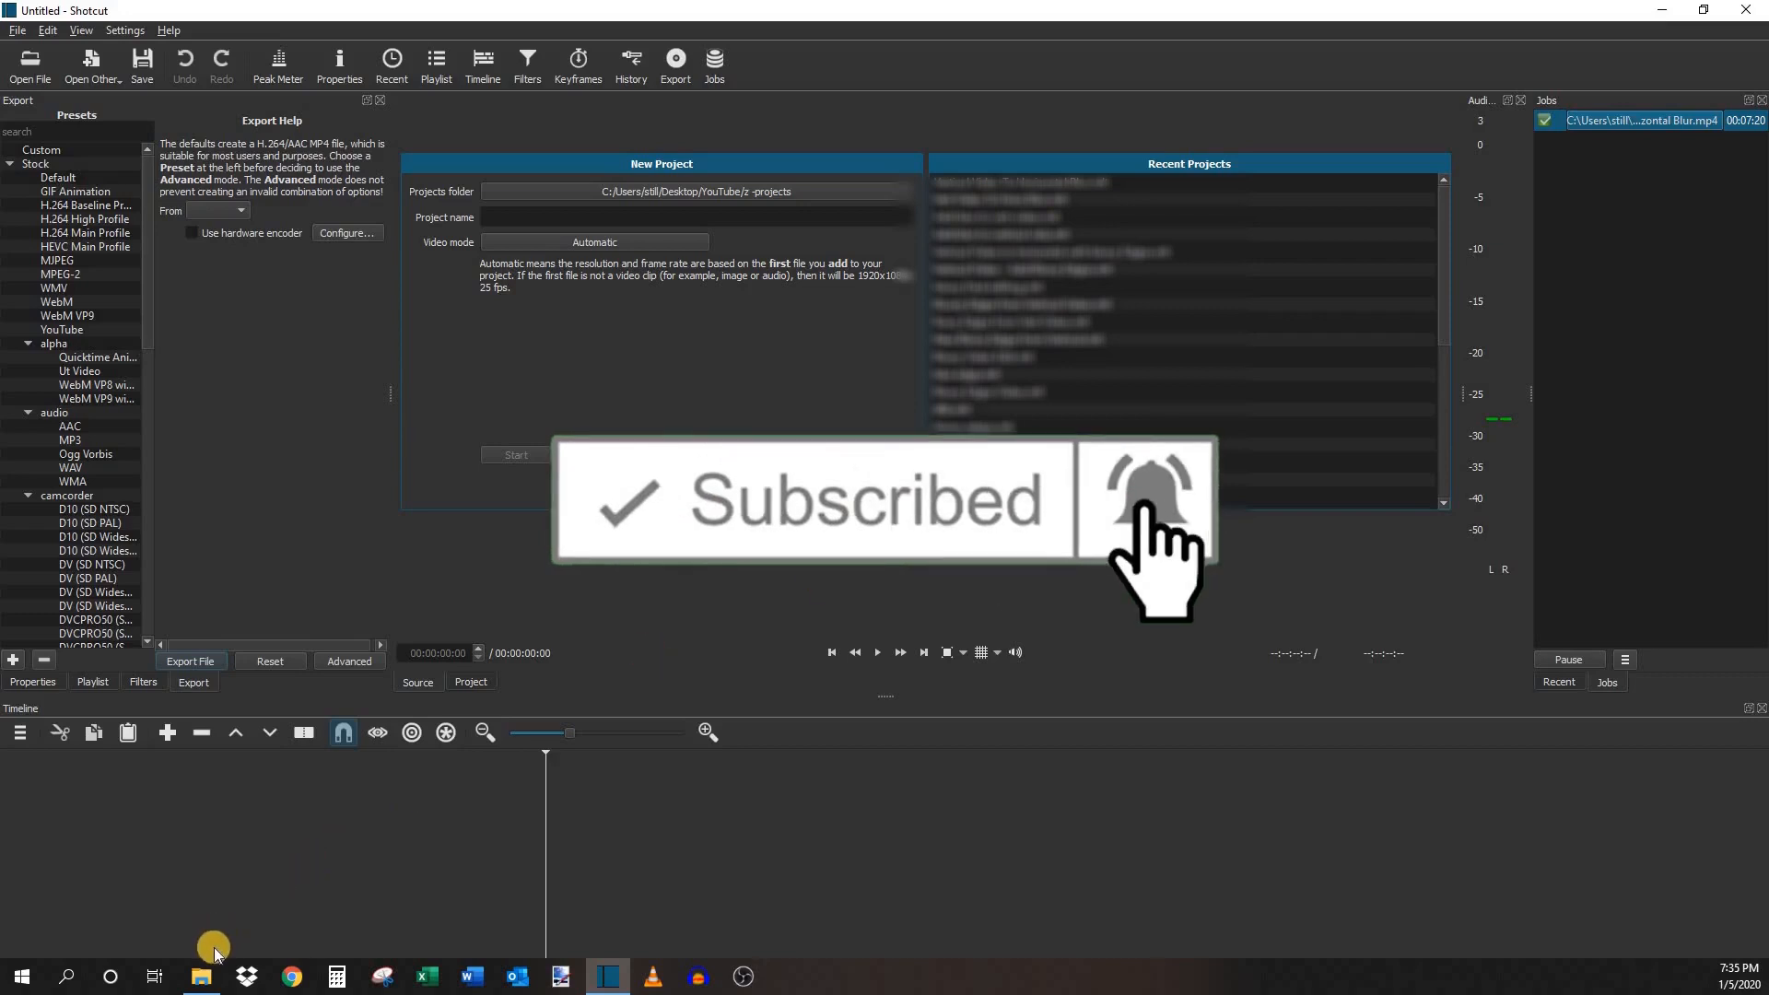
- Watch the vertical IMG_7825 dog video in Windows Media Player, pause it, and close the player
left_click(201, 975)
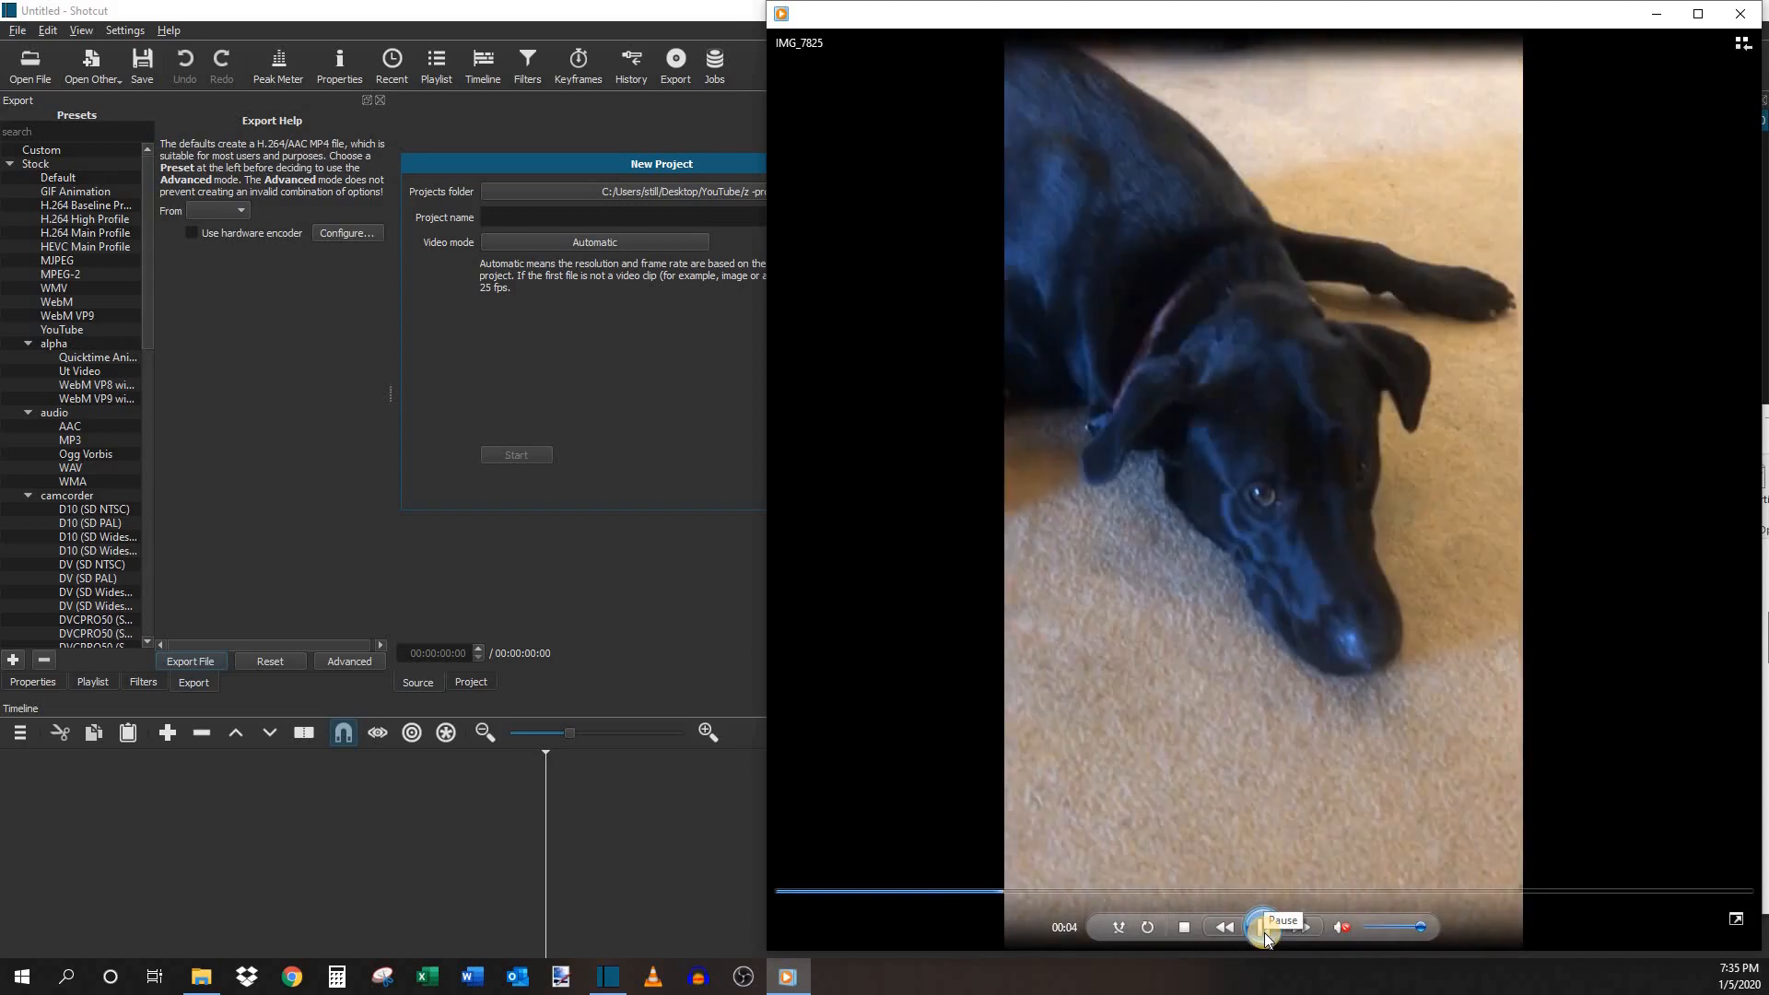
left_click(1262, 925)
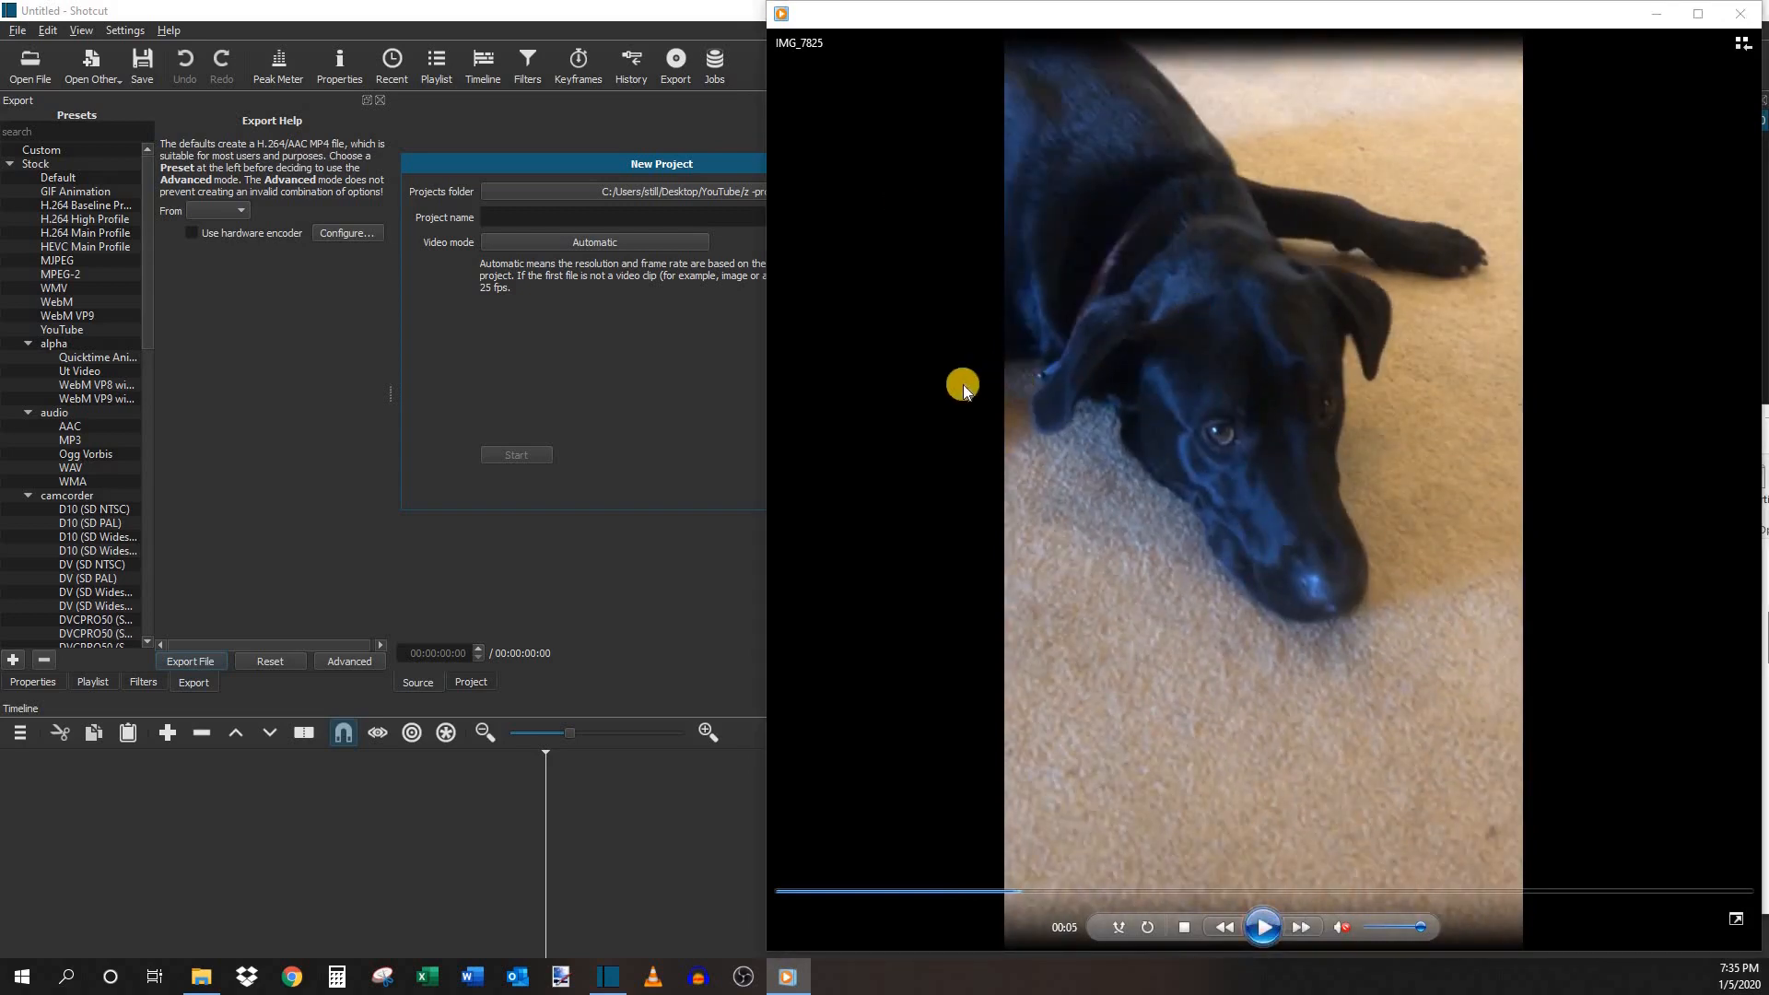
mouse_move(1545, 437)
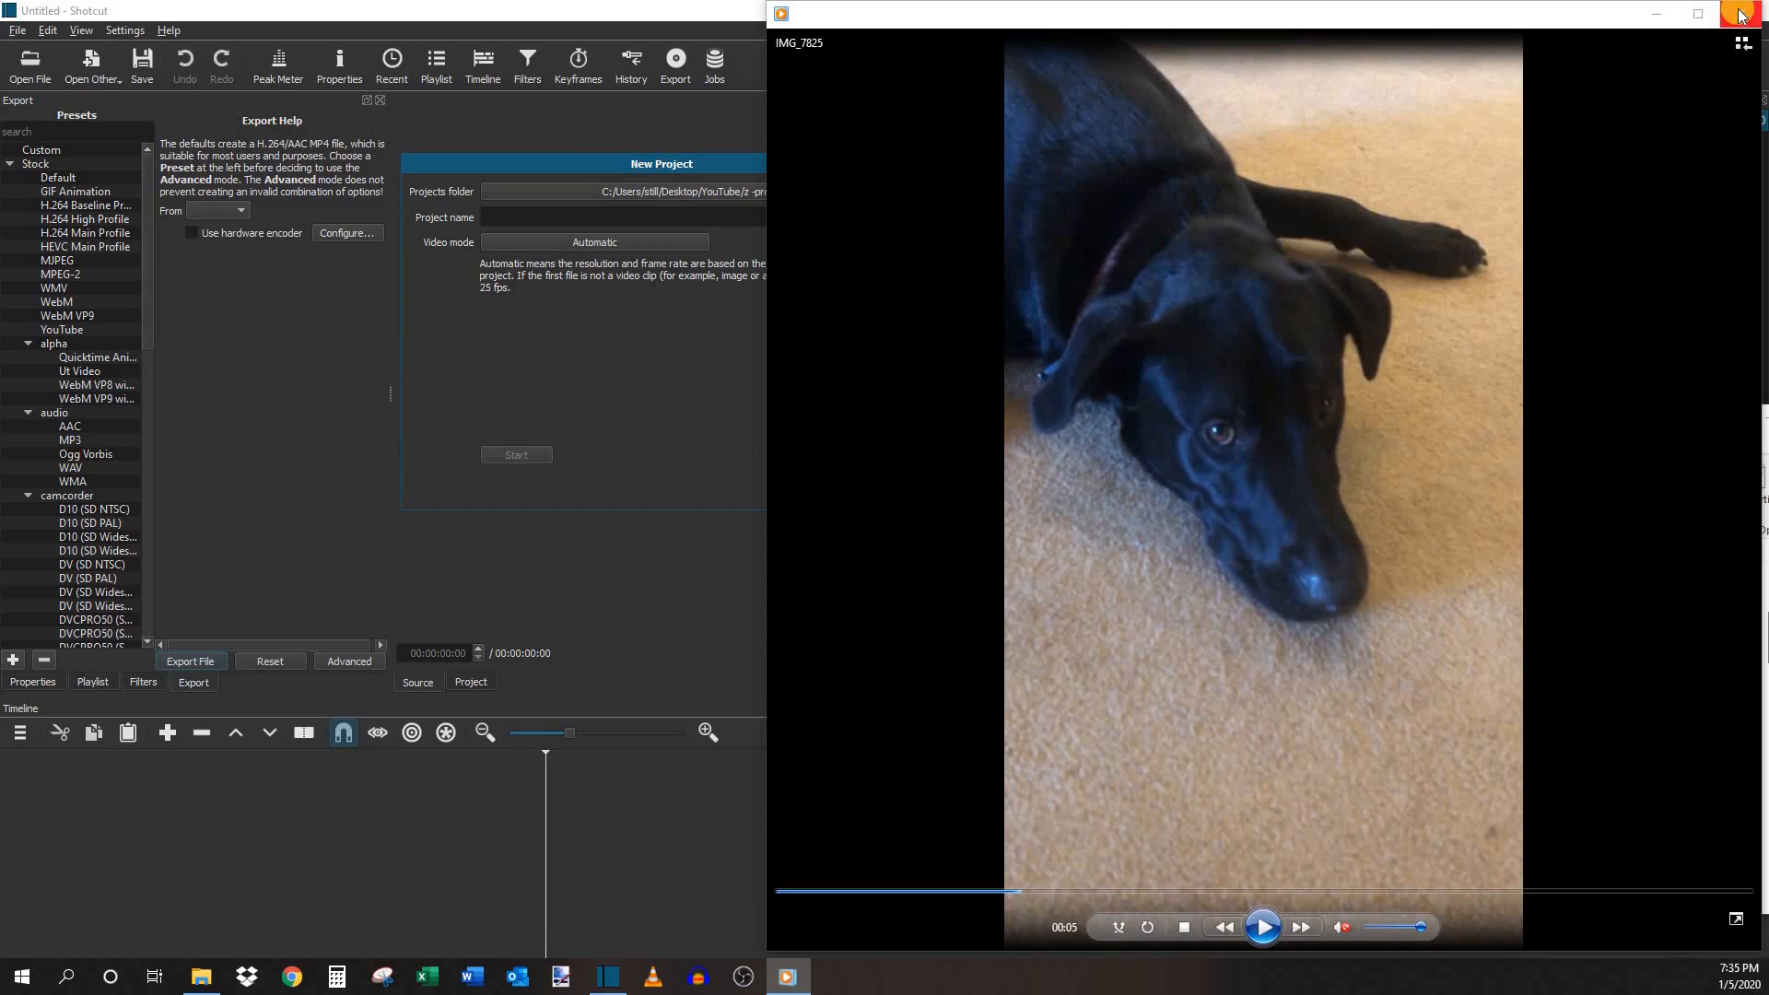
left_click(1740, 13)
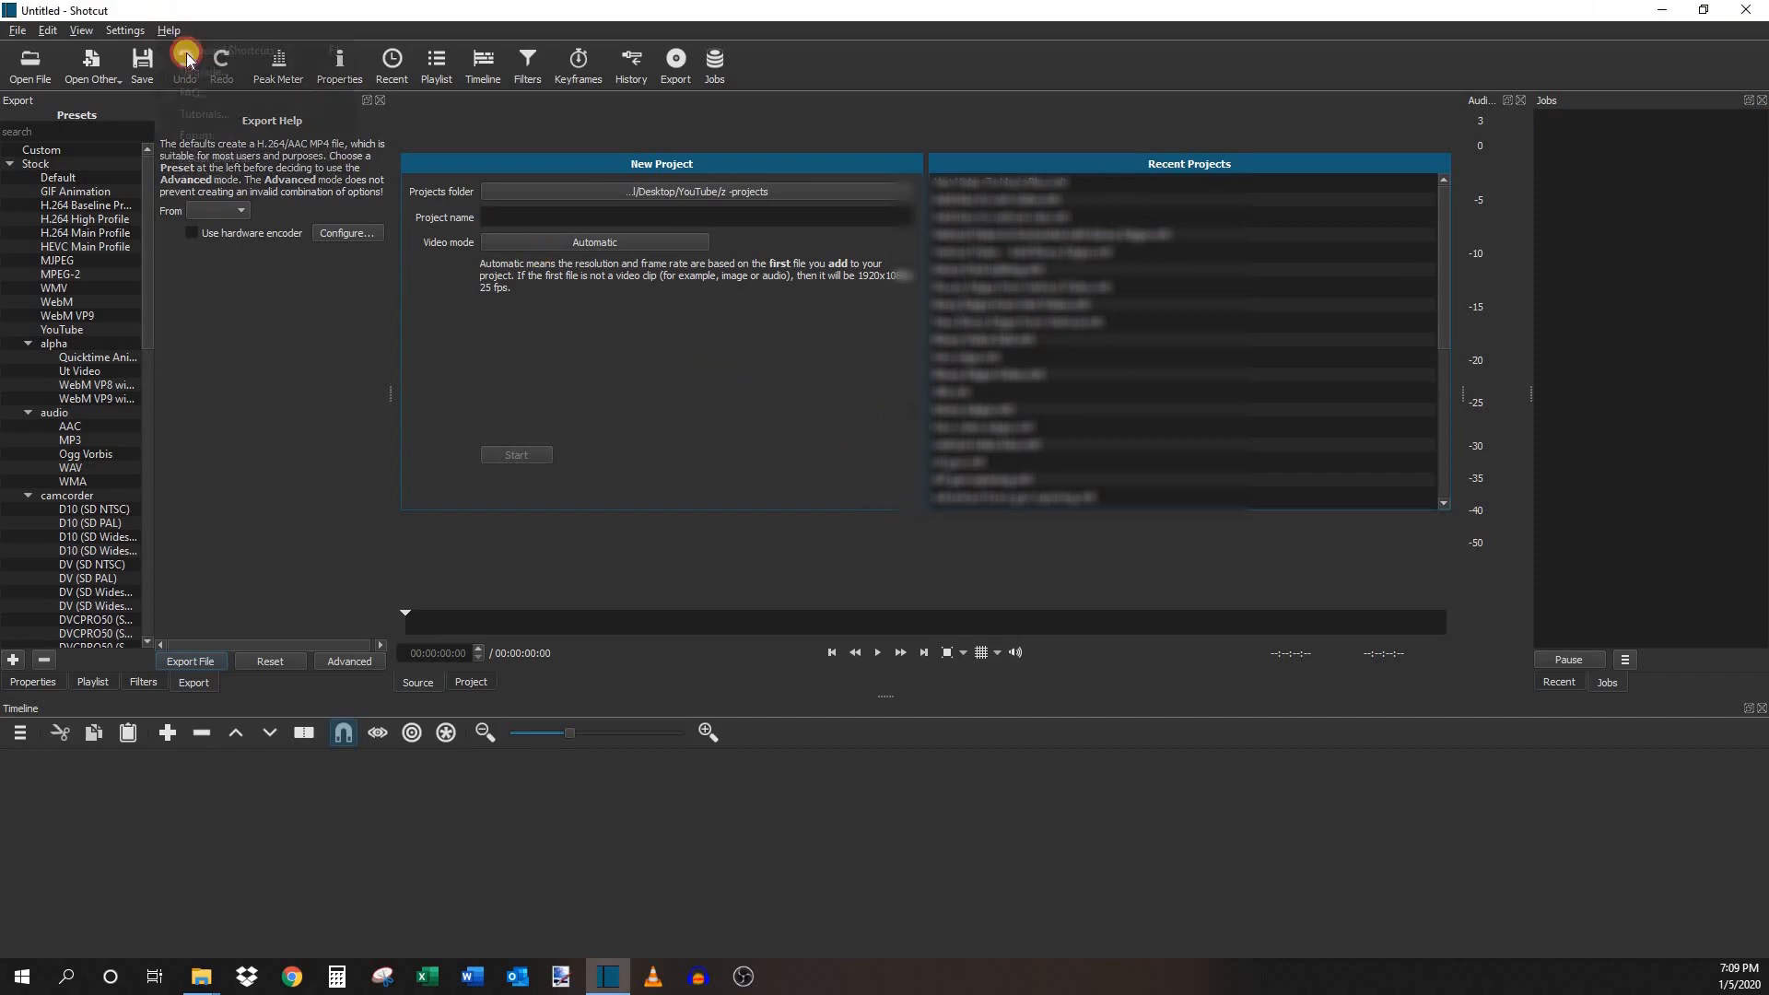
- Check Shotcut's version info, then start a project named 'Vertical Video To Horizontal Blur'
left_click(168, 30)
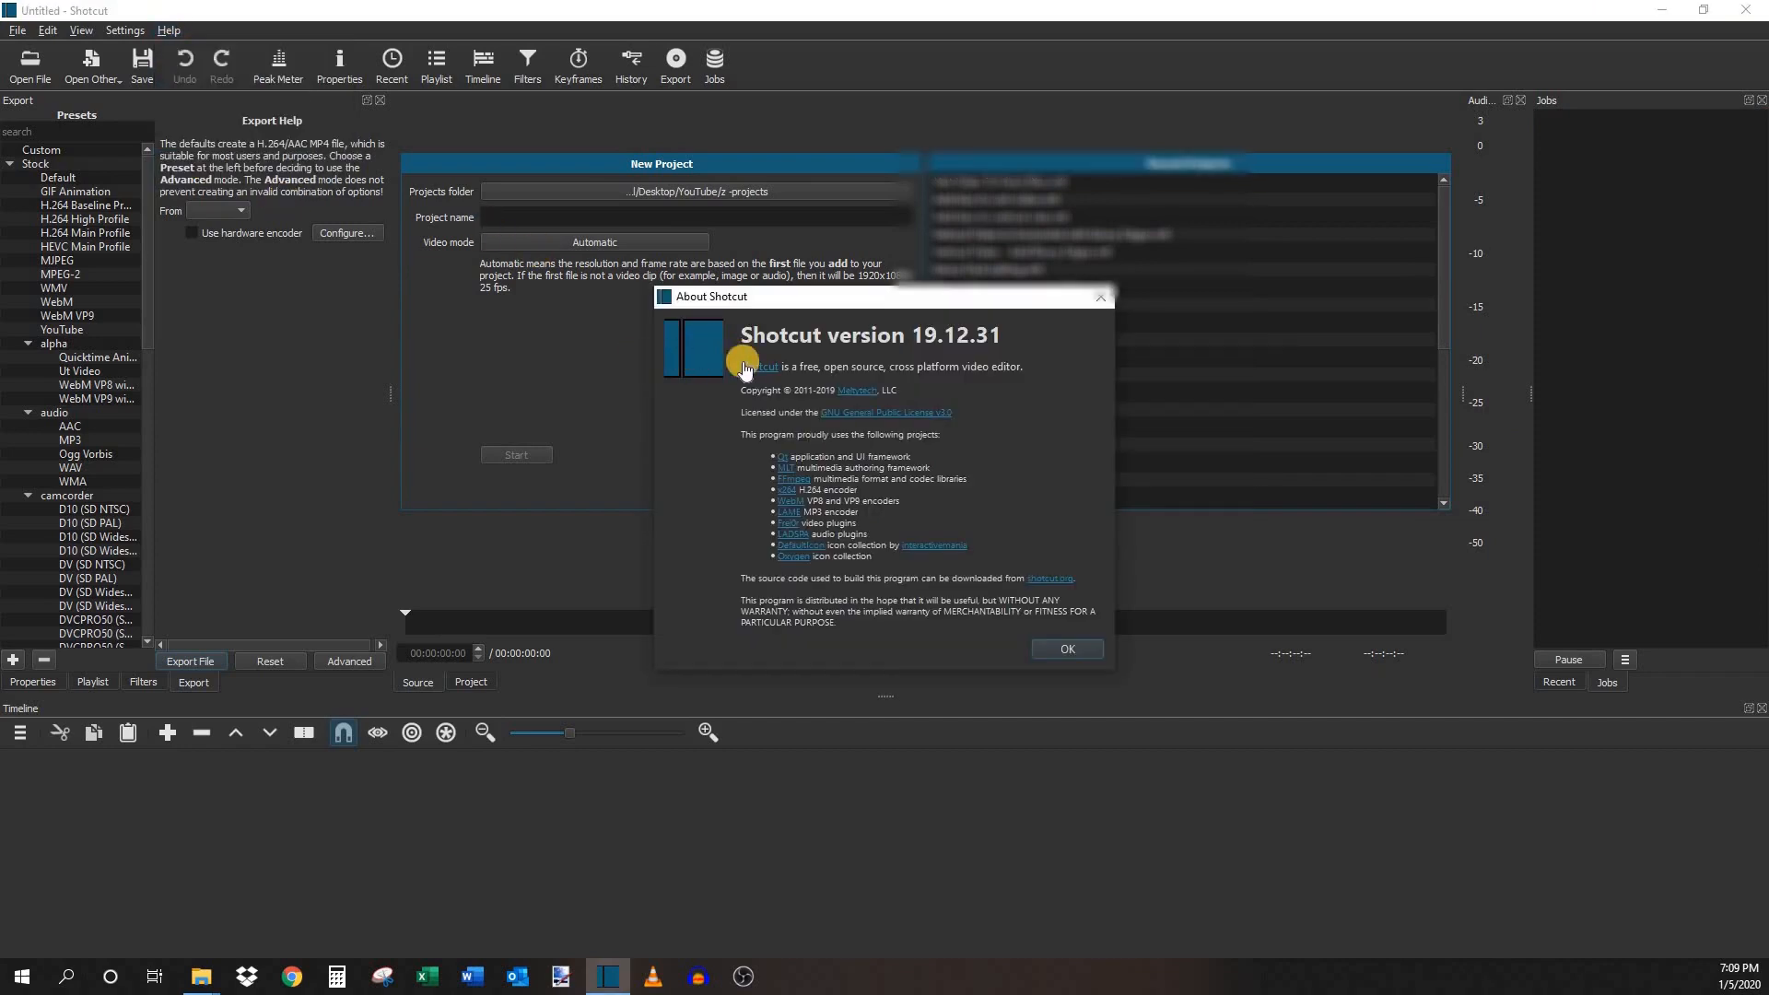
mouse_move(1051, 584)
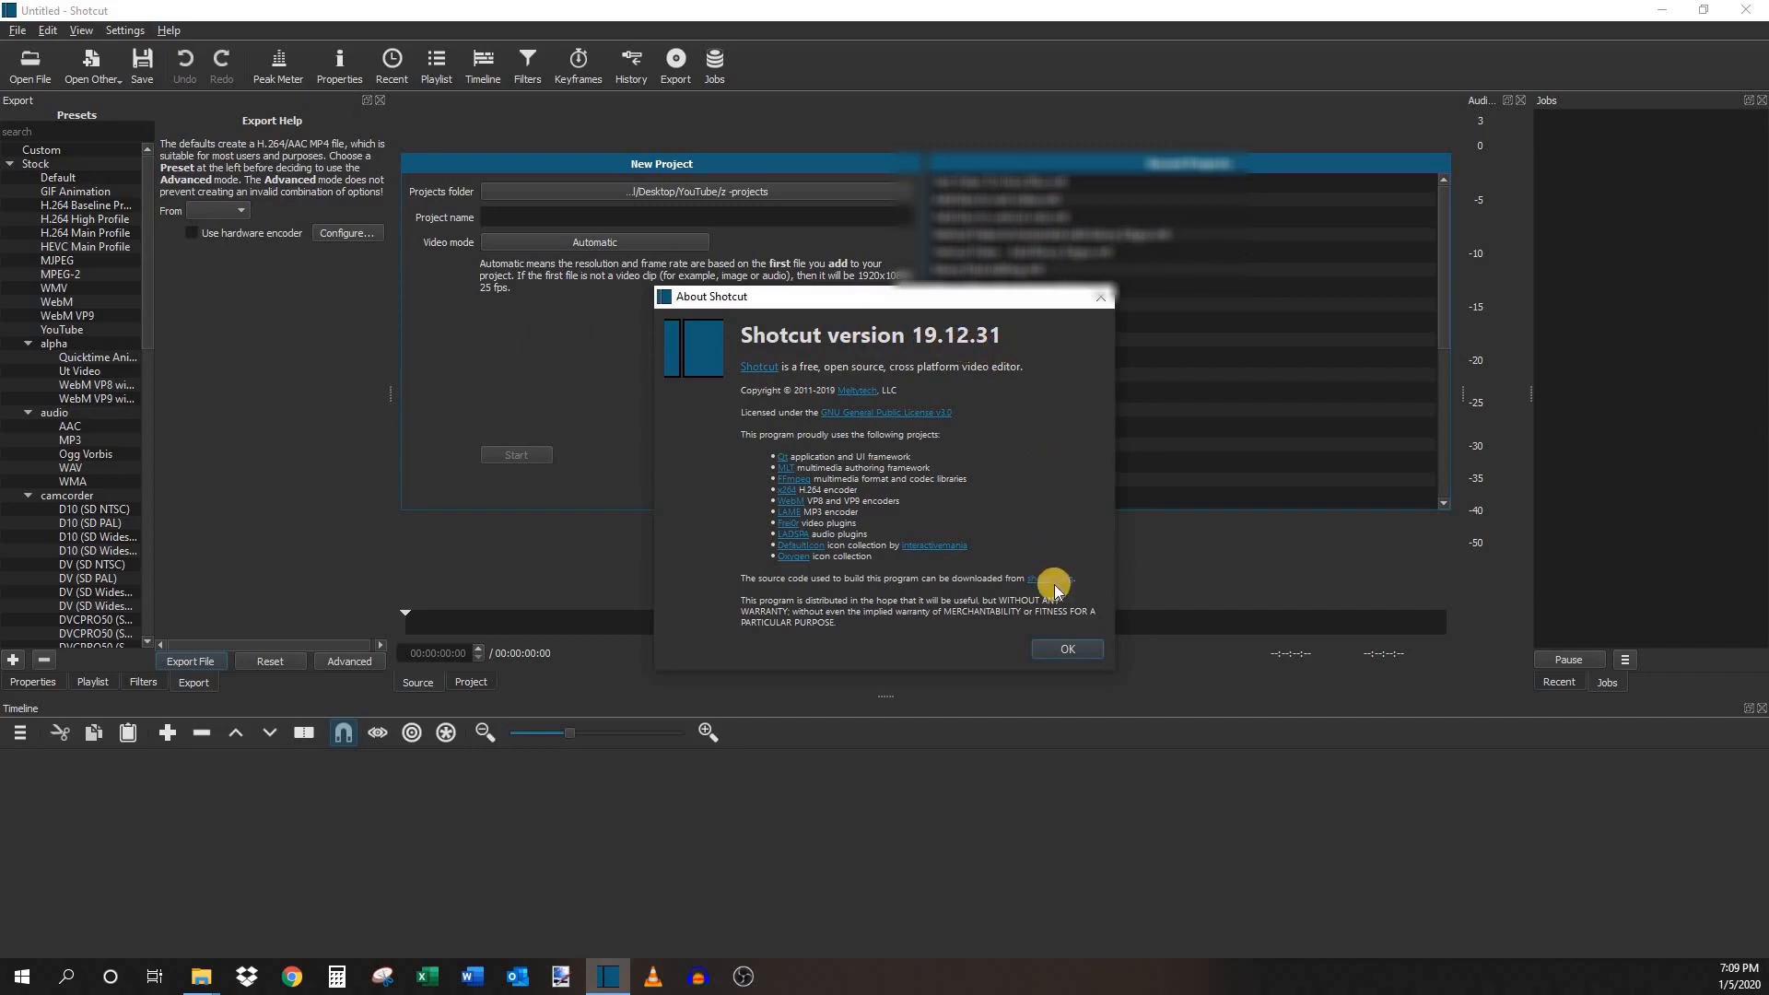
left_click(1064, 648)
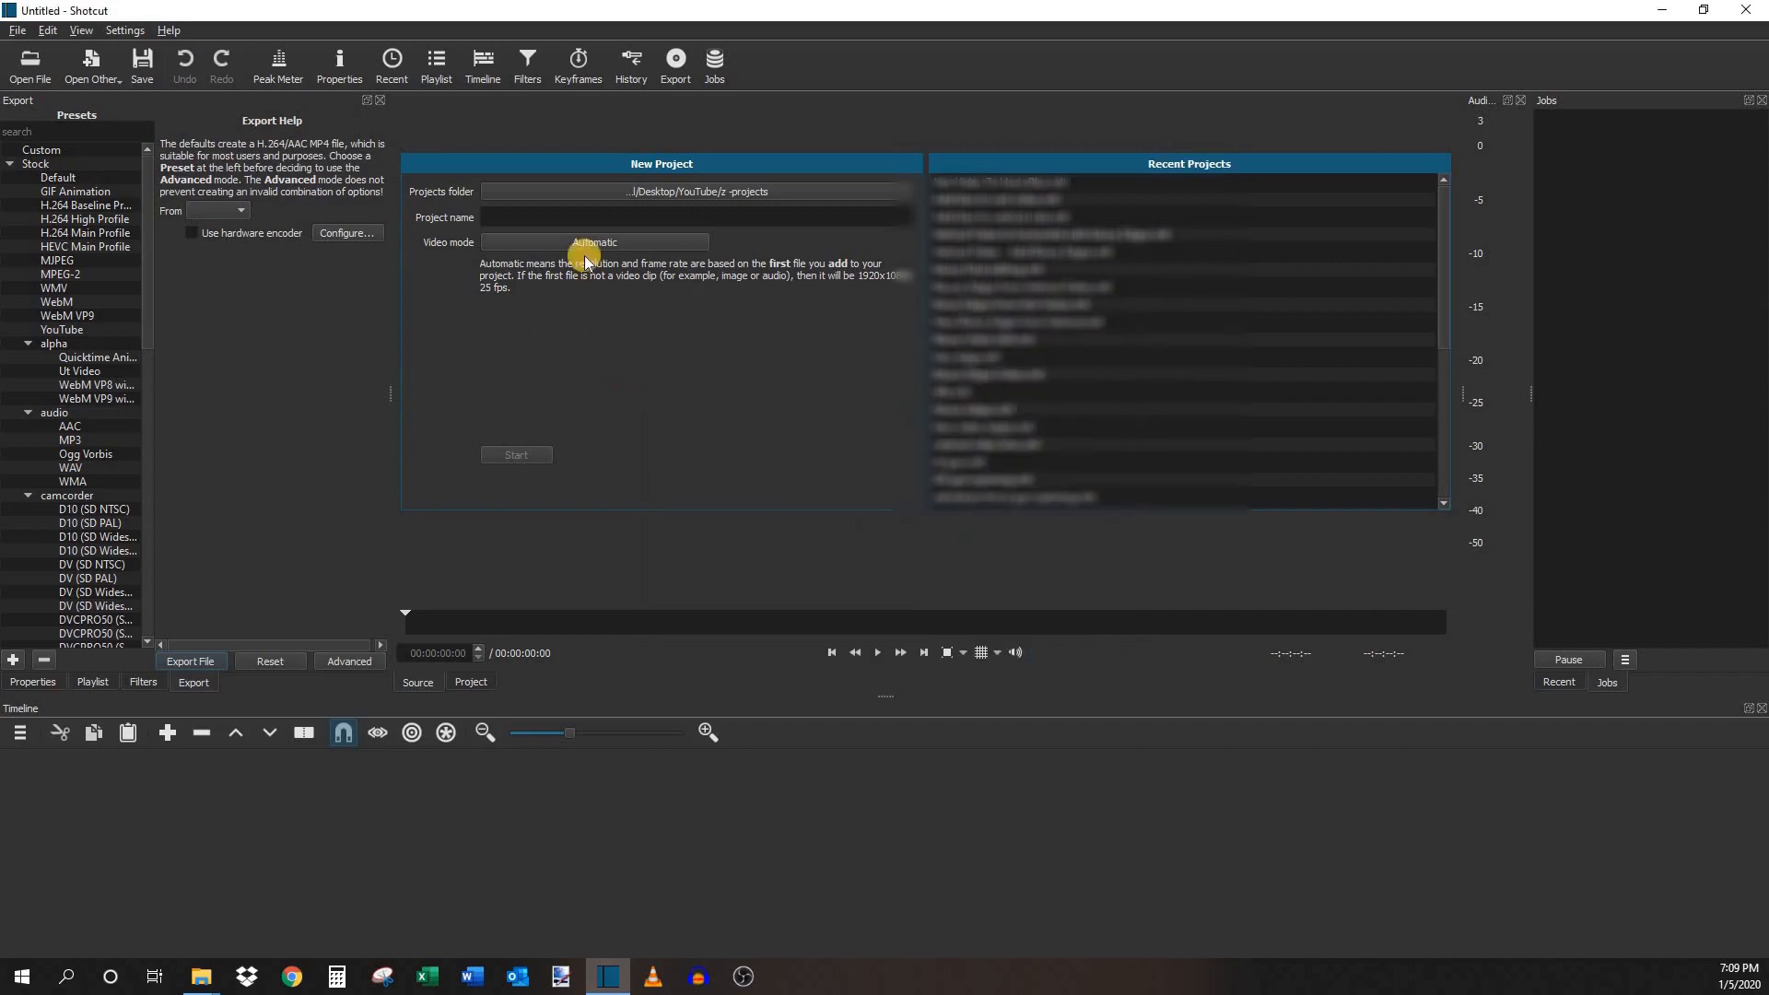
type("Ver")
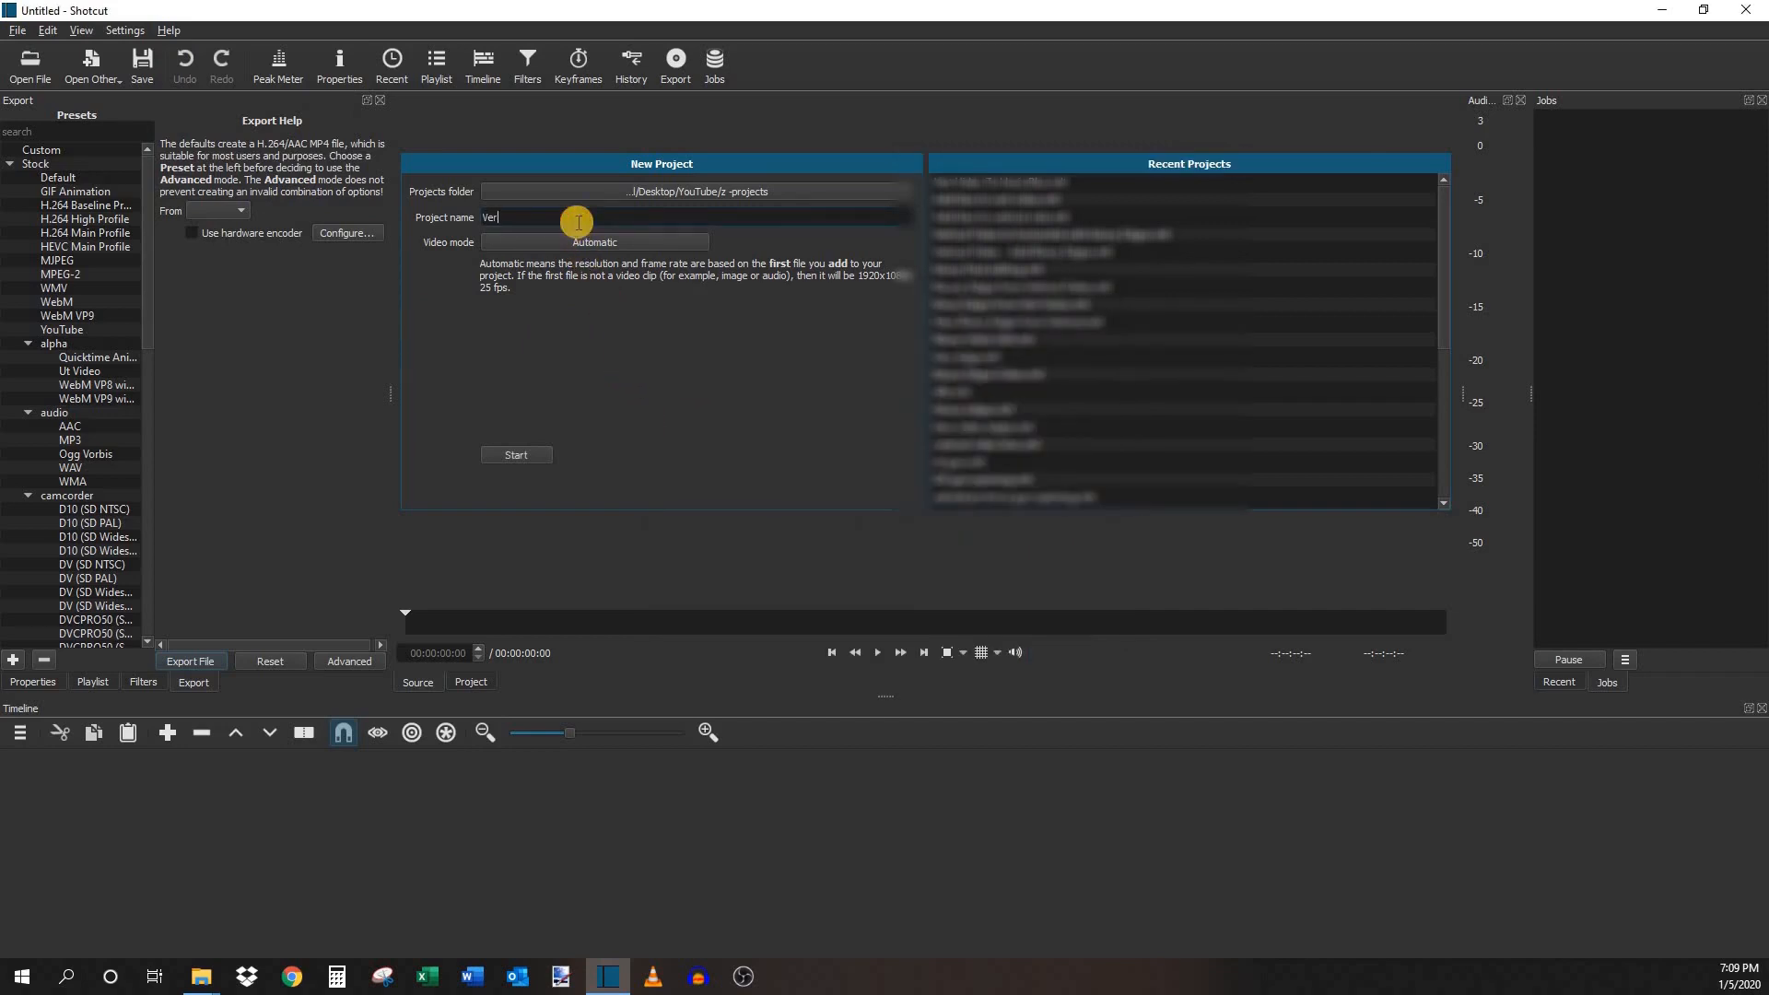
type("Vertical Video To Horizontal")
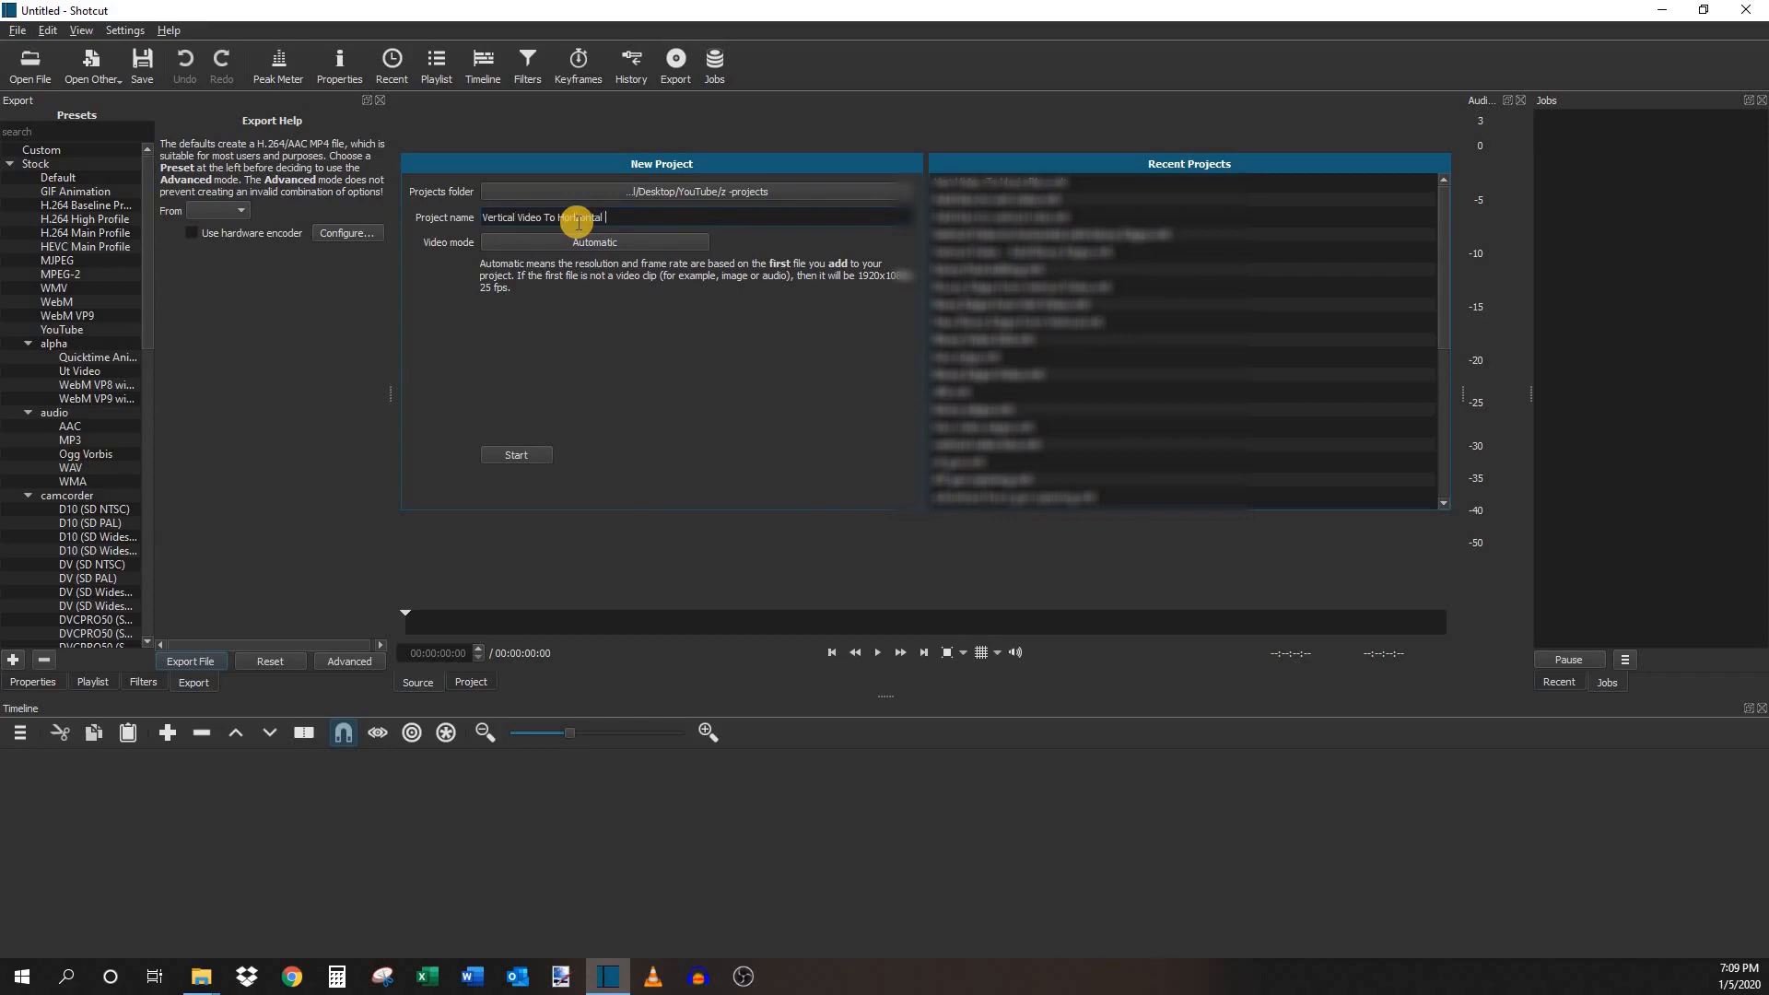
type("Blur")
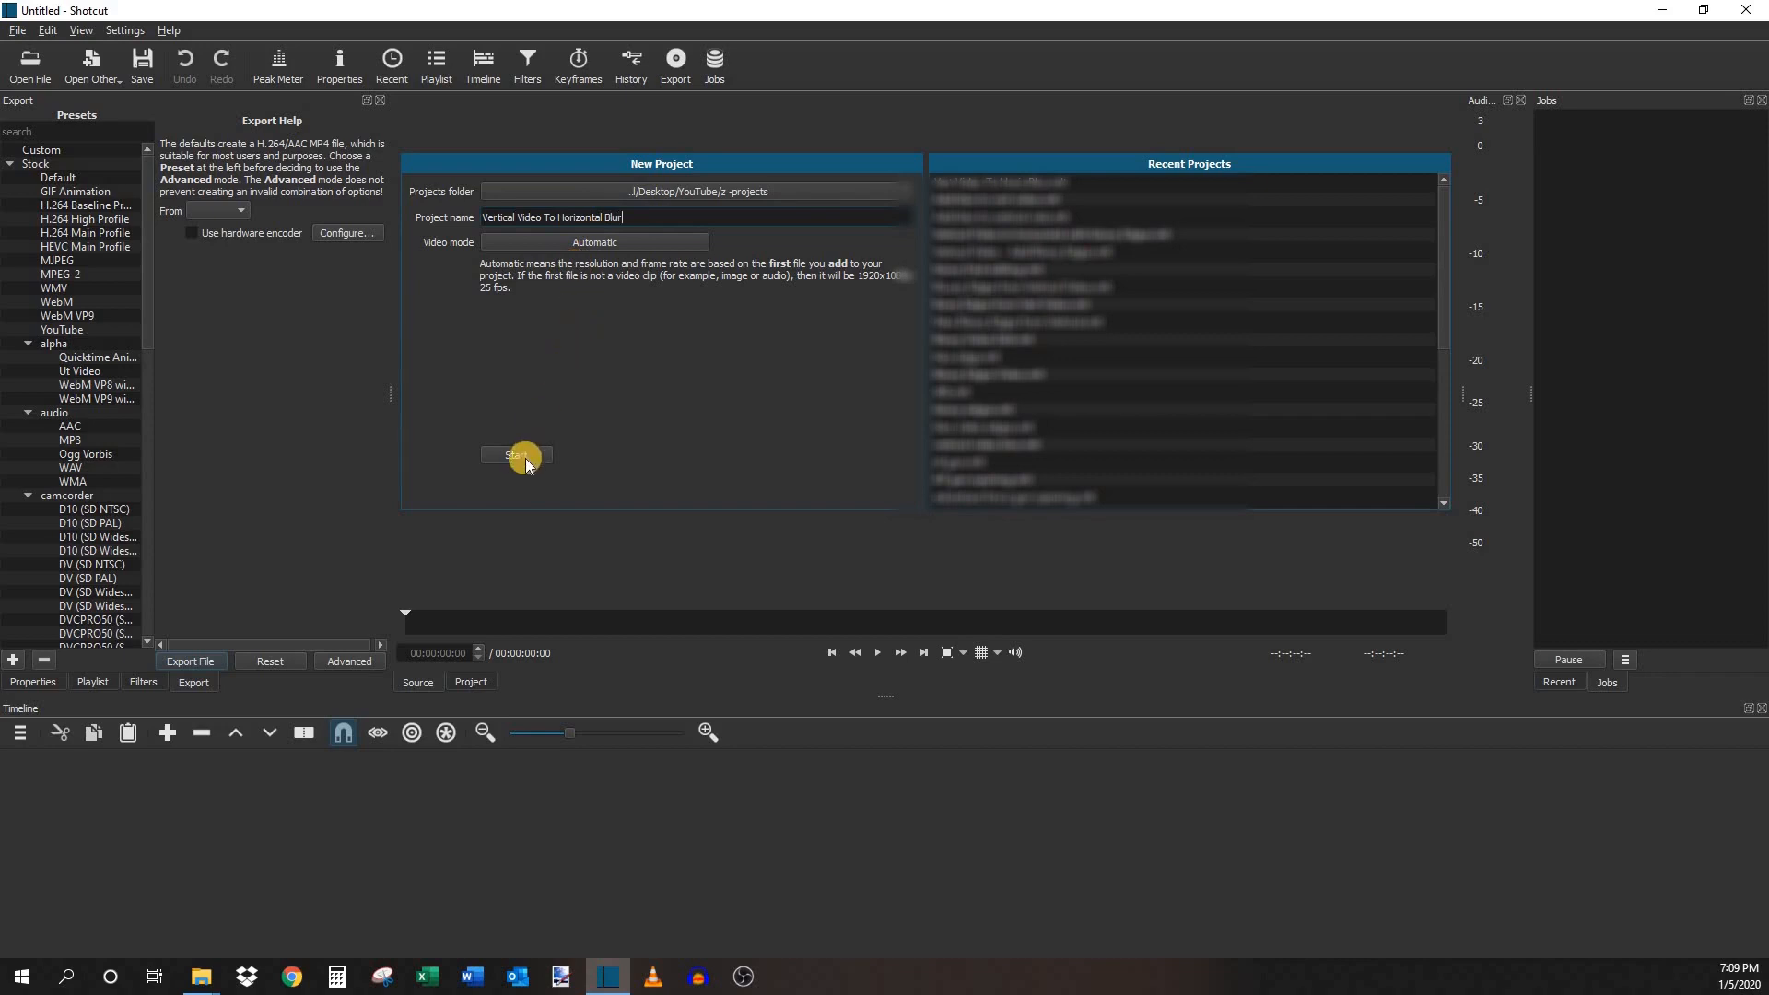
left_click(514, 456)
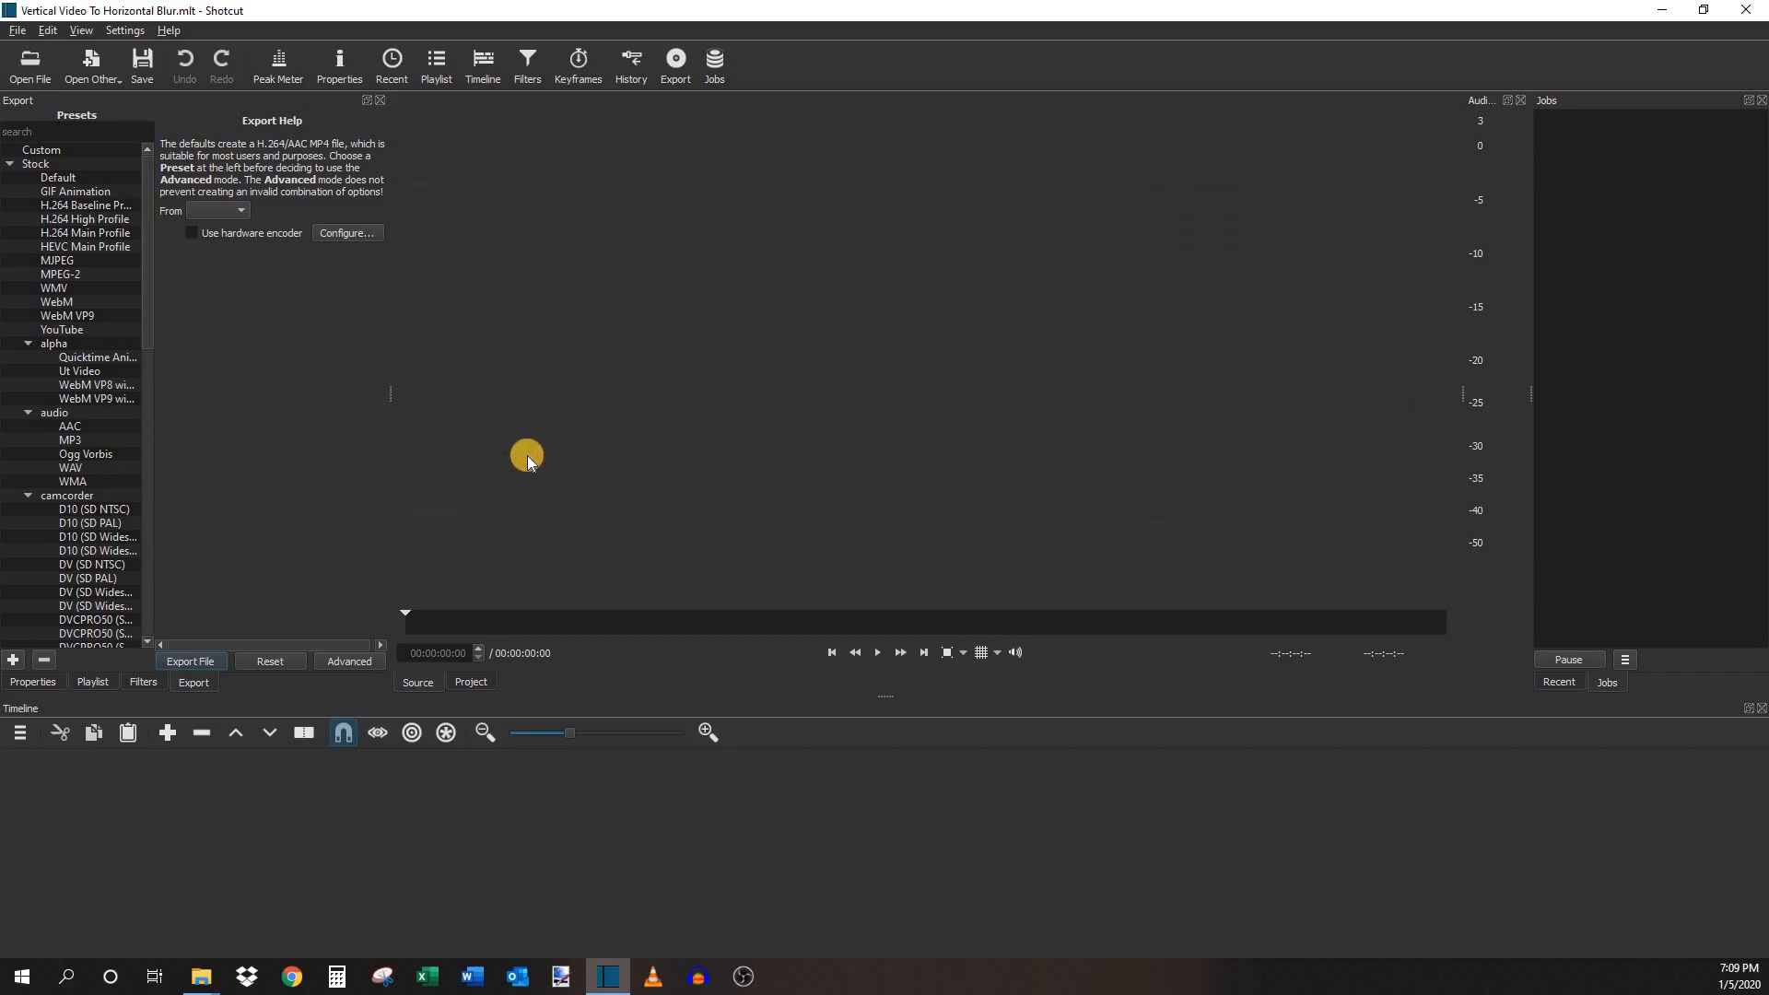
mouse_move(207, 975)
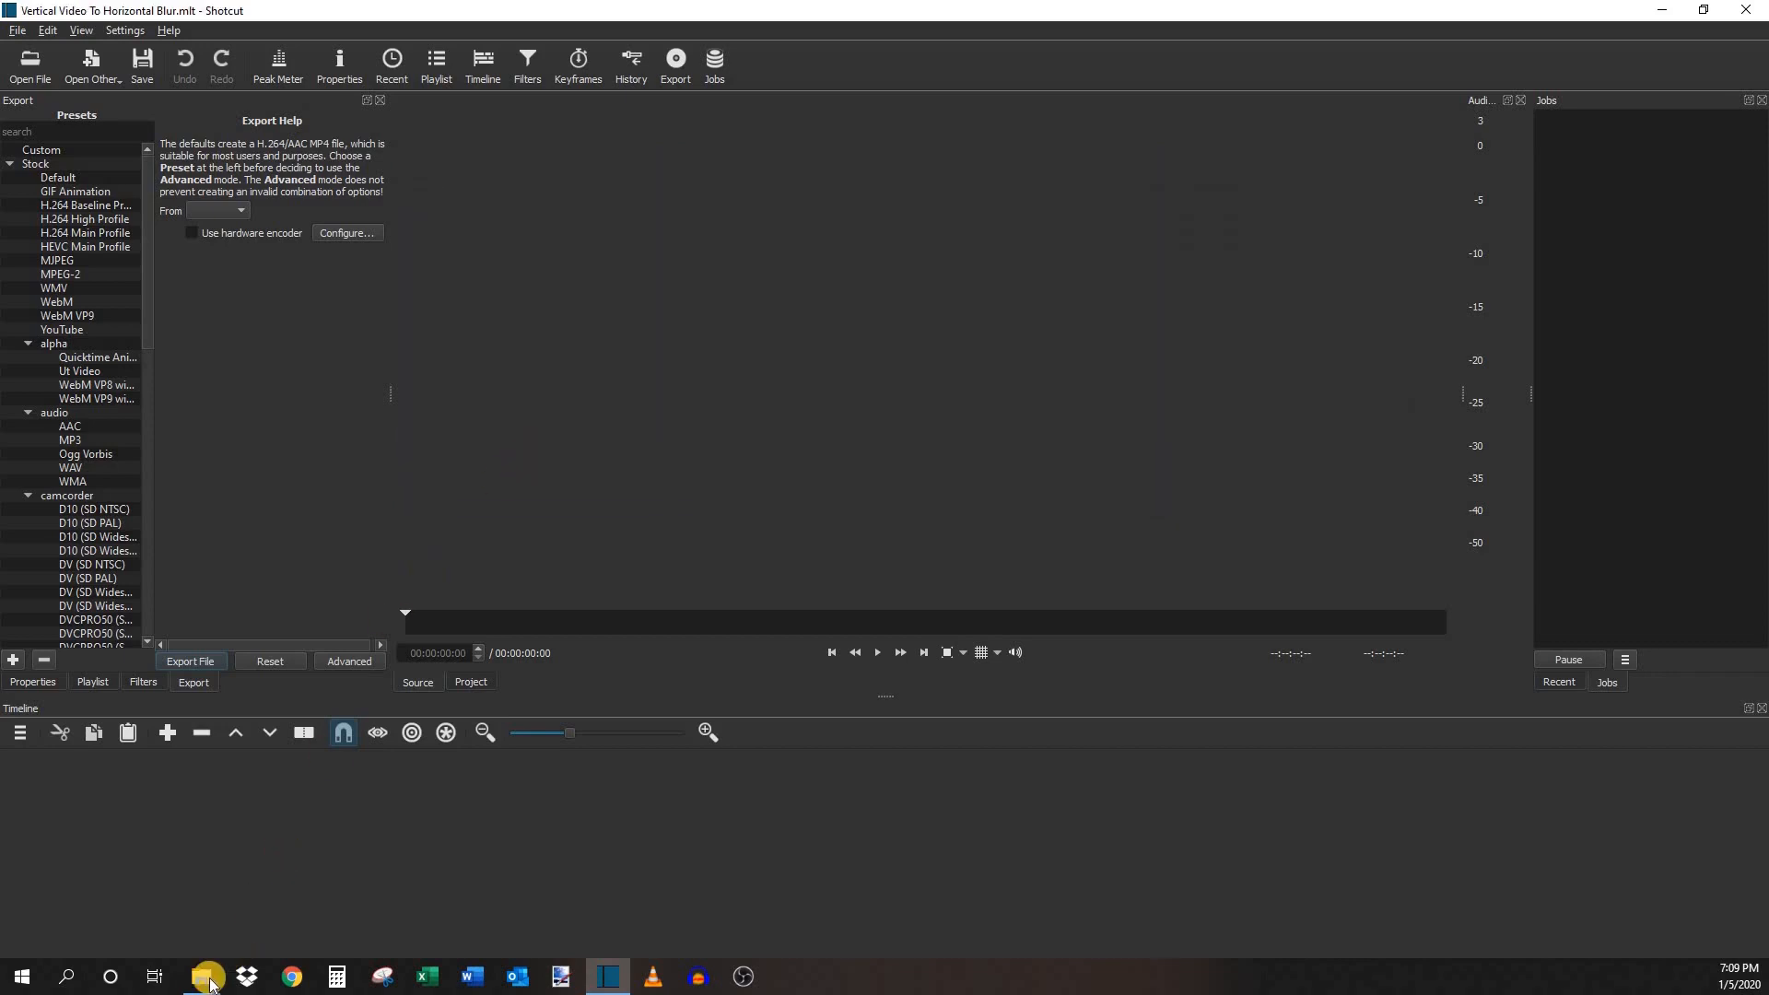
- Open File Explorer to the Tools folder holding the '1920 x 1080 Blank' image
left_click(207, 976)
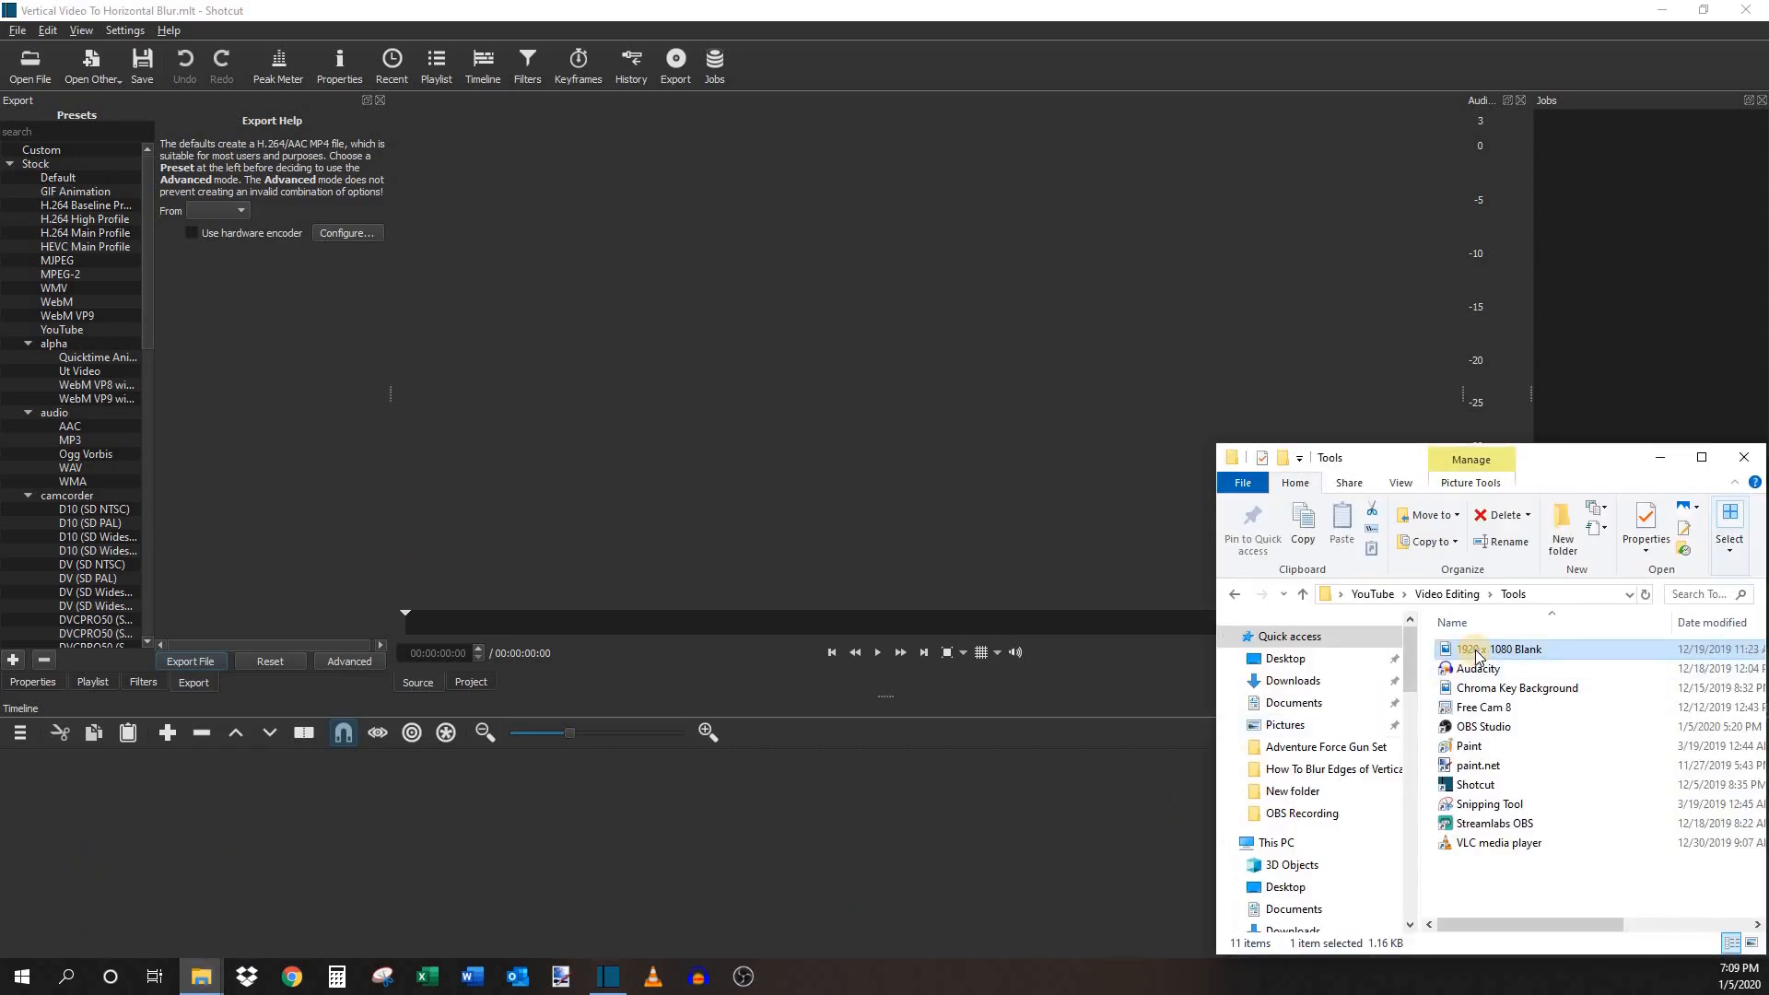
mouse_move(1478, 658)
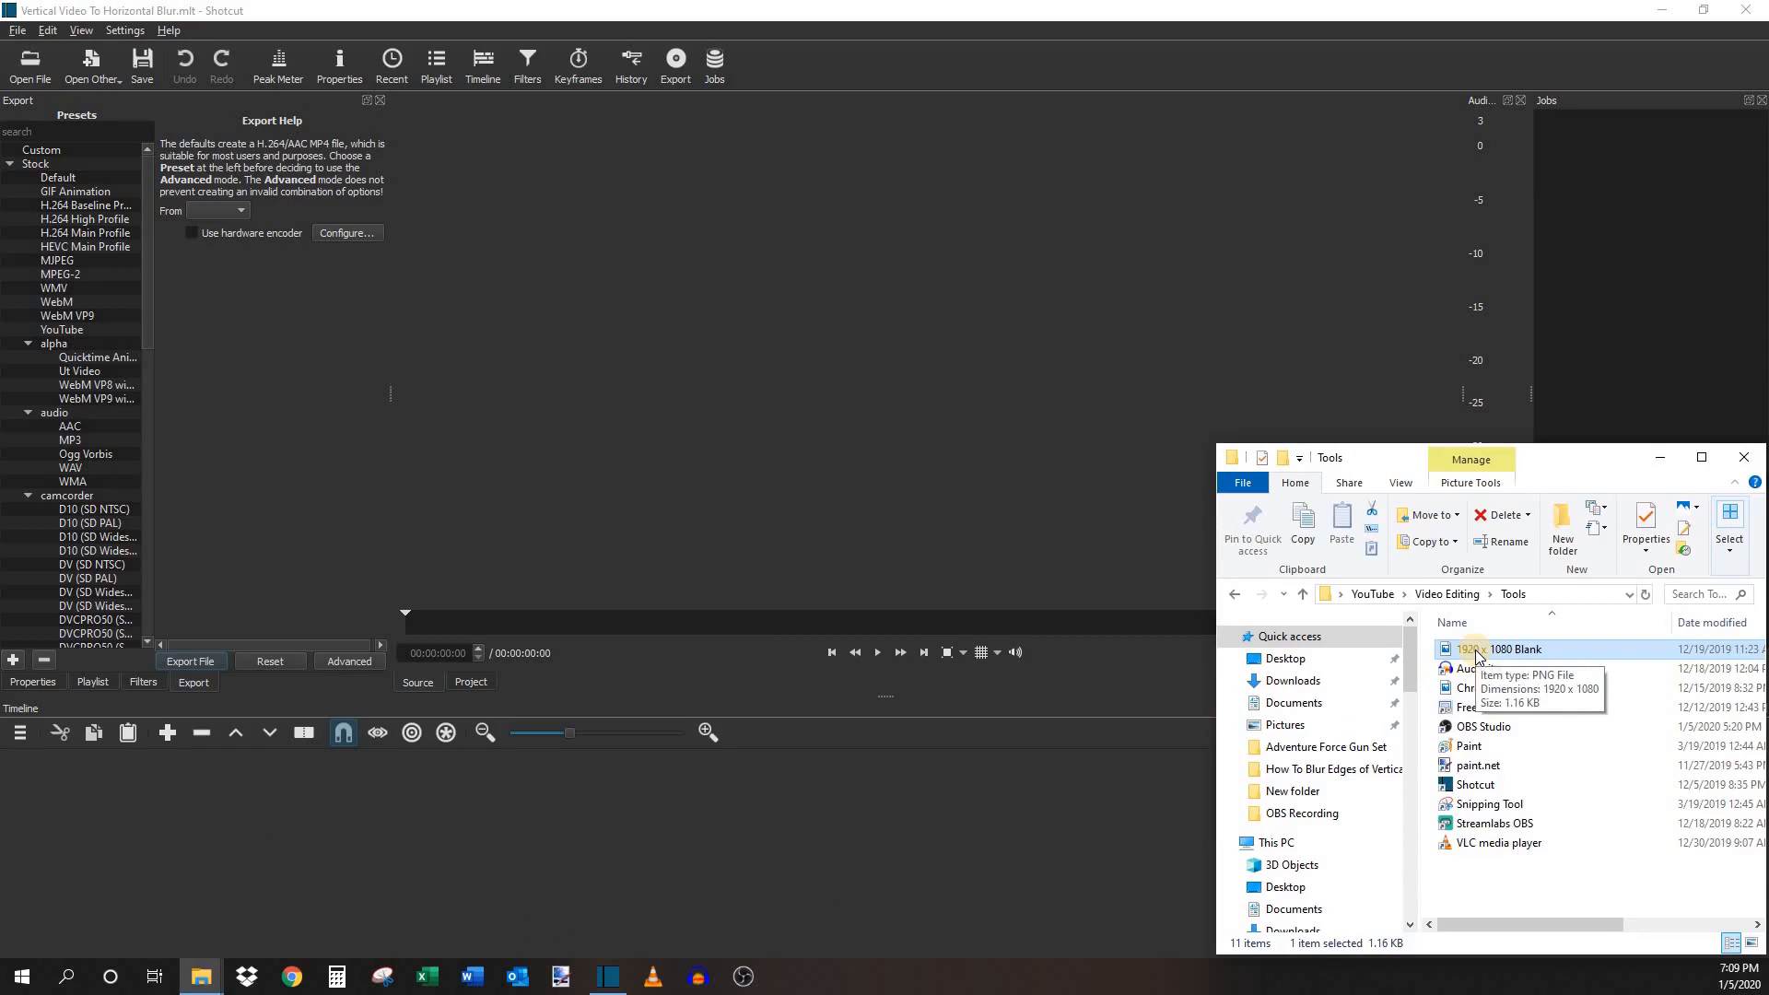
mouse_move(1514, 659)
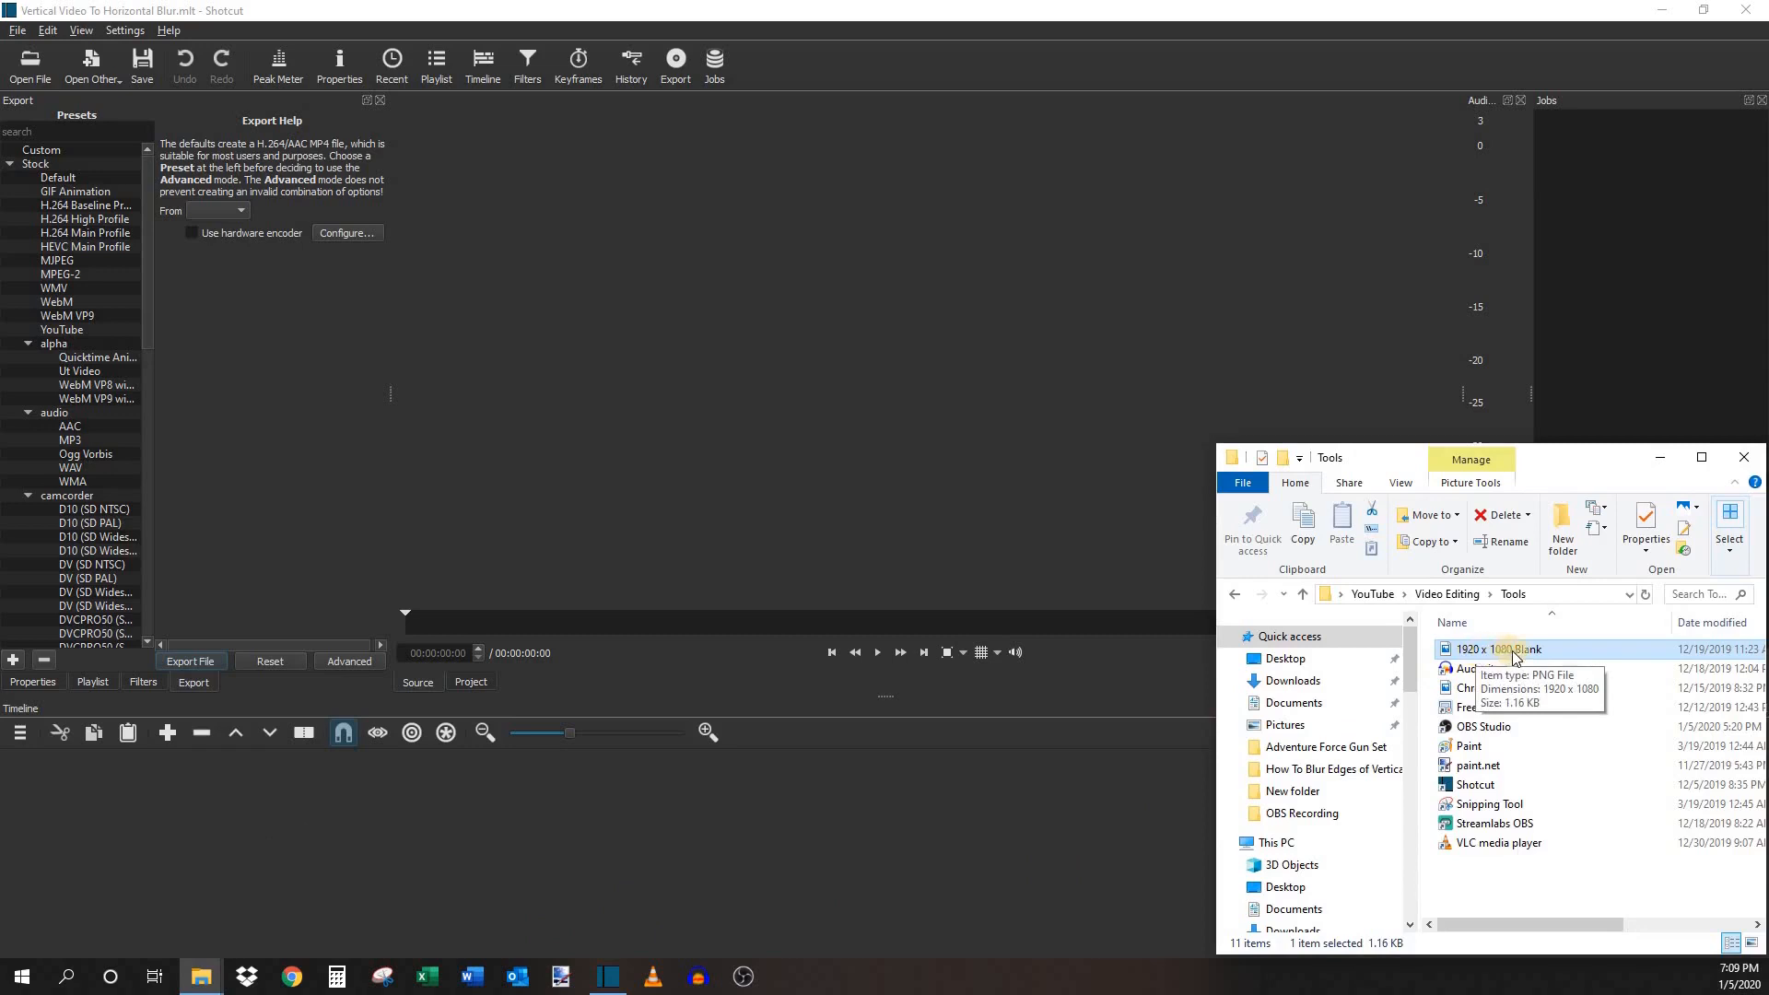
mouse_move(1553, 658)
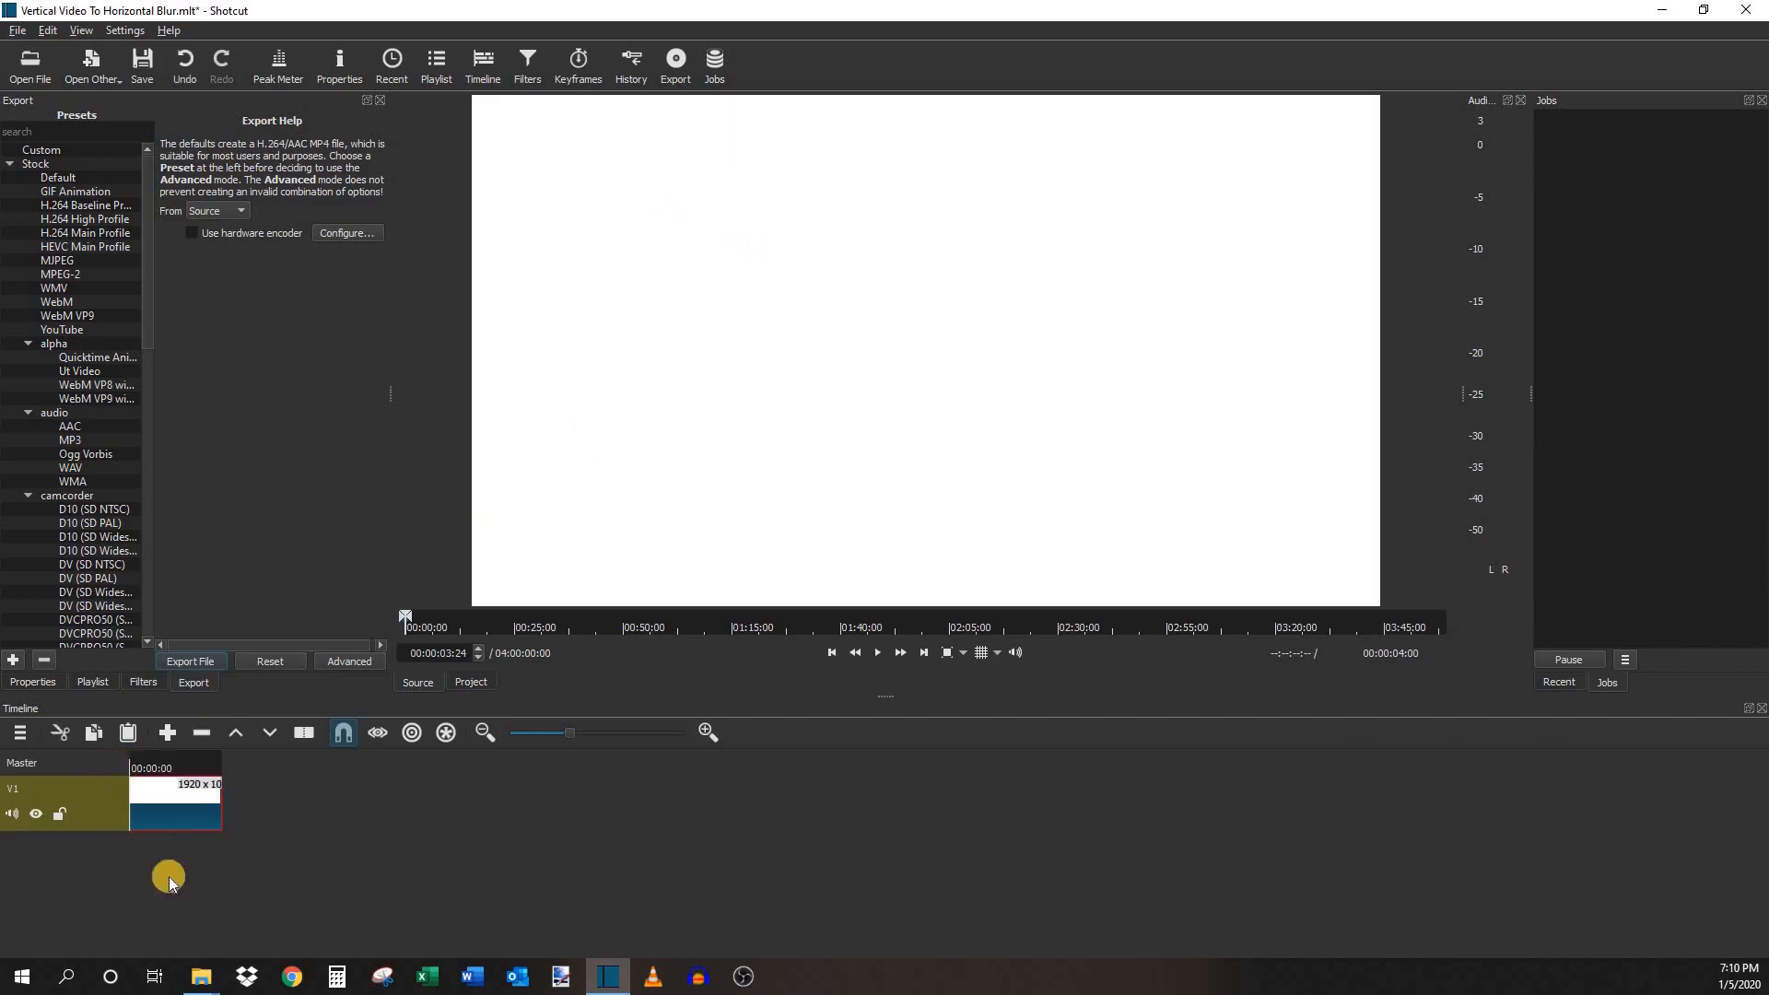
mouse_move(200, 976)
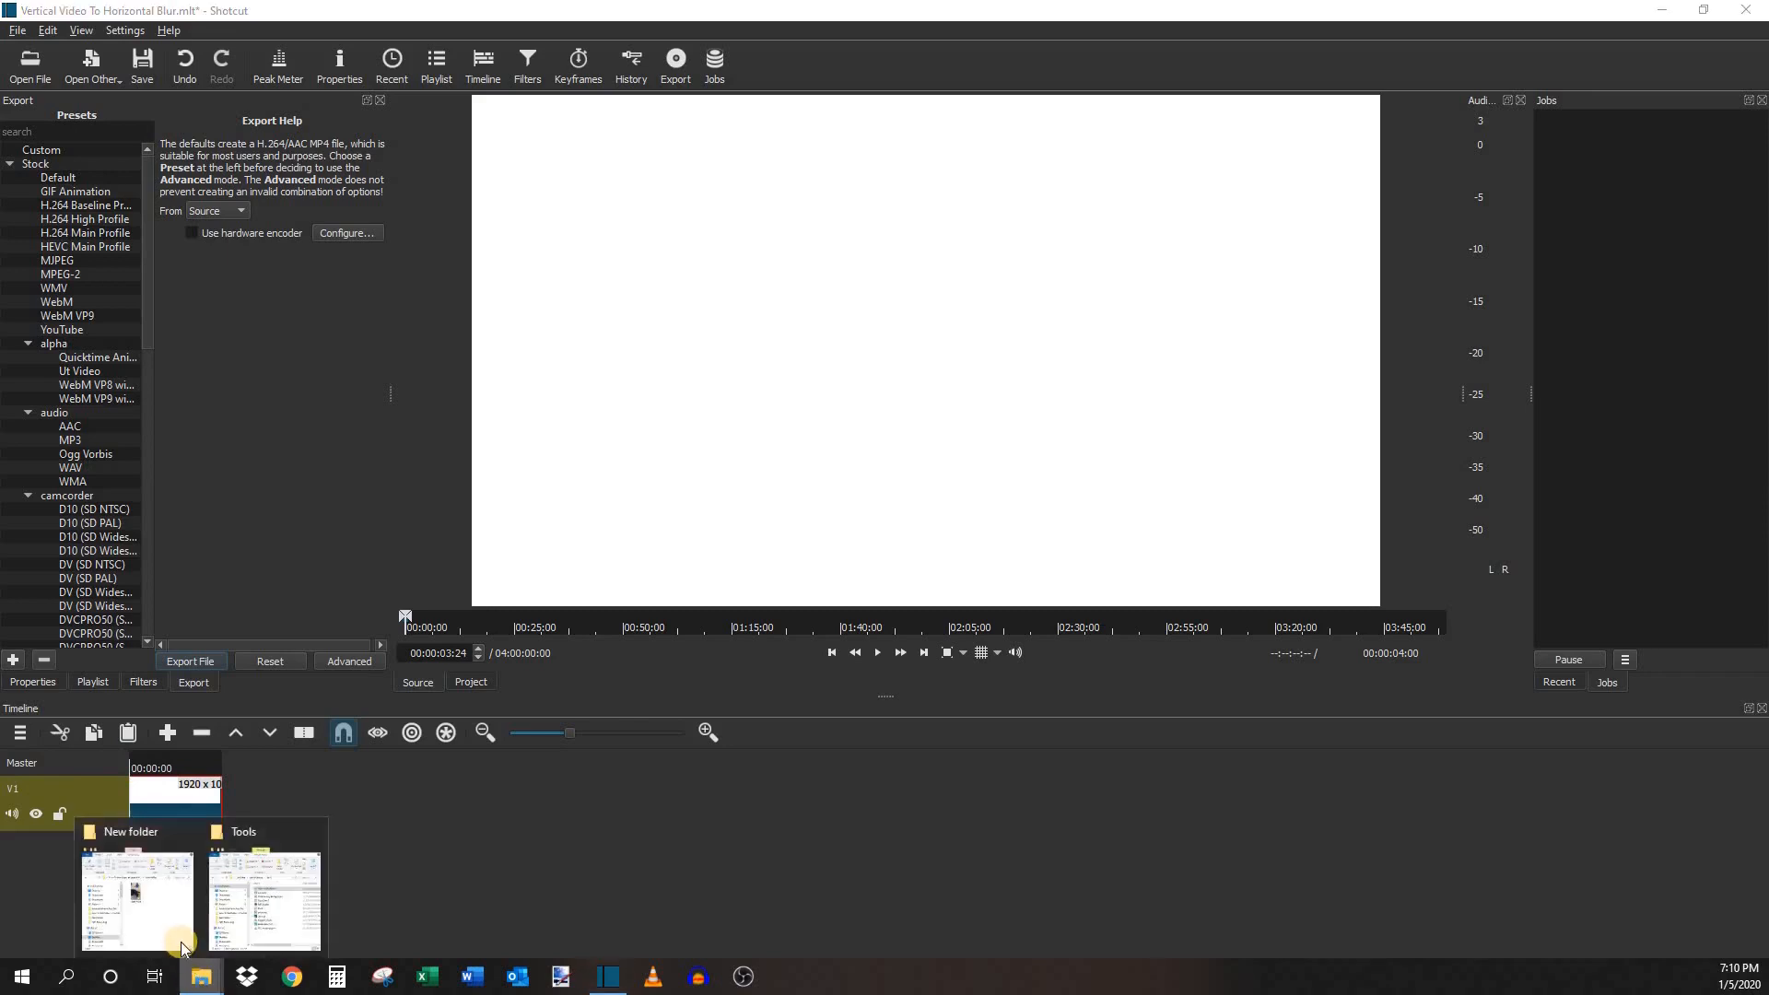
- Bring up the folder with IMG_7825 and play the dog clip in Shotcut's player
left_click(136, 891)
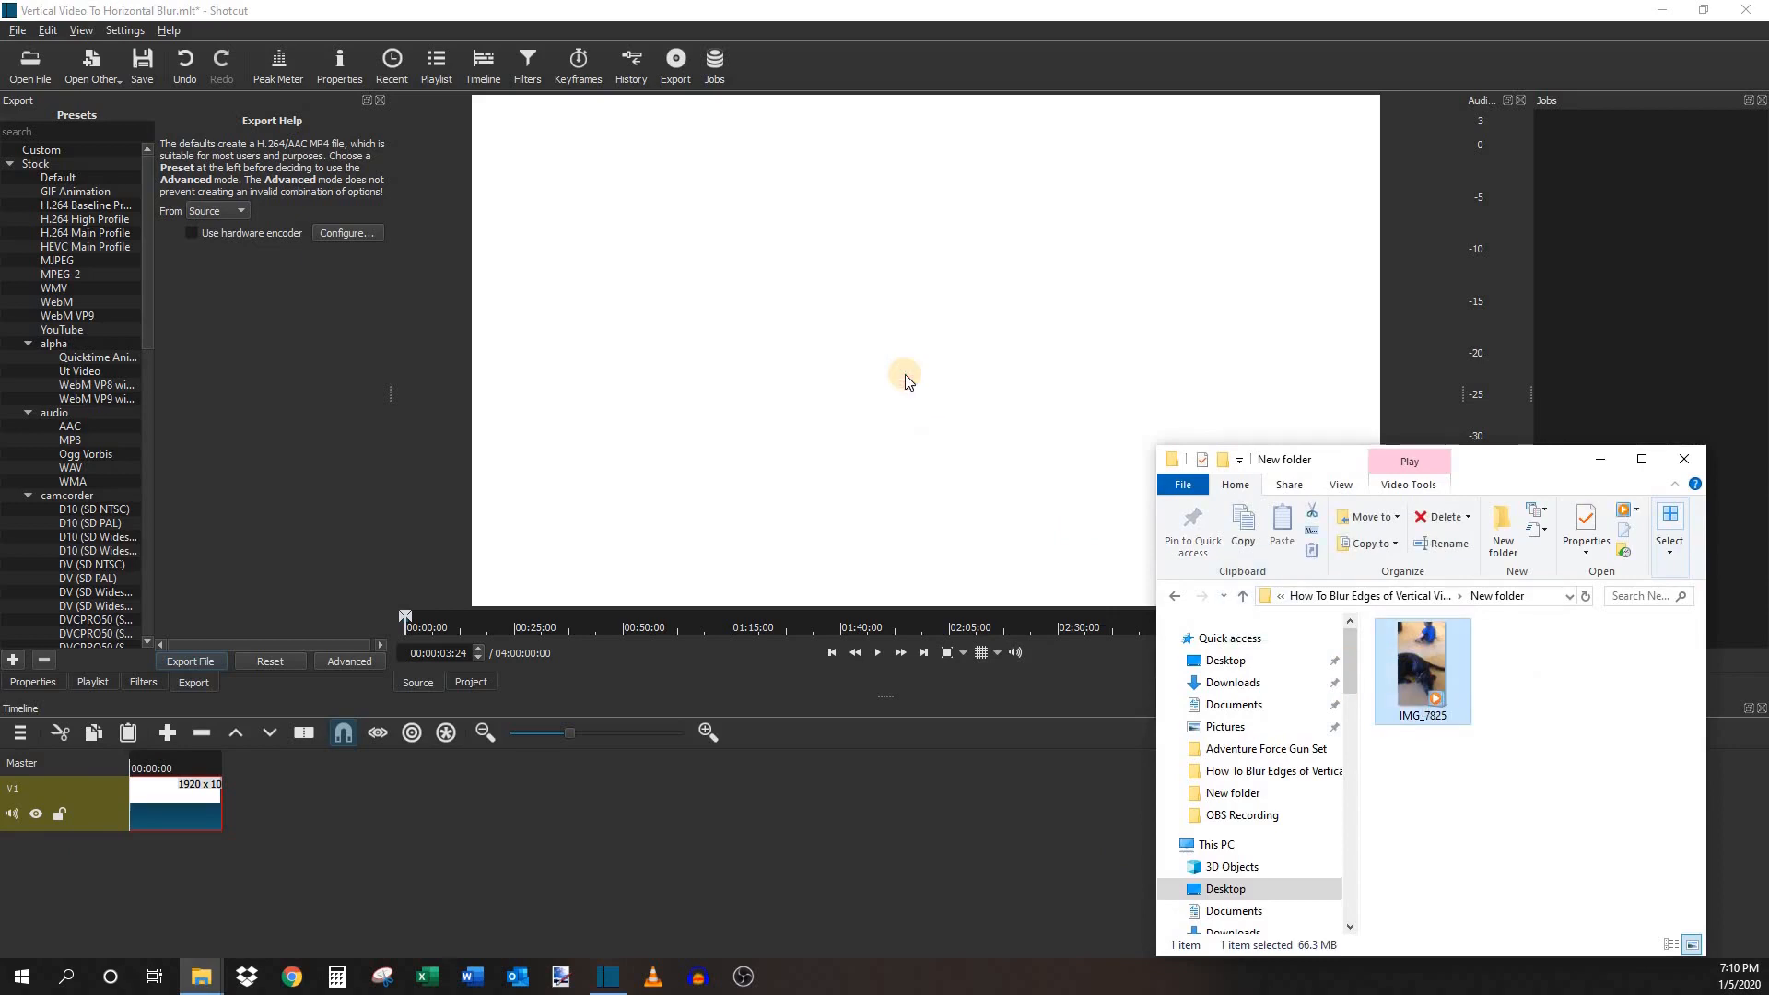
left_click(878, 652)
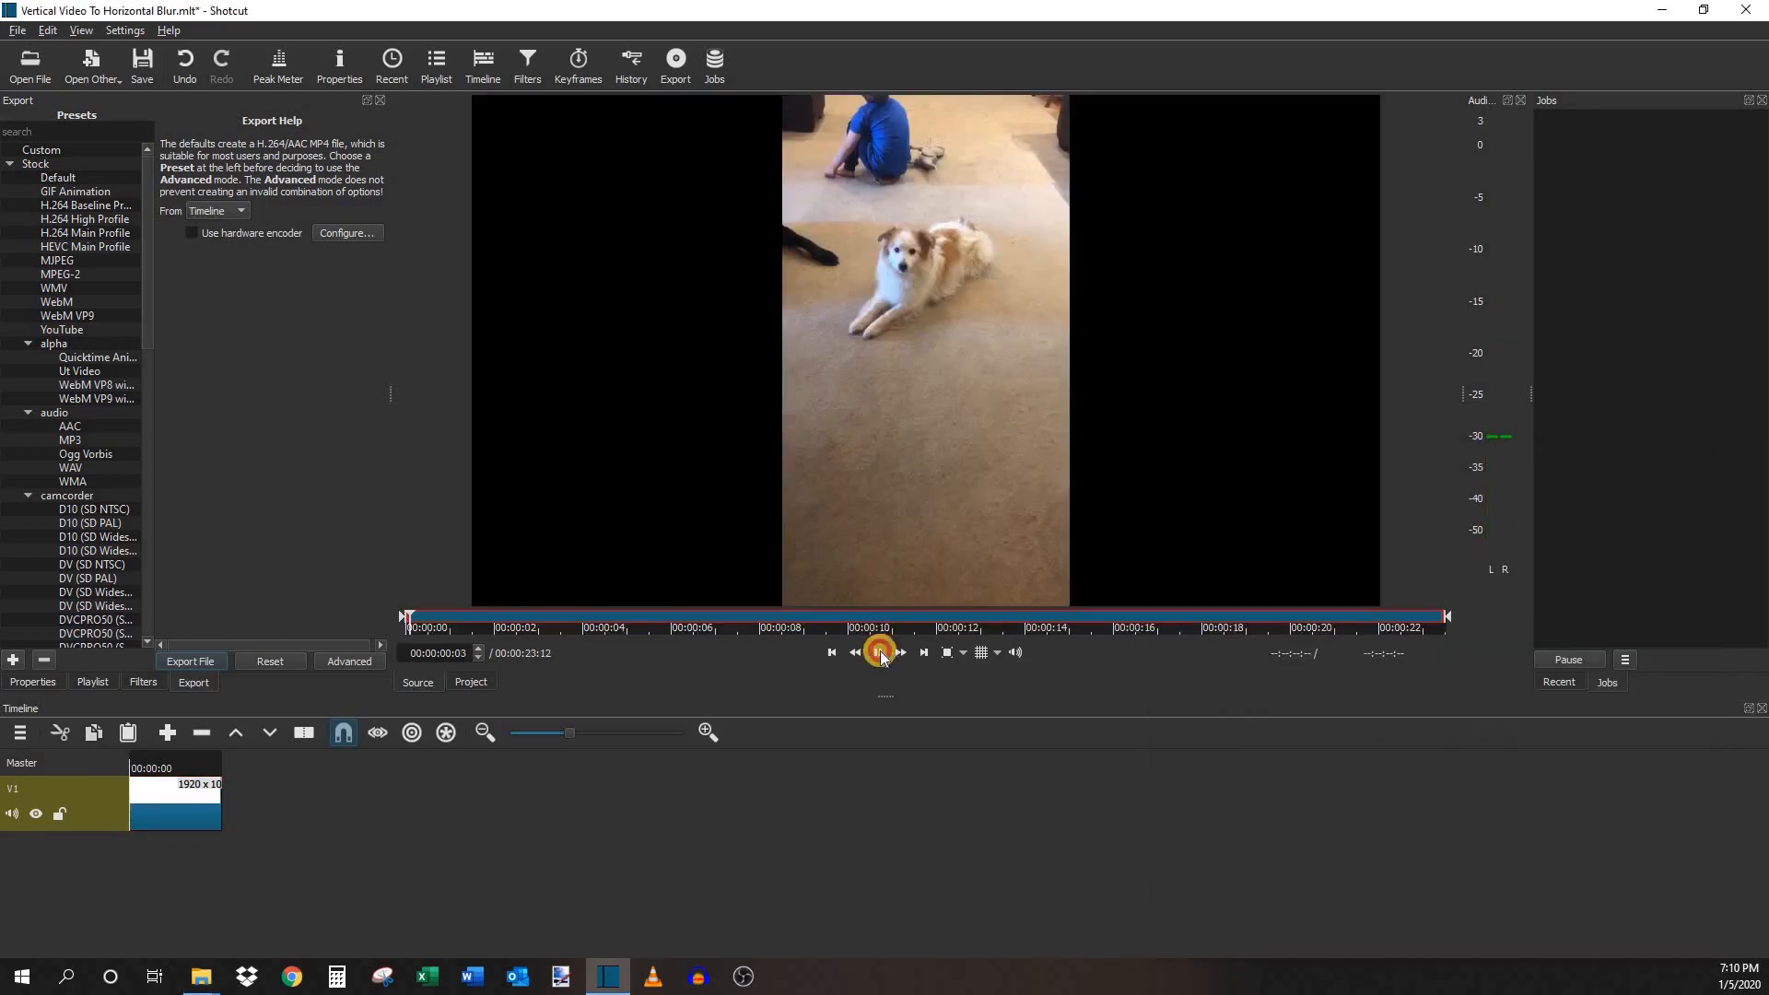
left_click(877, 652)
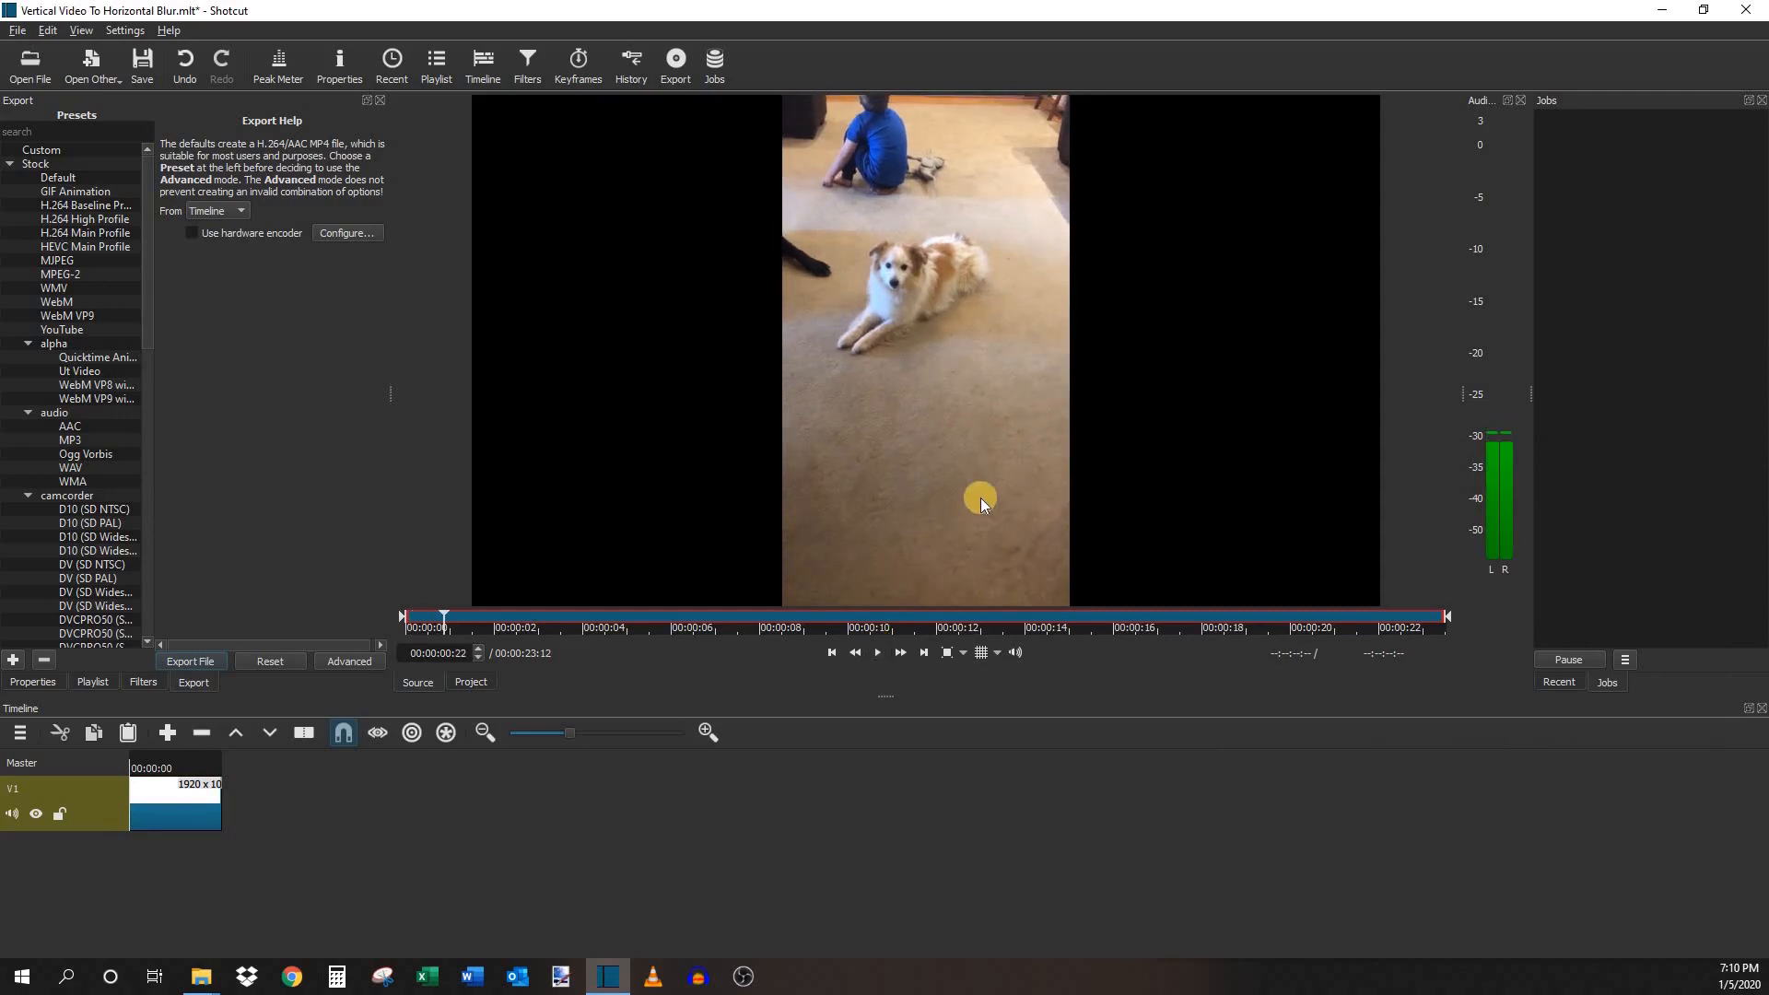
mouse_move(910, 376)
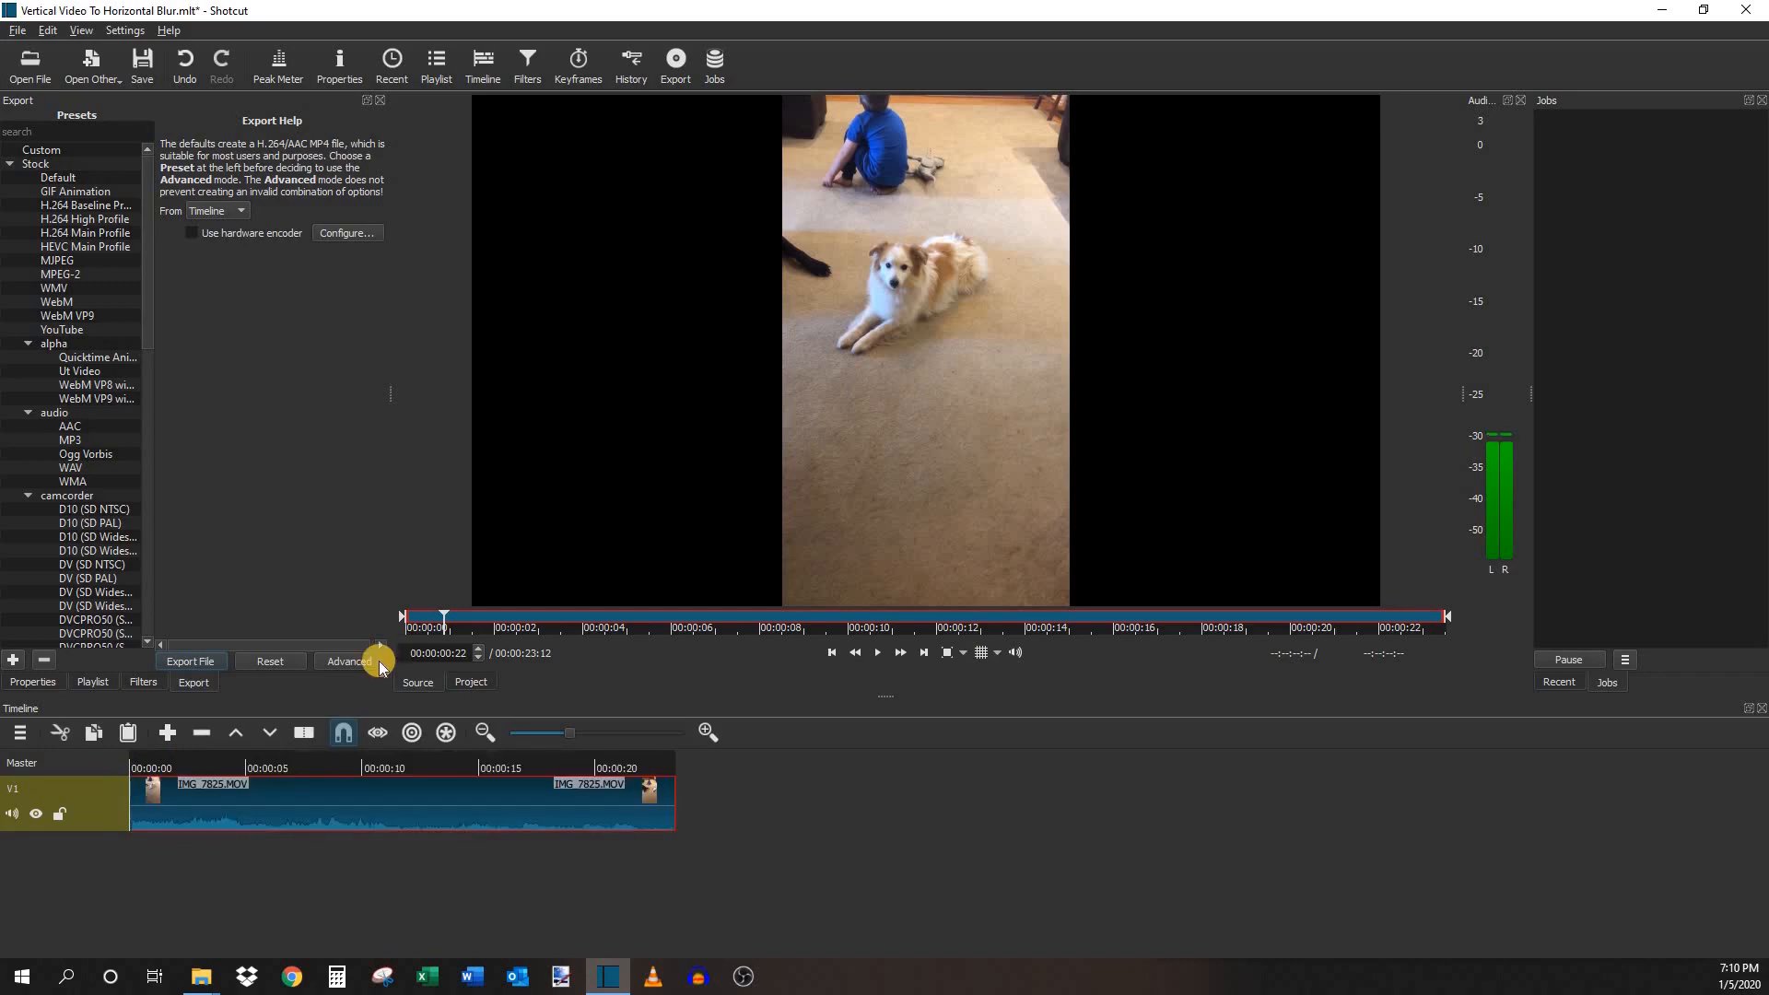
mouse_move(125, 809)
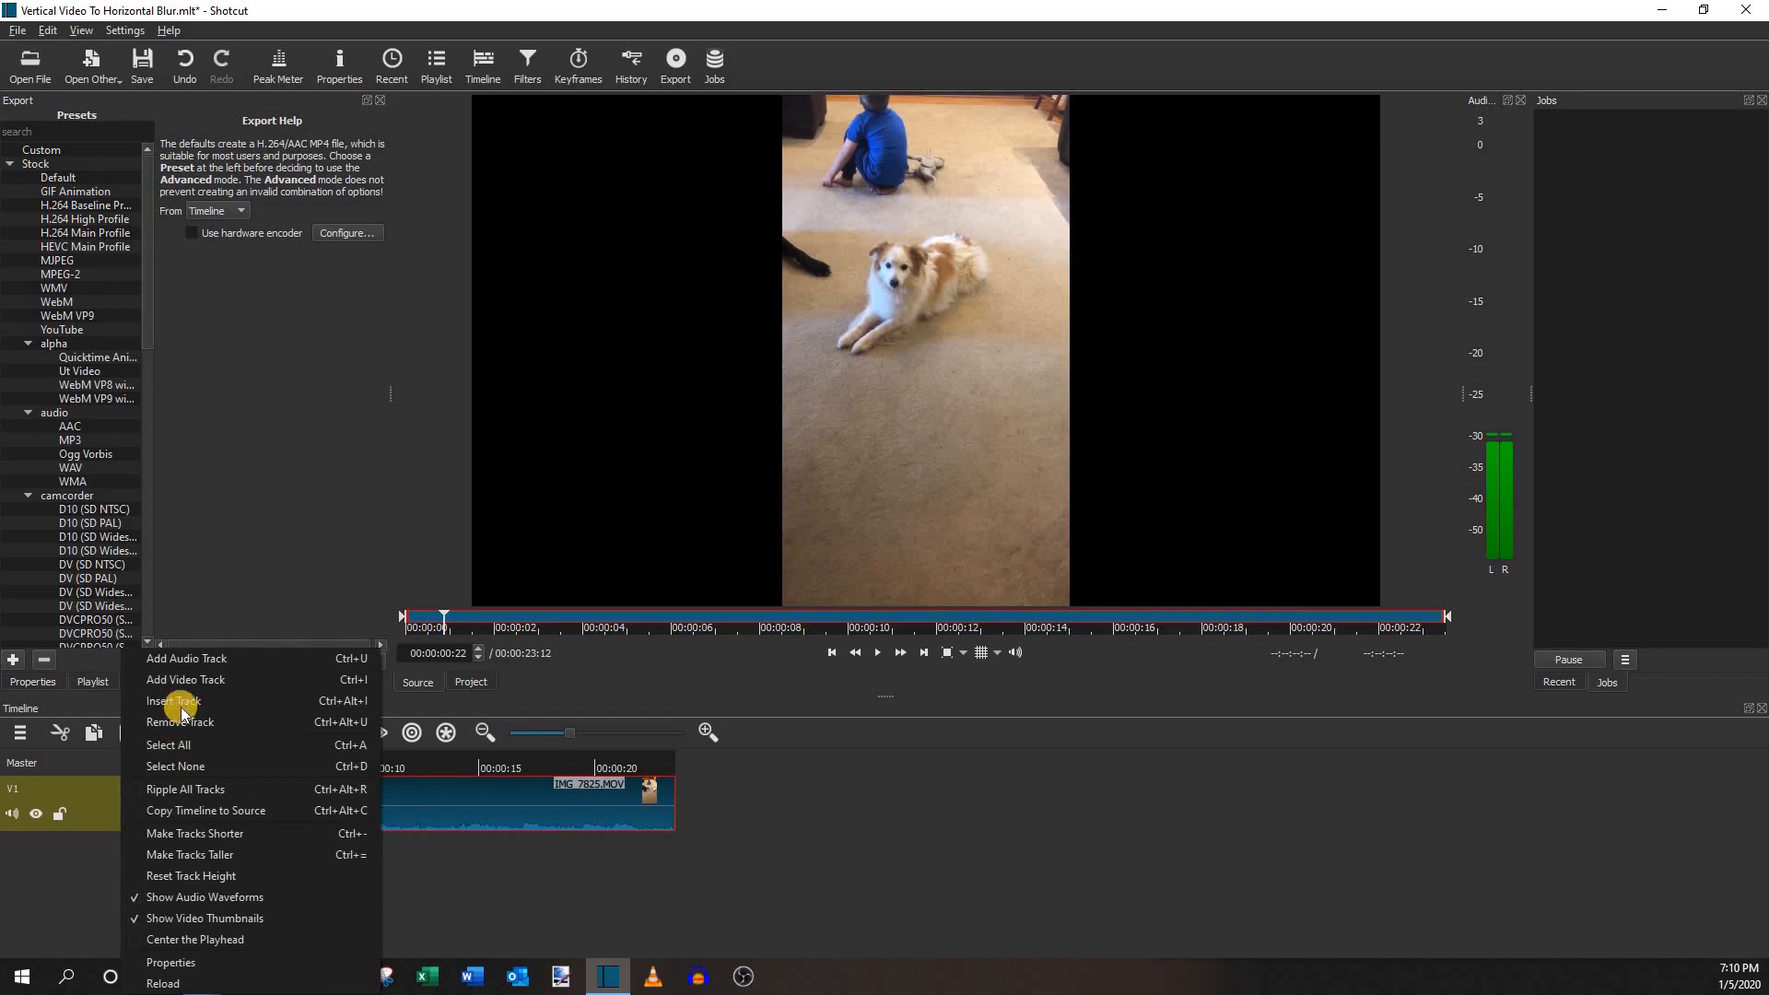
- Add track V2 and drop a copy of IMG_7825 above the original
left_click(185, 679)
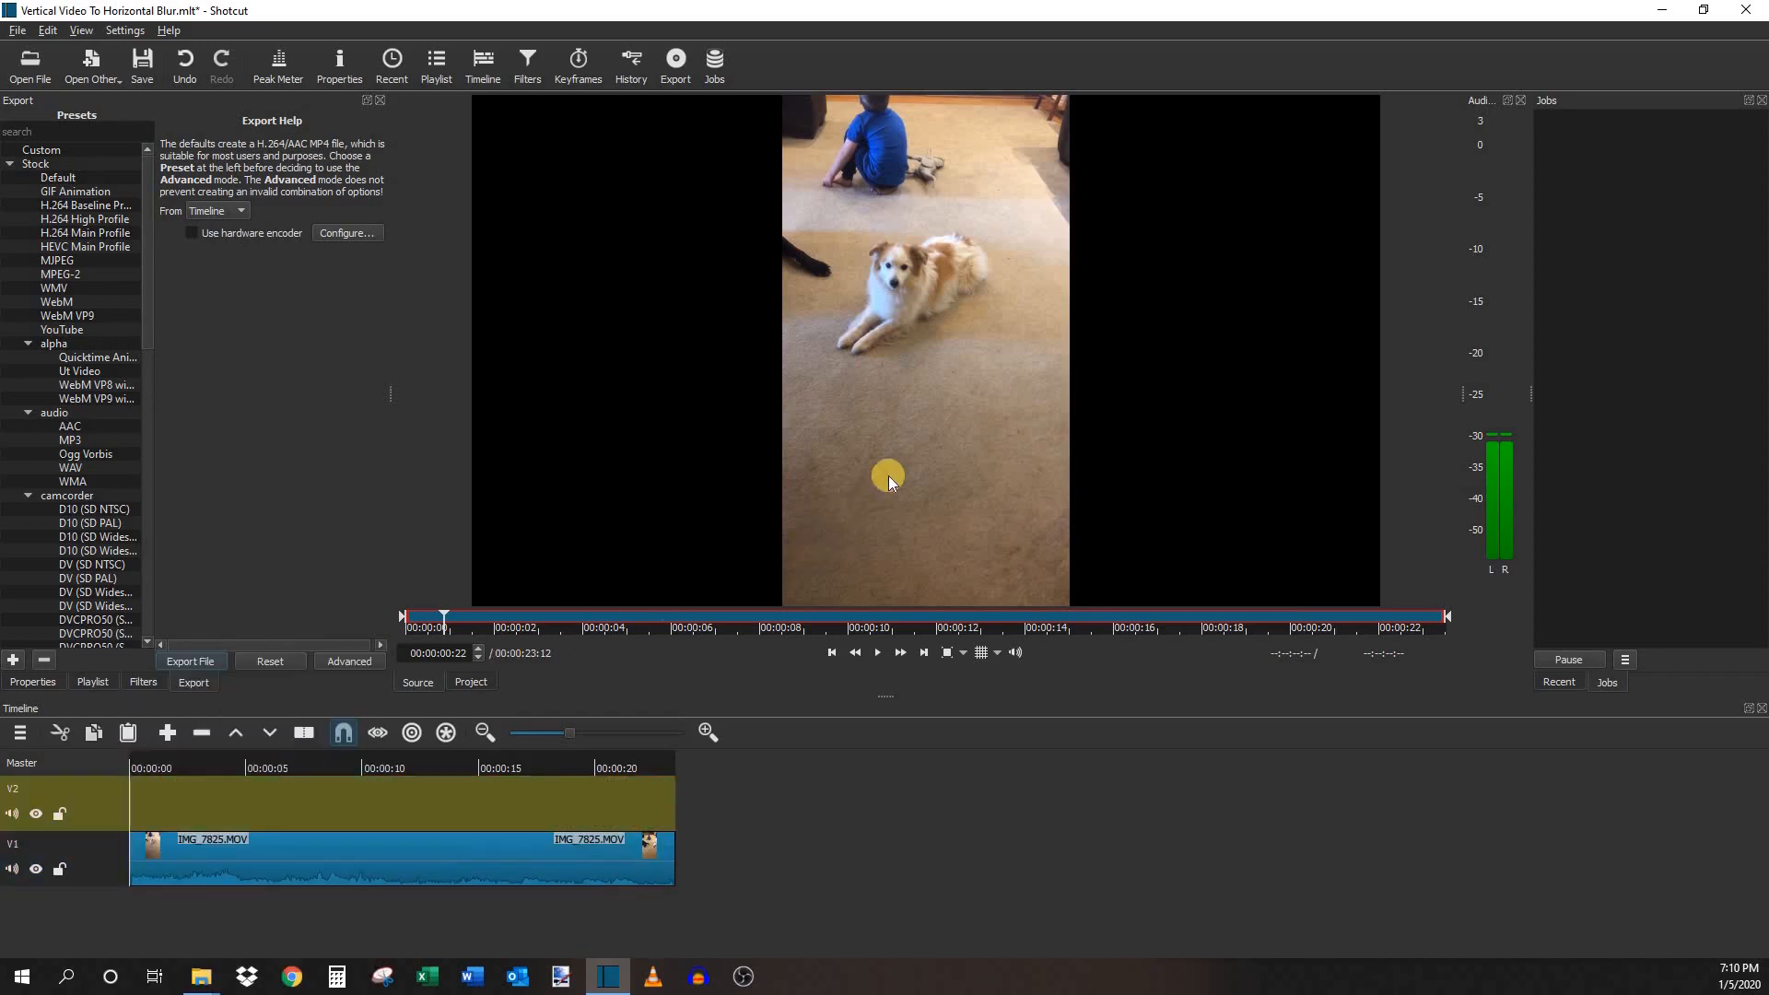
mouse_move(444, 732)
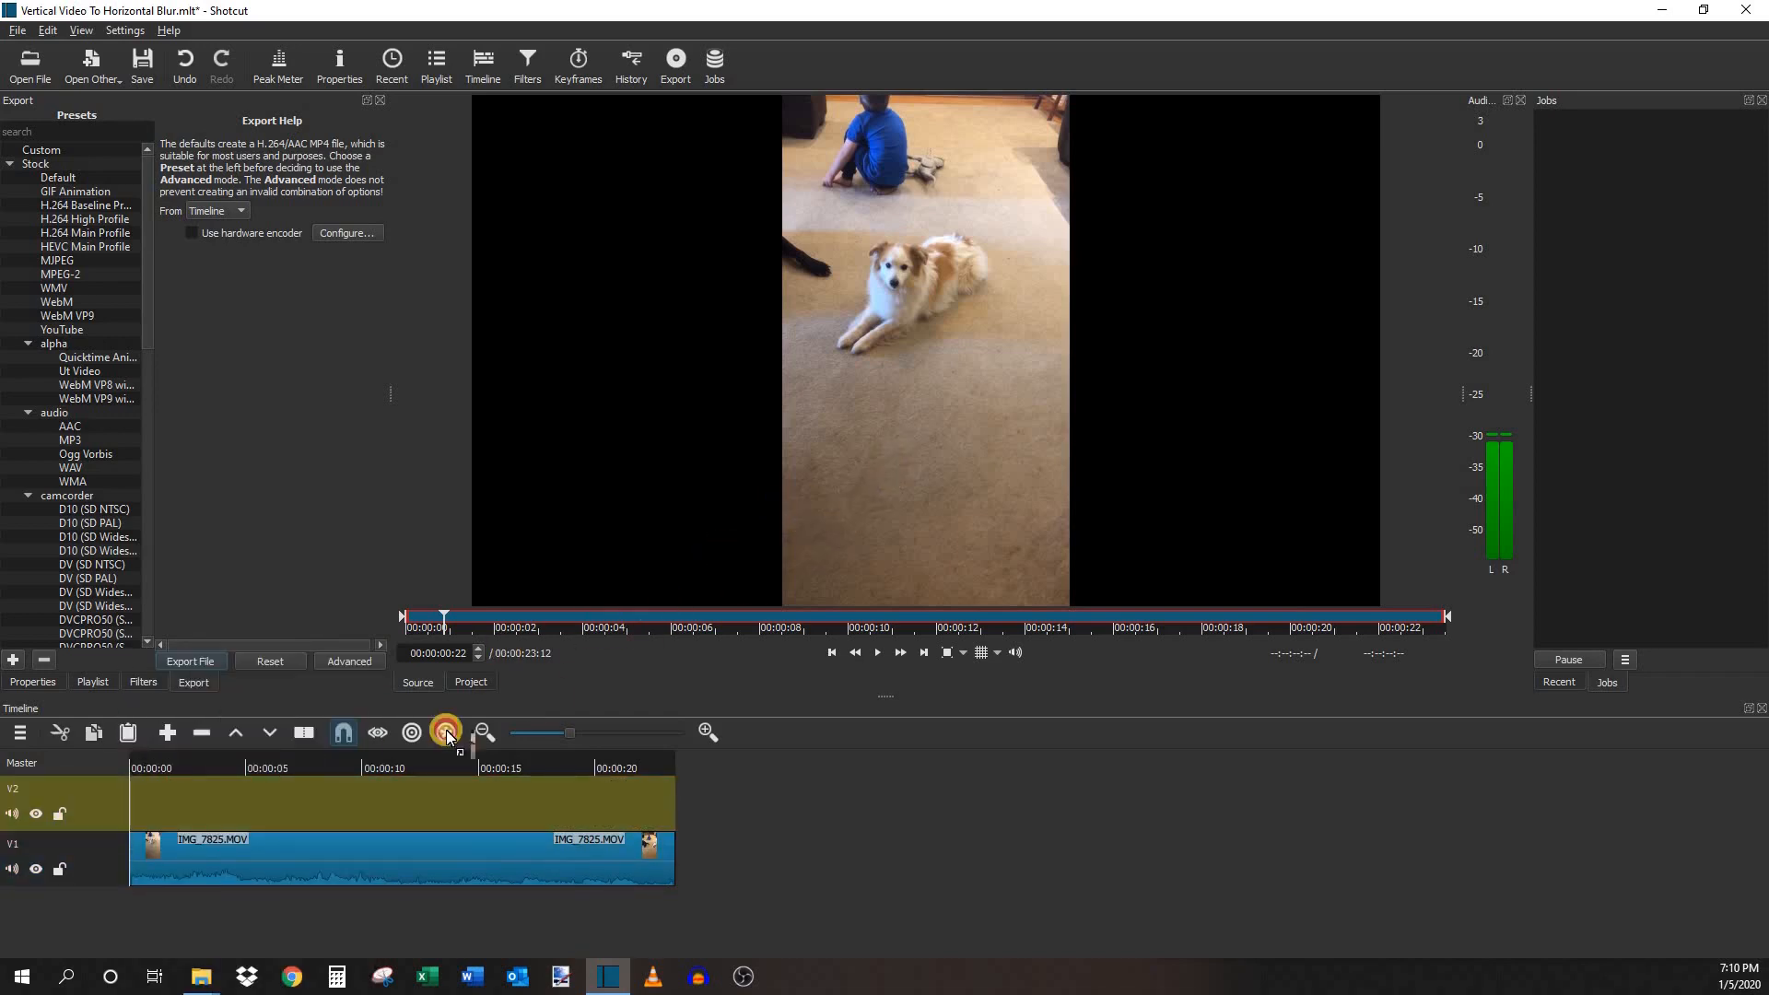
left_click(410, 732)
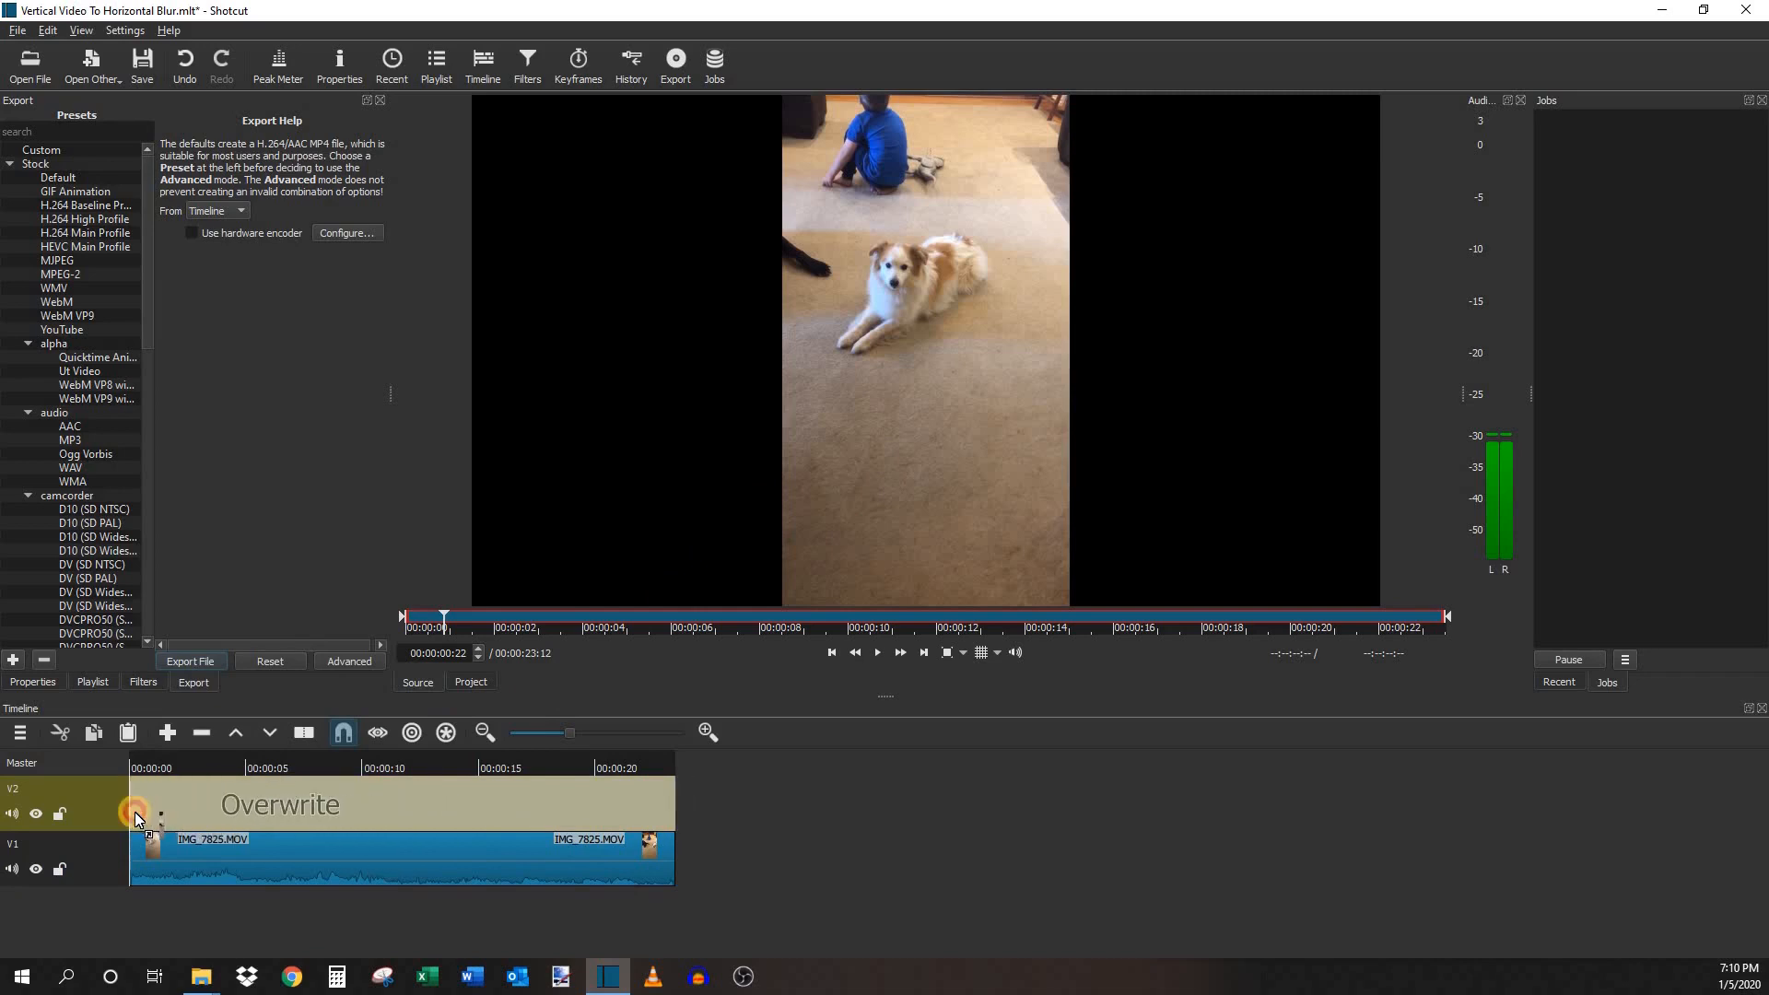
mouse_move(137, 815)
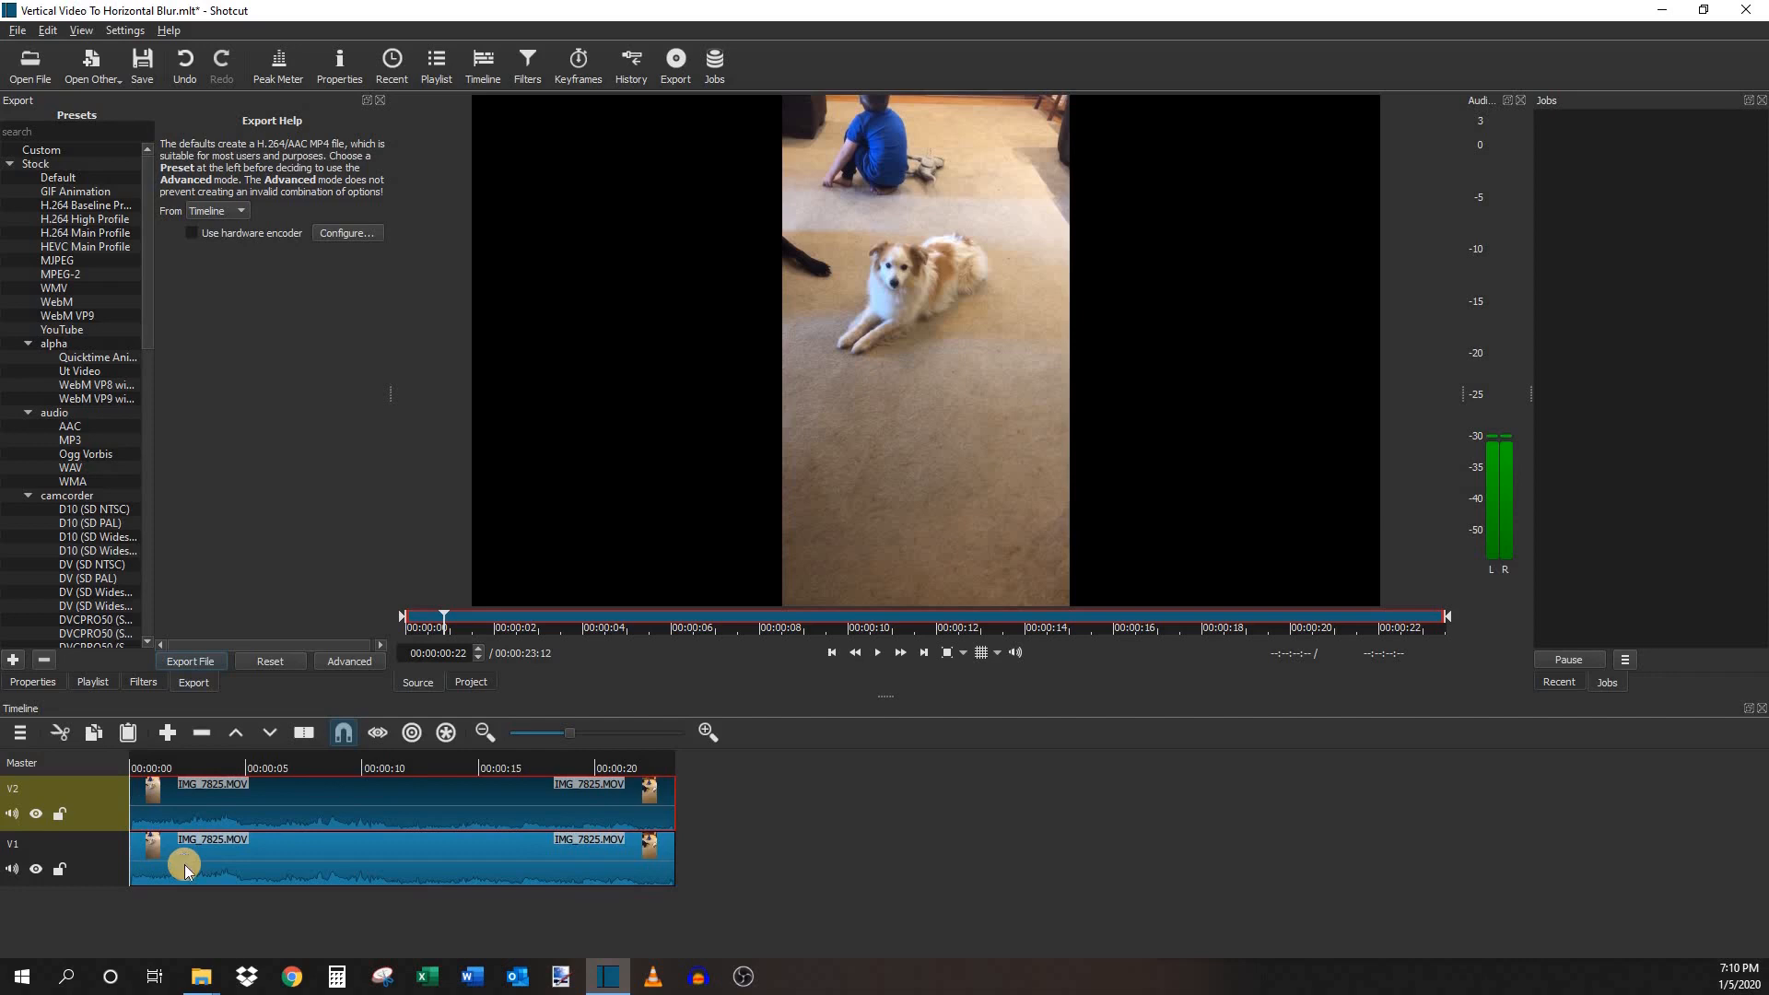
- Detach the bottom clip's audio, remove the A1 track, and select the top clip
right_click(186, 865)
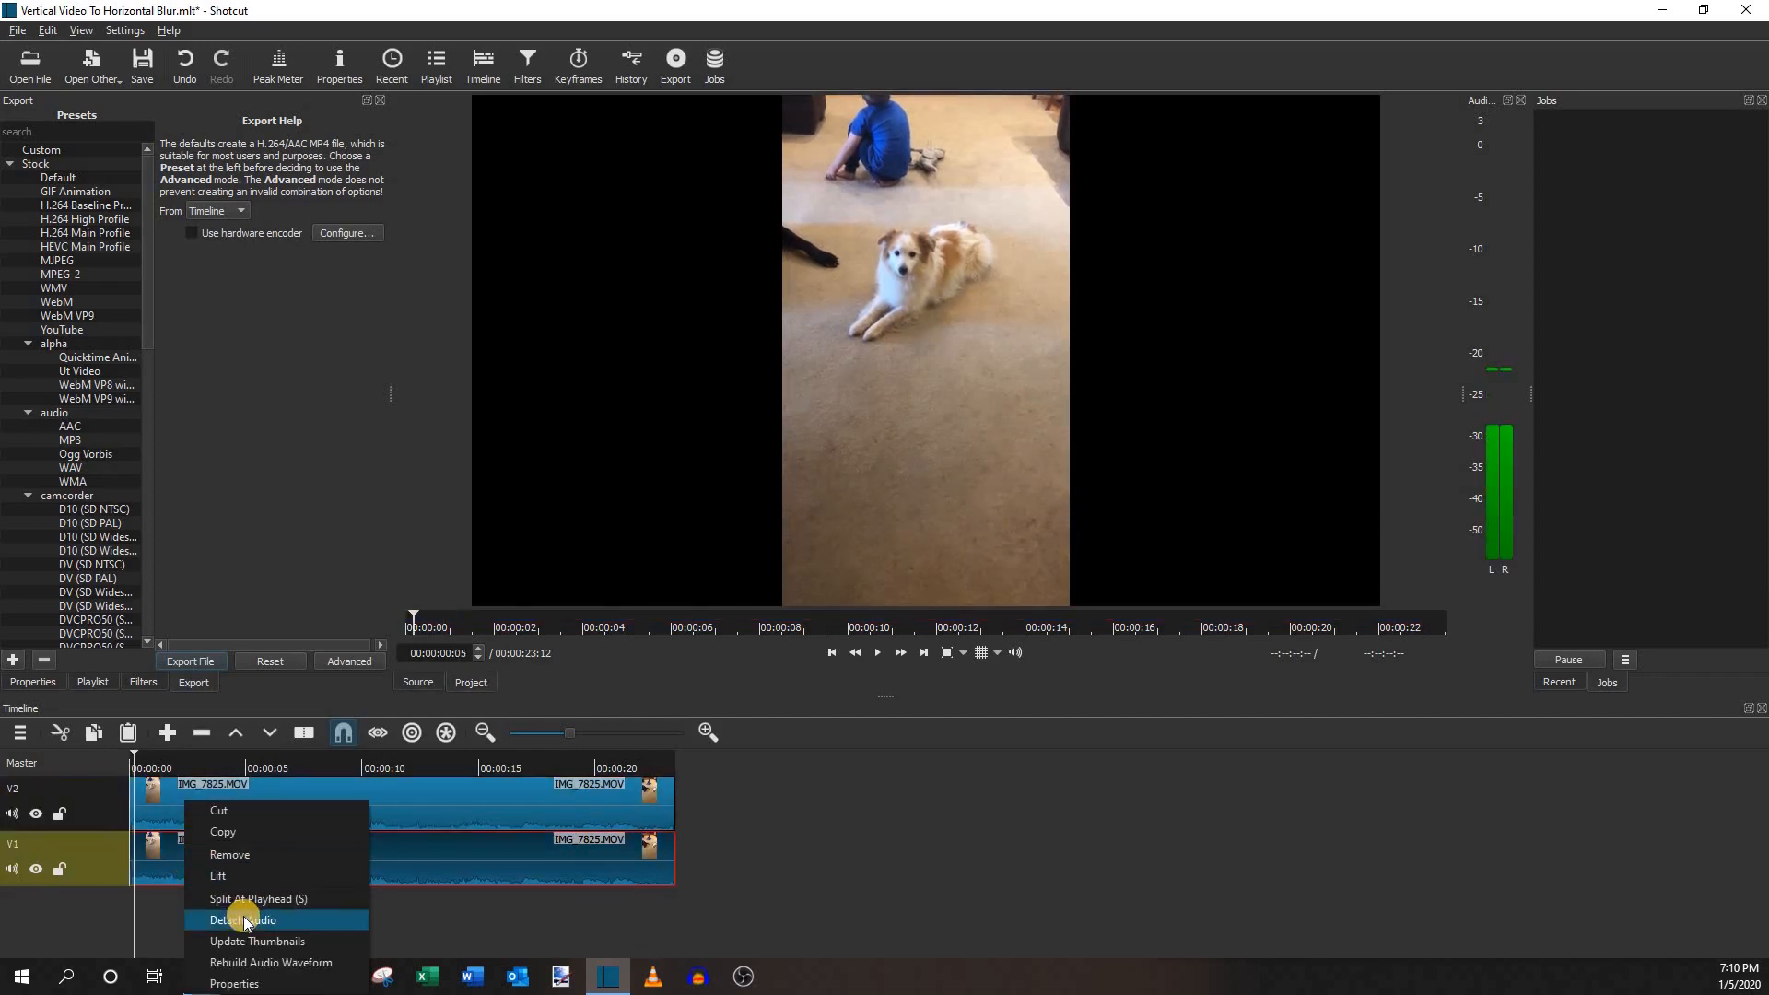
left_click(240, 920)
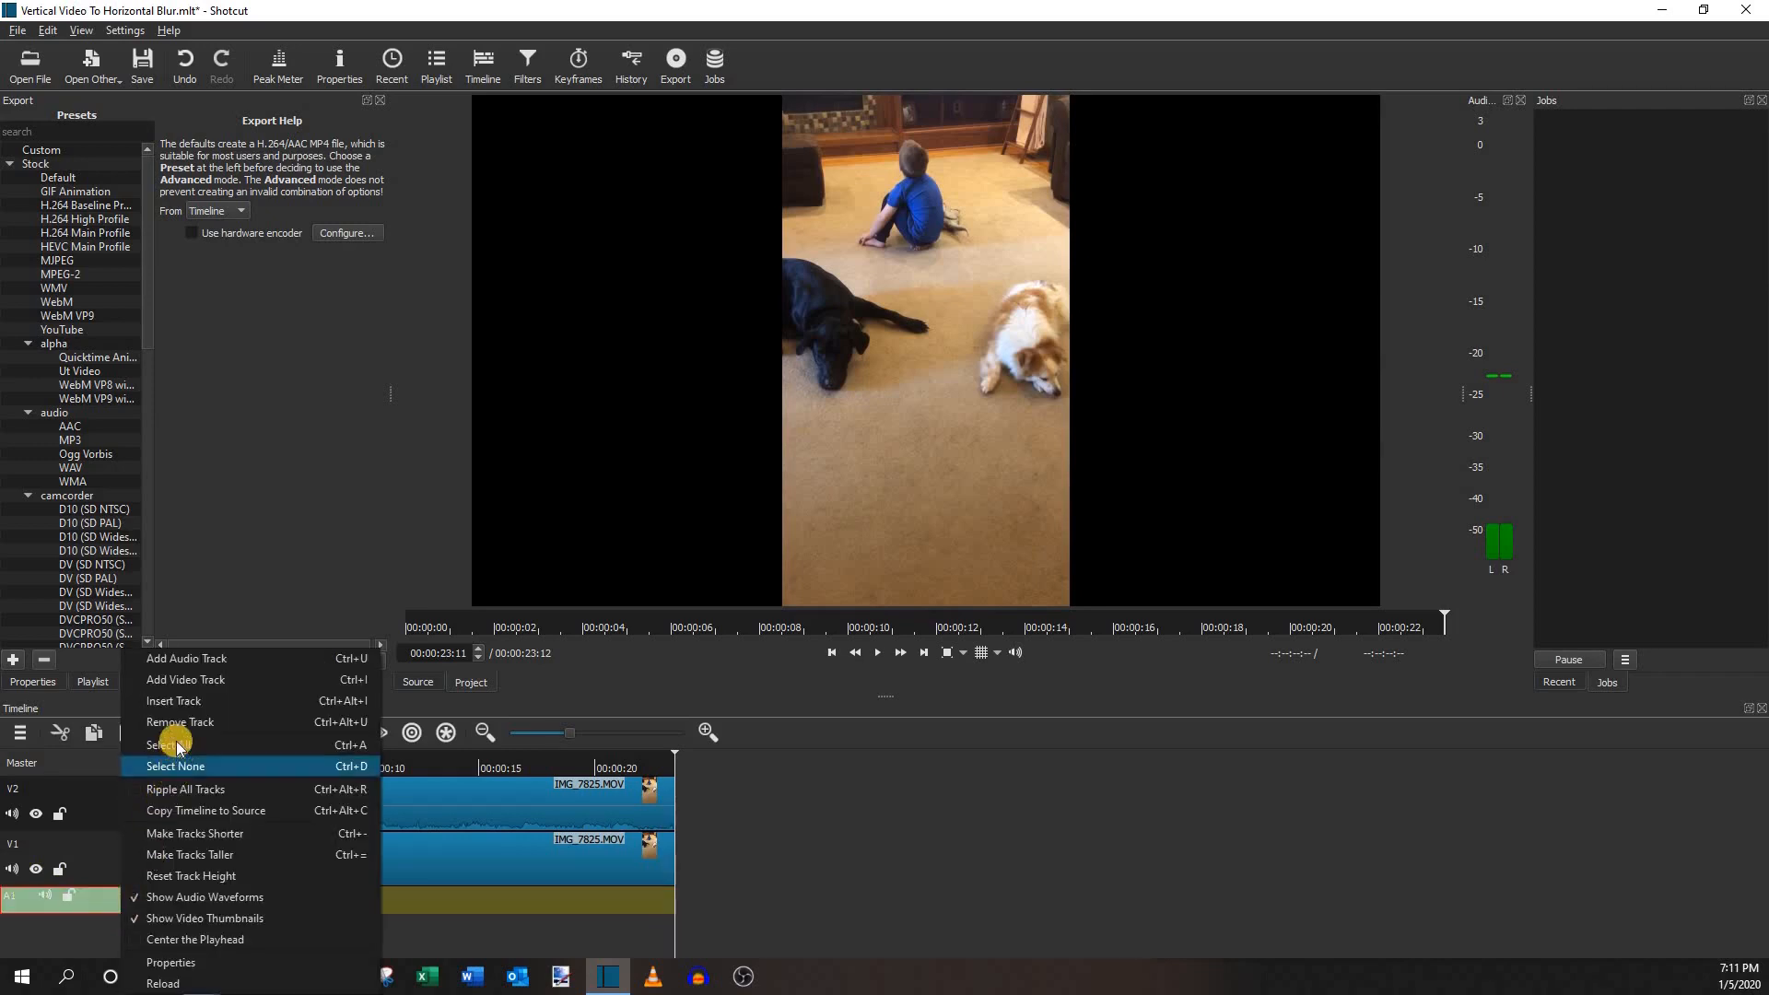
left_click(175, 766)
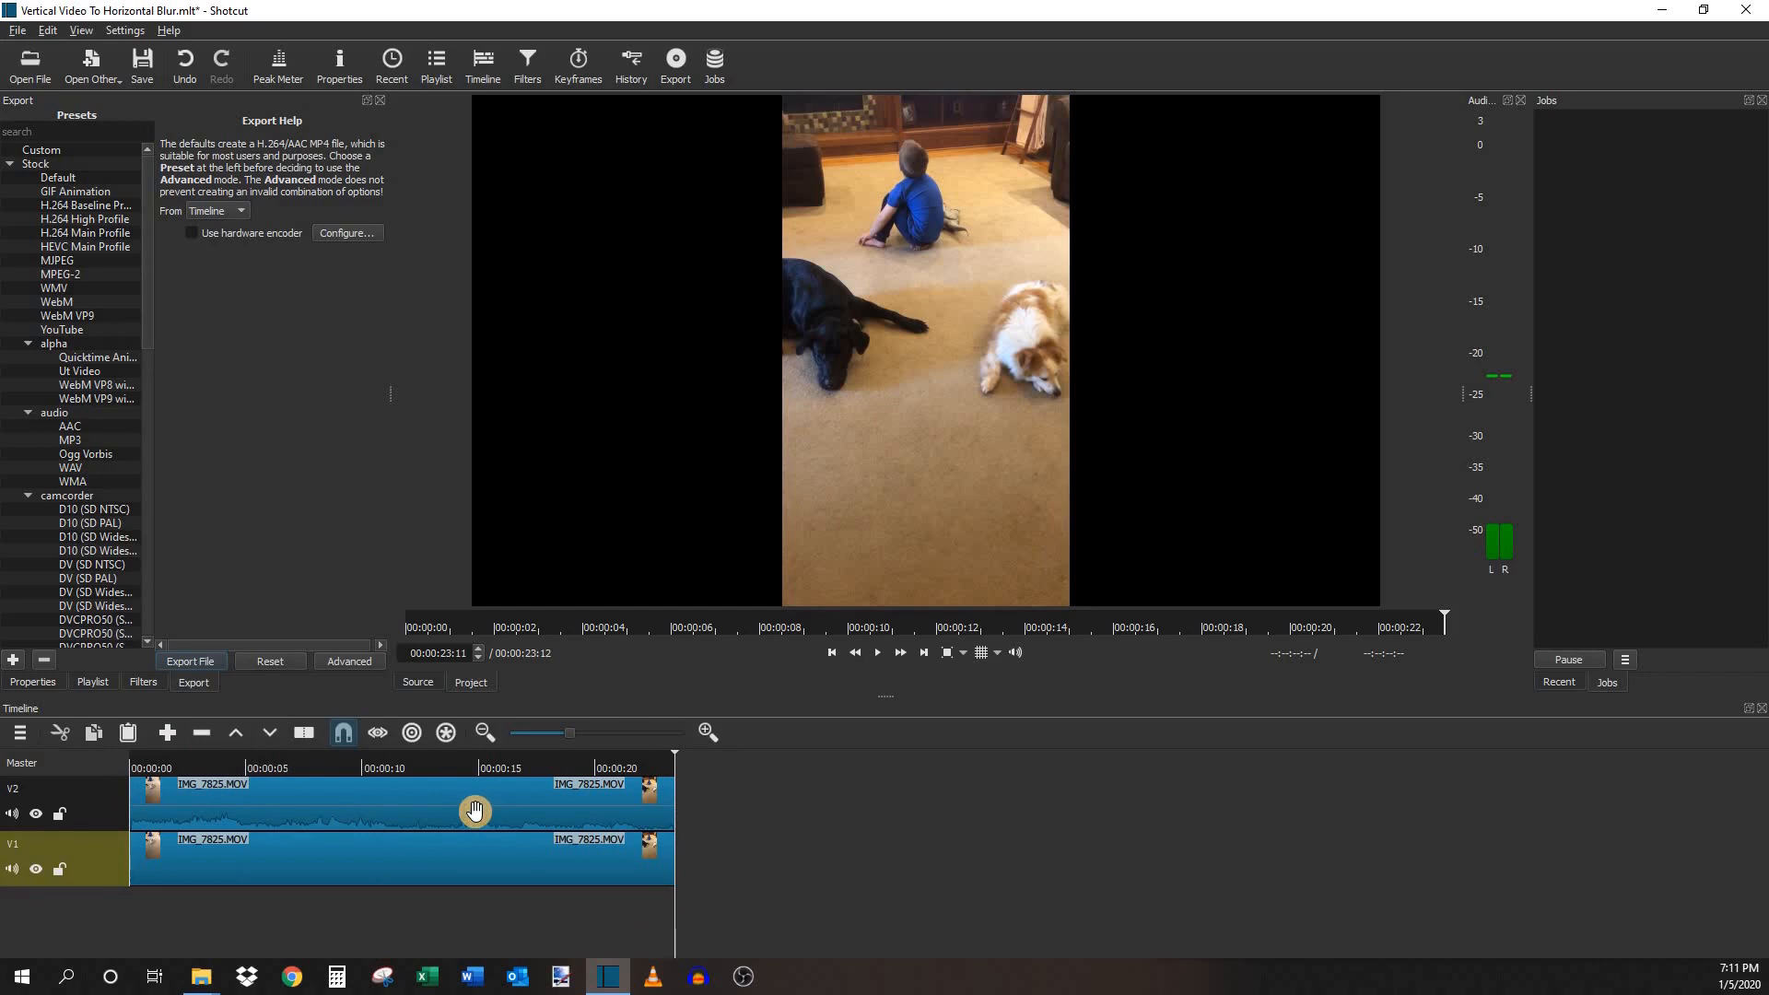
left_click(473, 810)
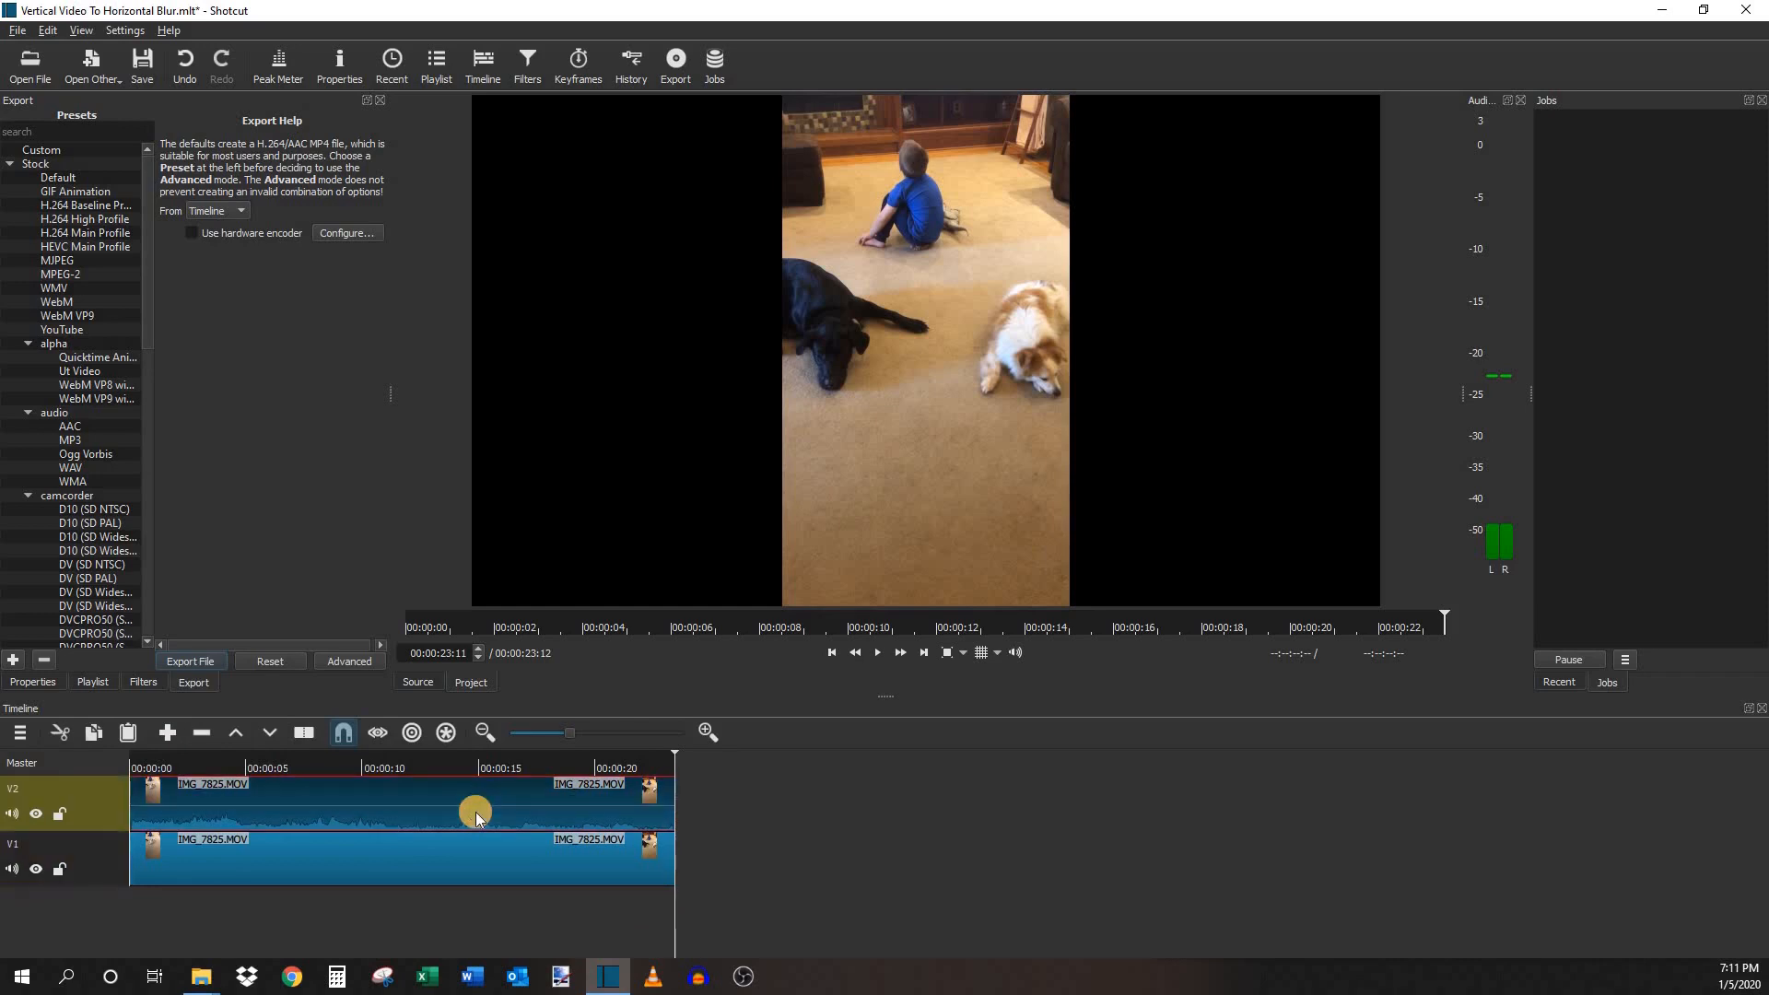
mouse_move(417, 803)
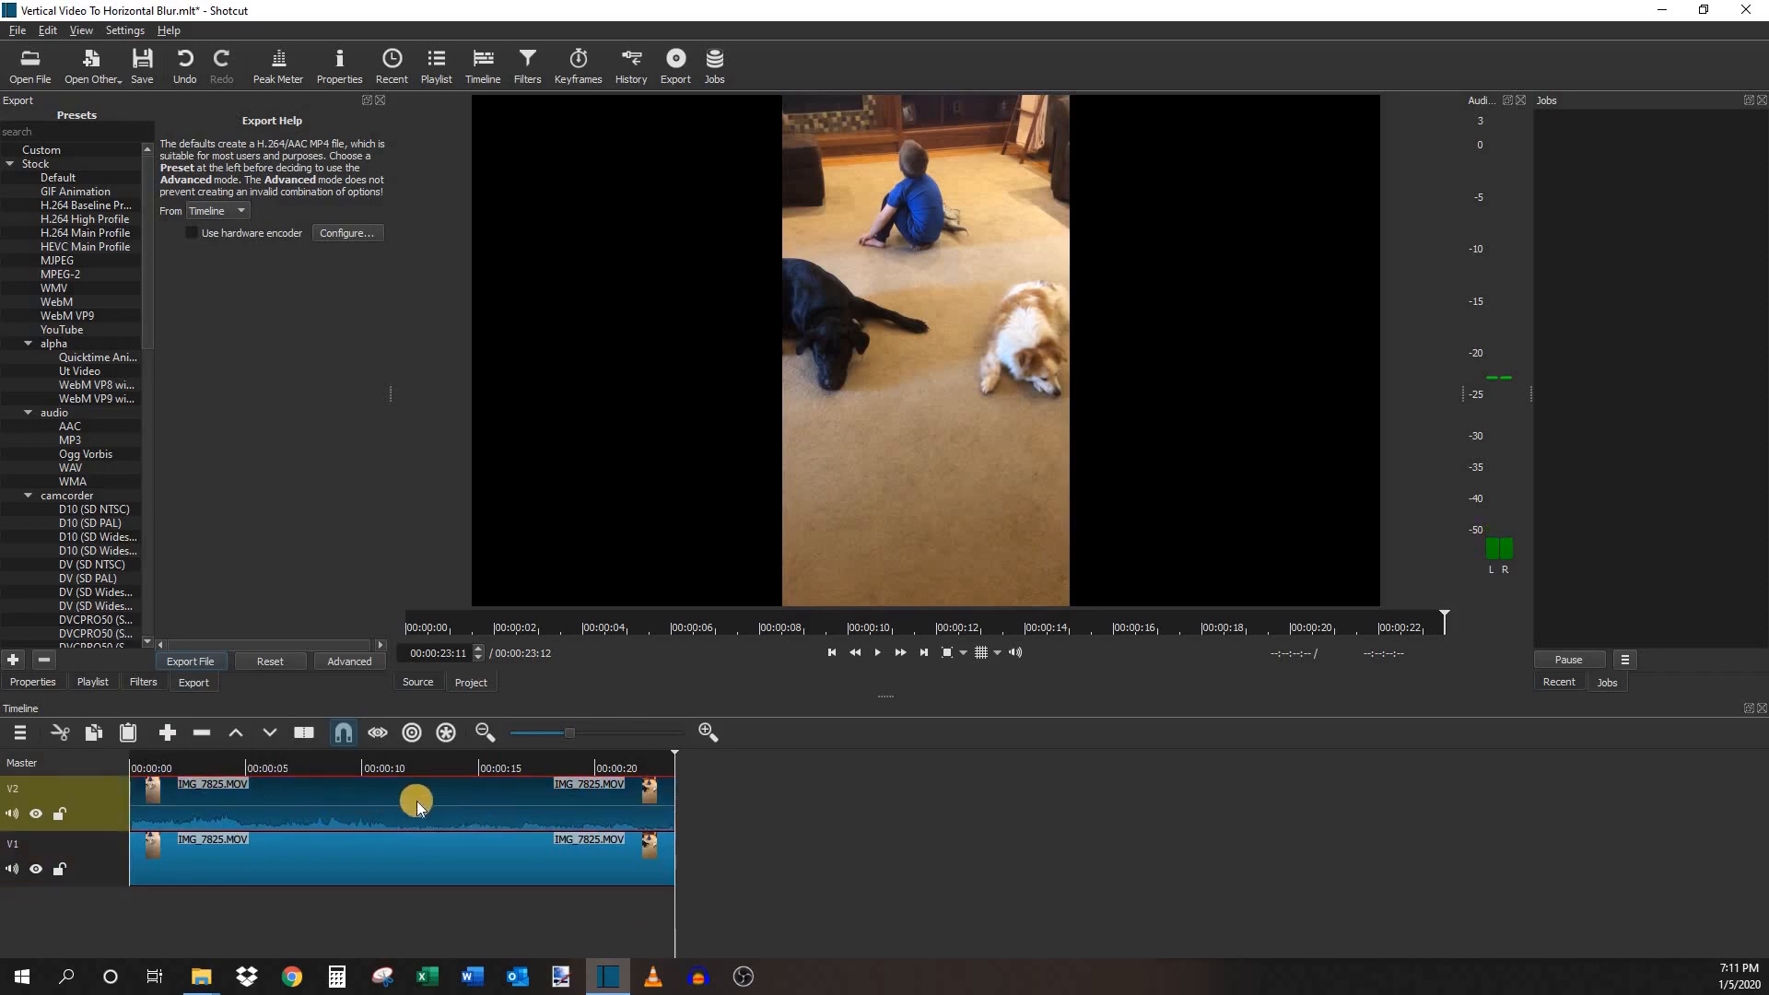
mouse_move(446, 802)
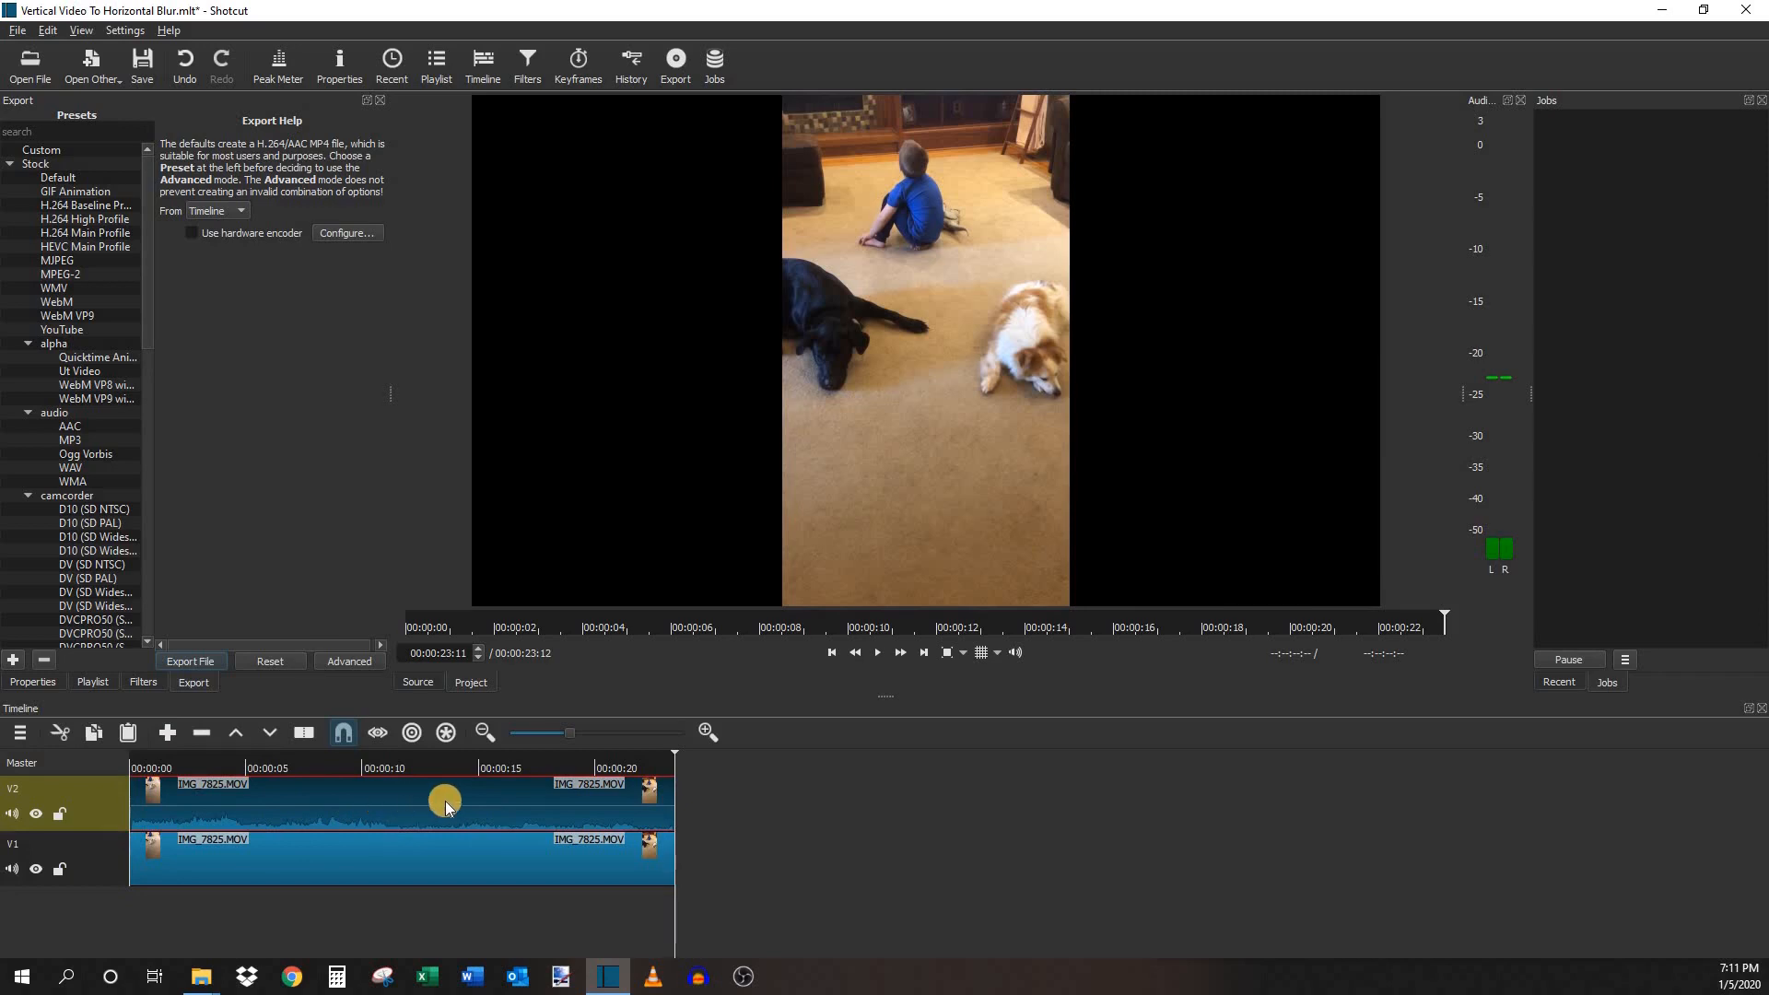
mouse_move(994, 378)
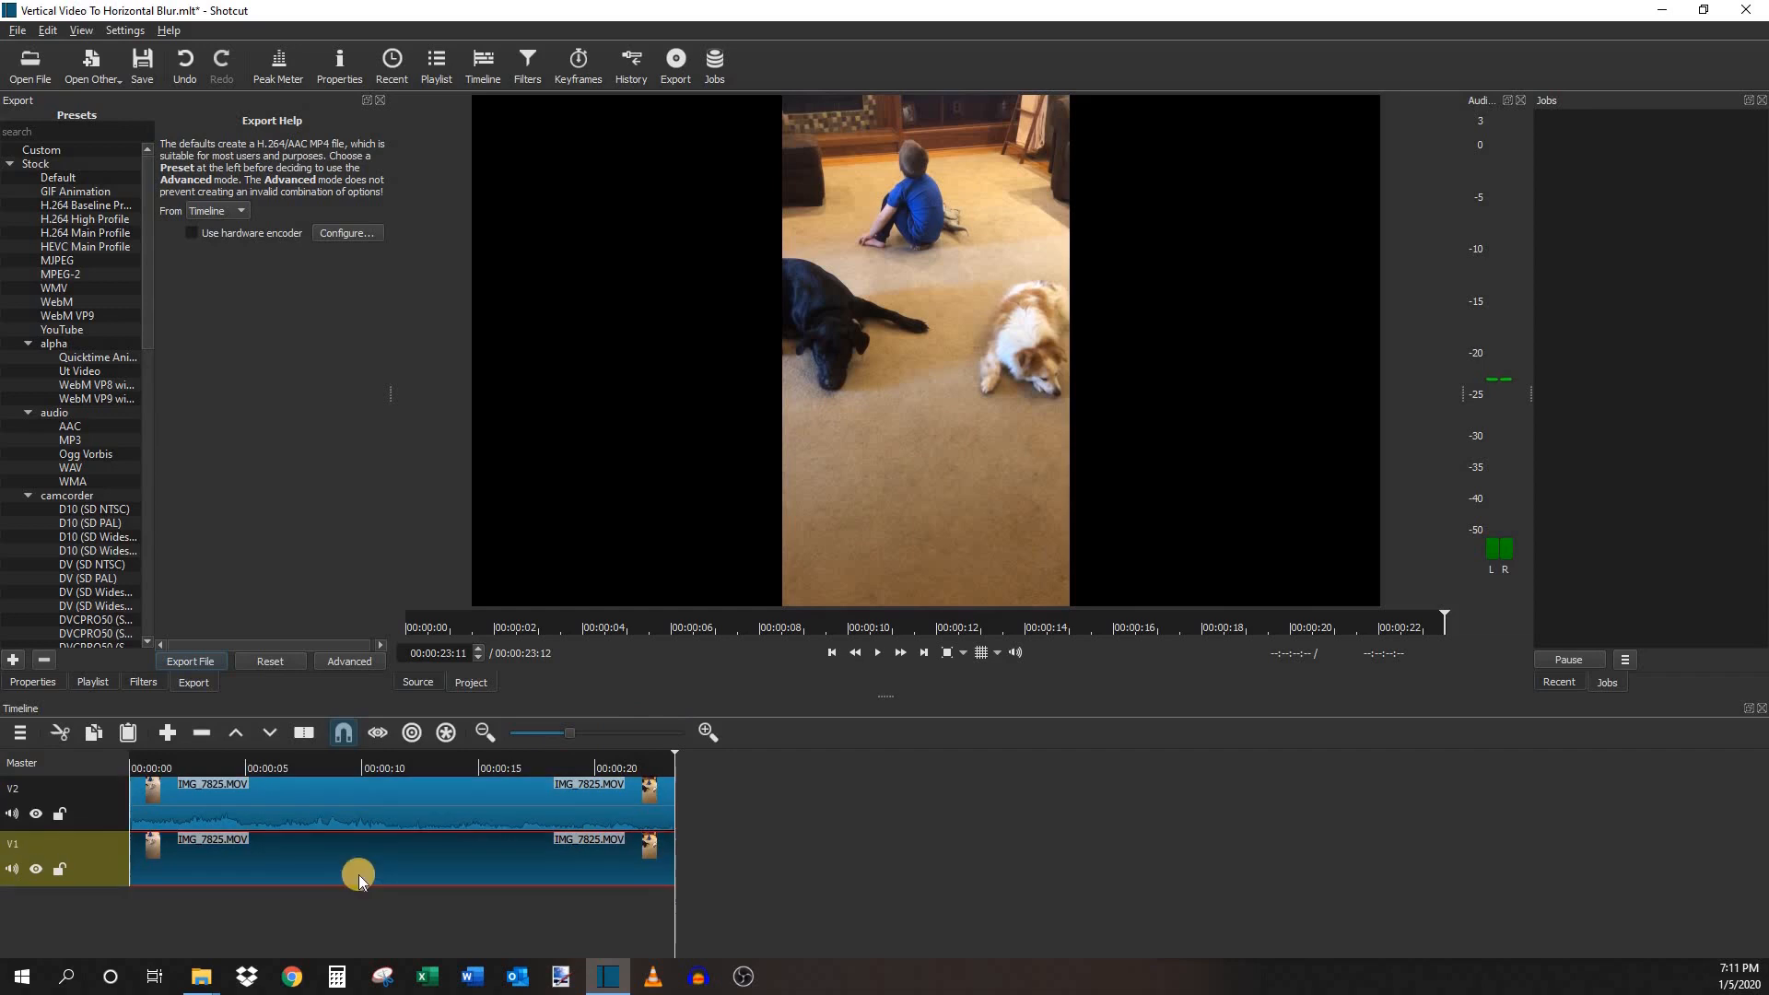
mouse_move(999, 372)
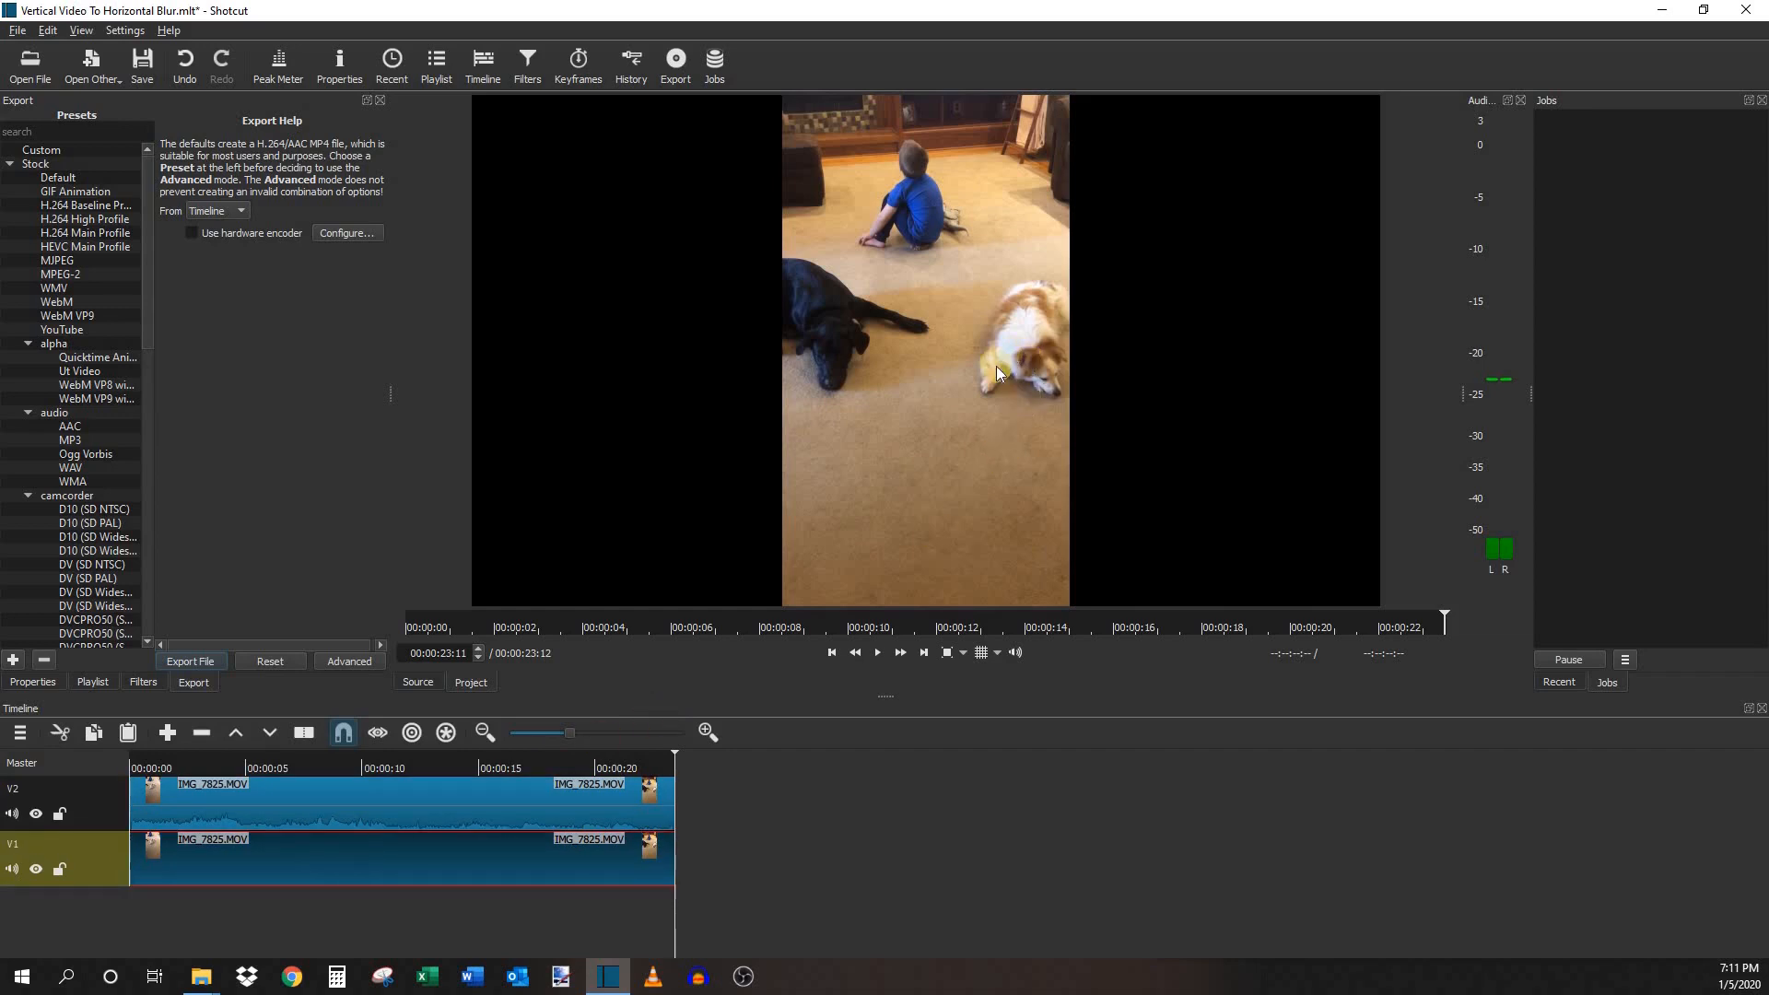
mouse_move(976, 378)
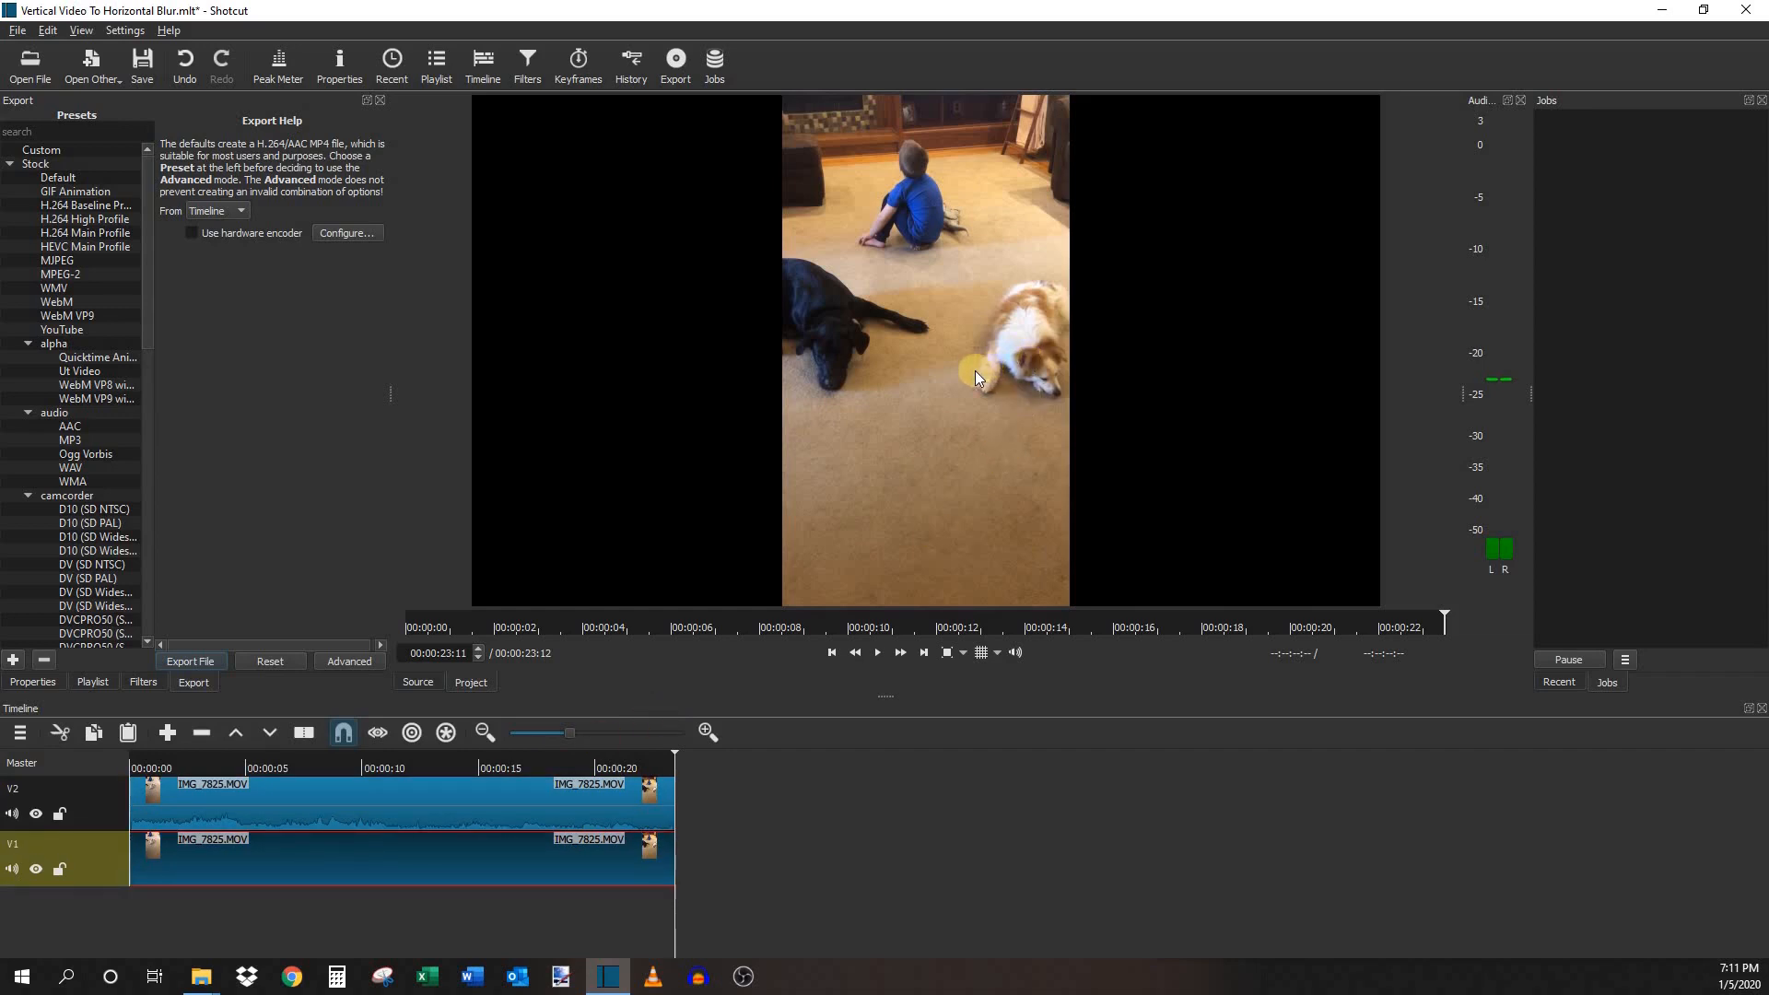
mouse_move(745, 371)
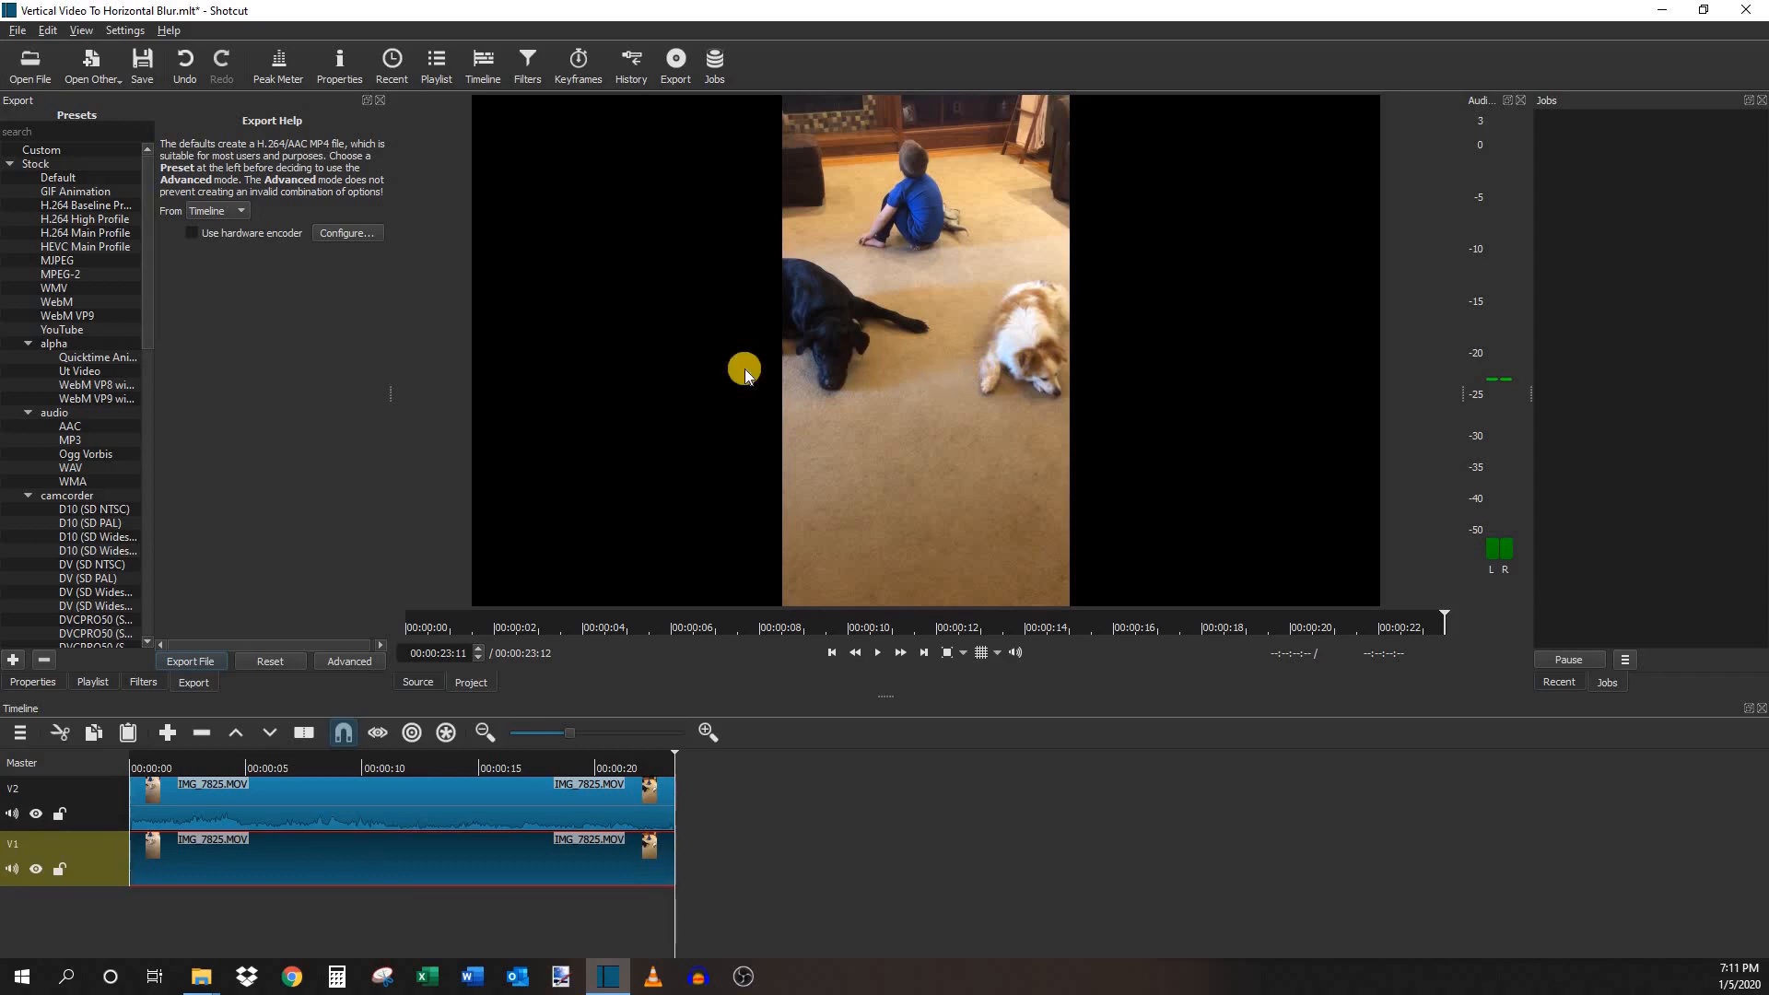
mouse_move(1122, 329)
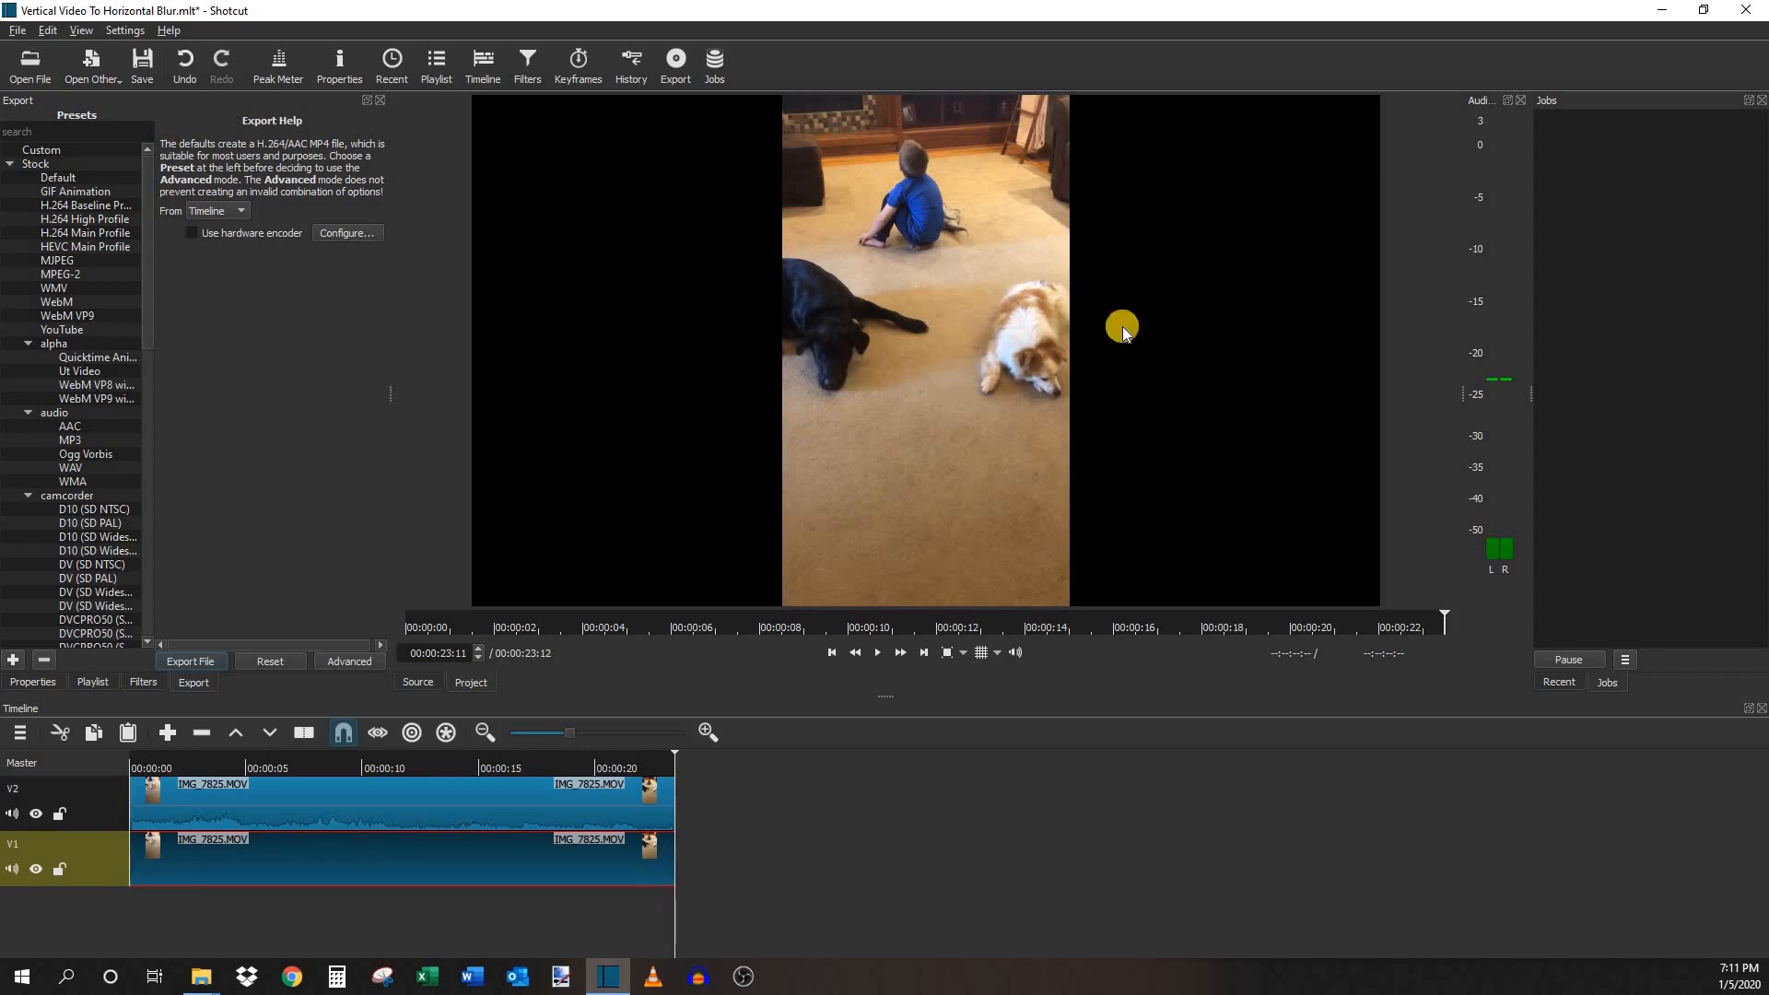
mouse_move(1122, 341)
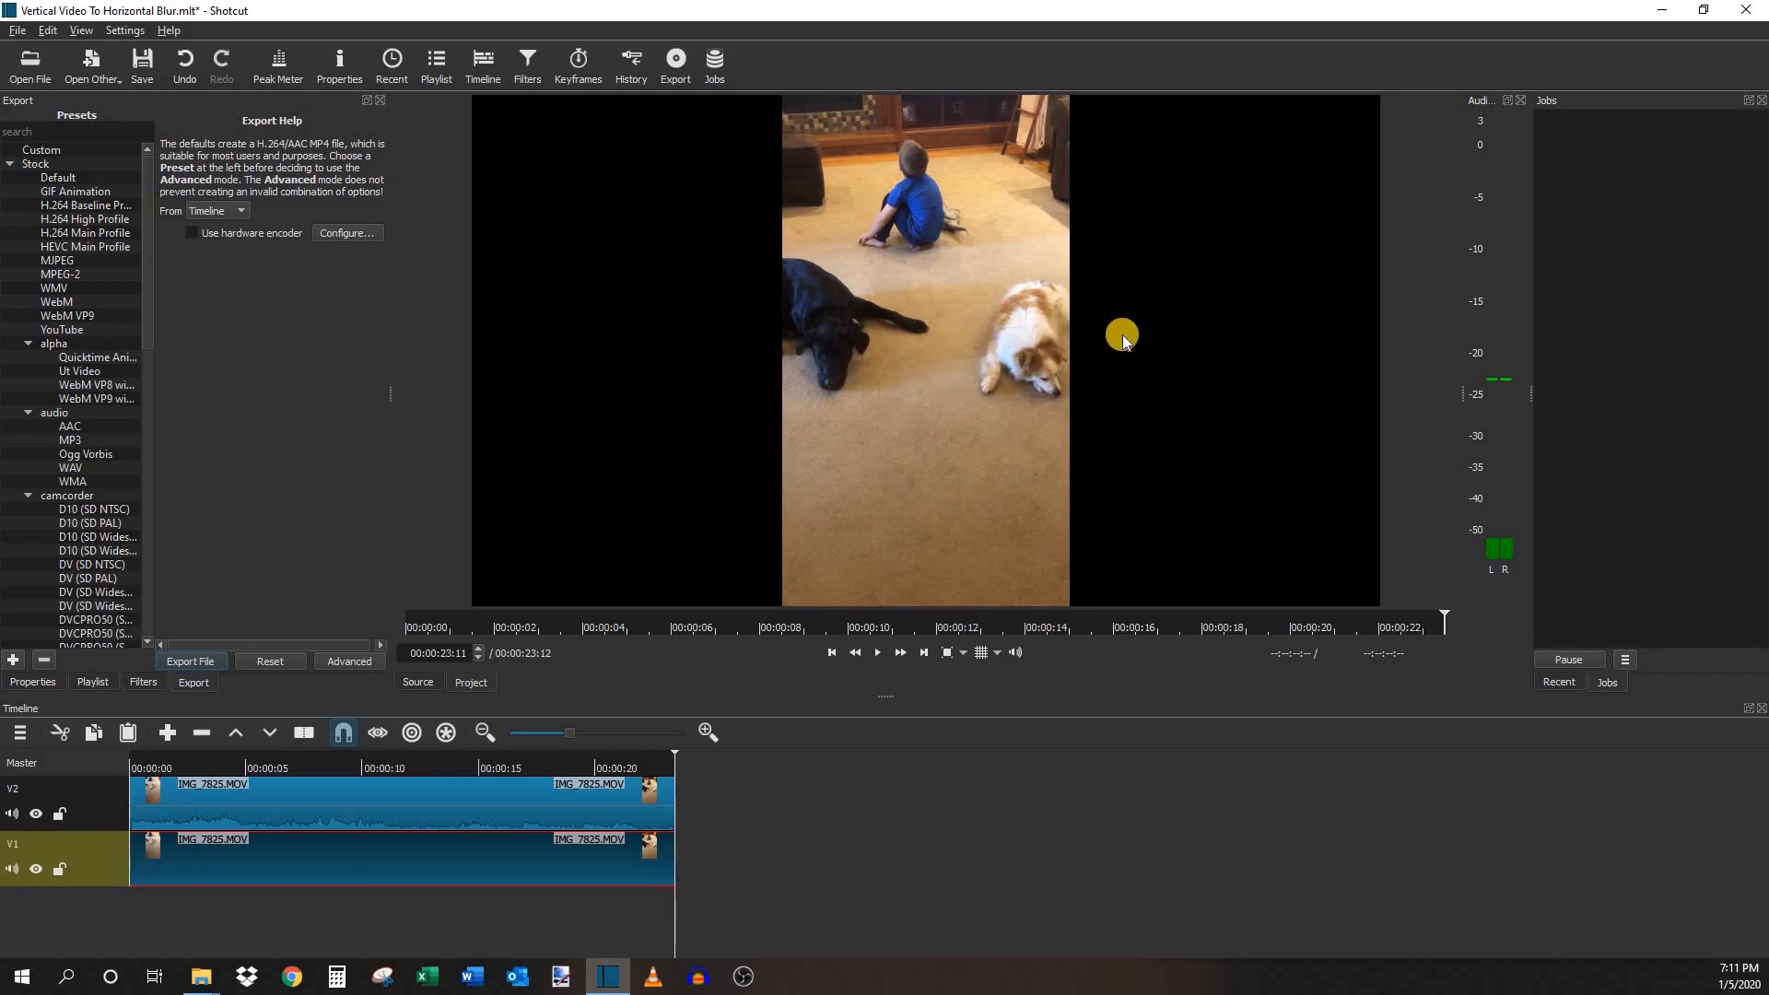
mouse_move(996, 330)
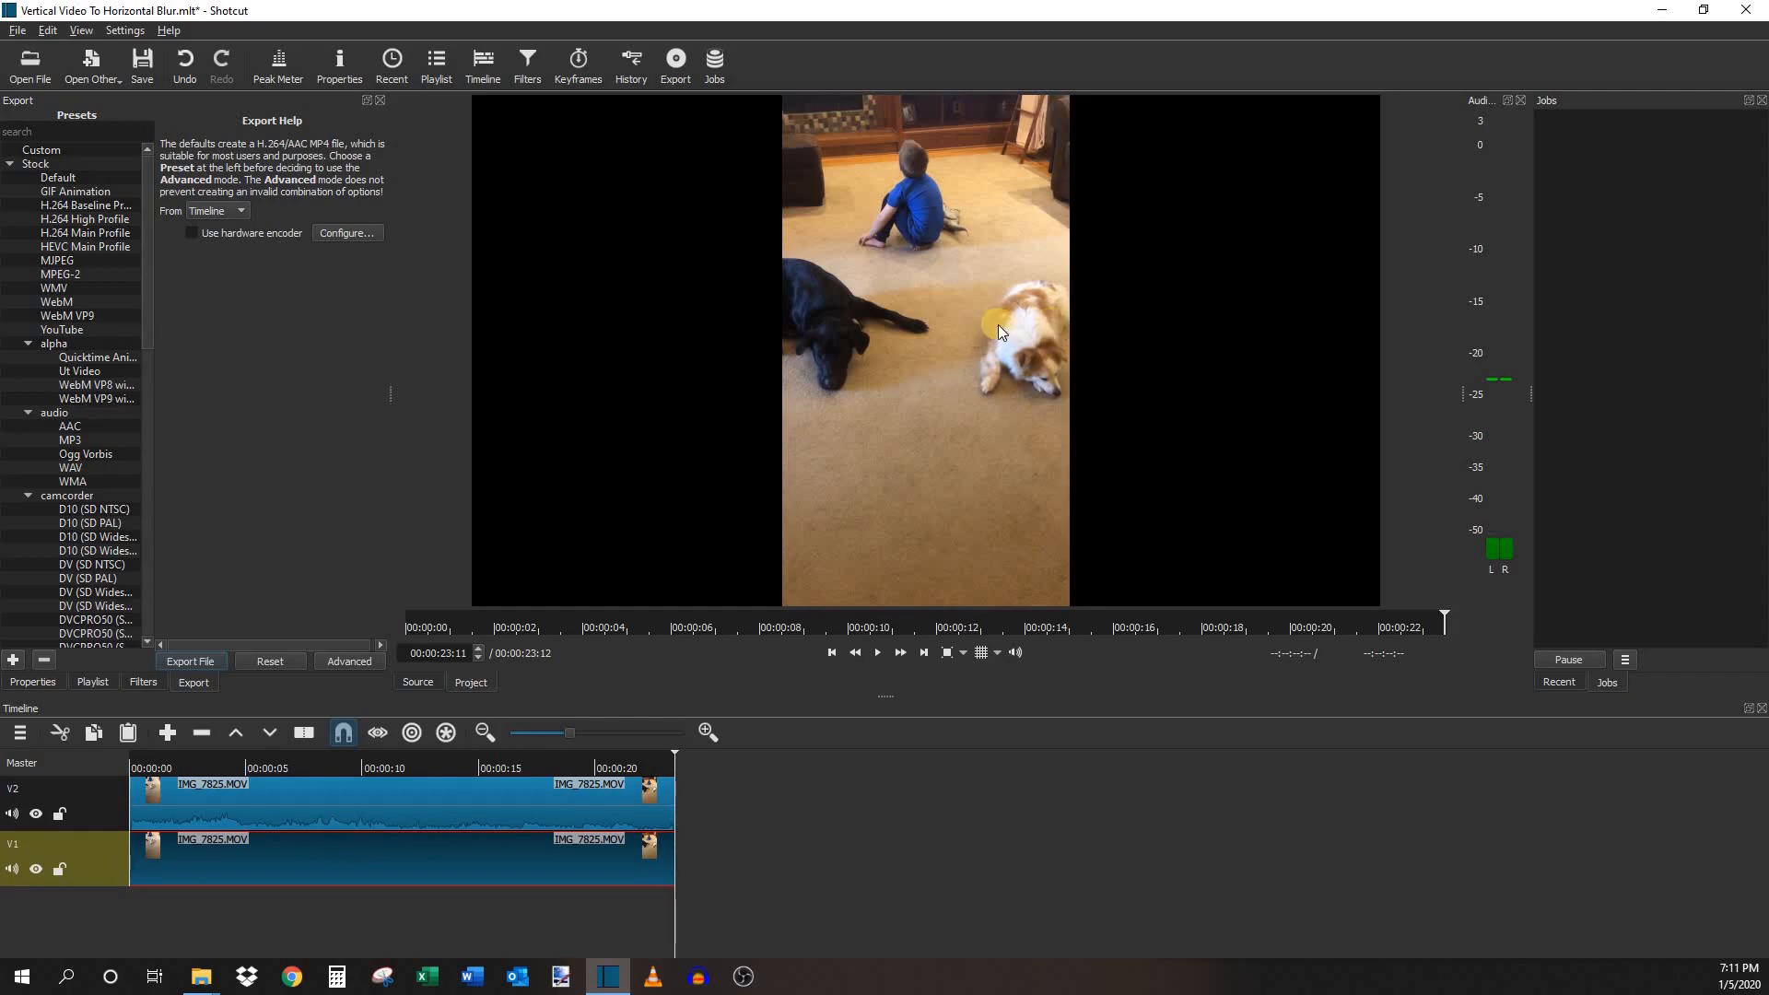
mouse_move(609, 210)
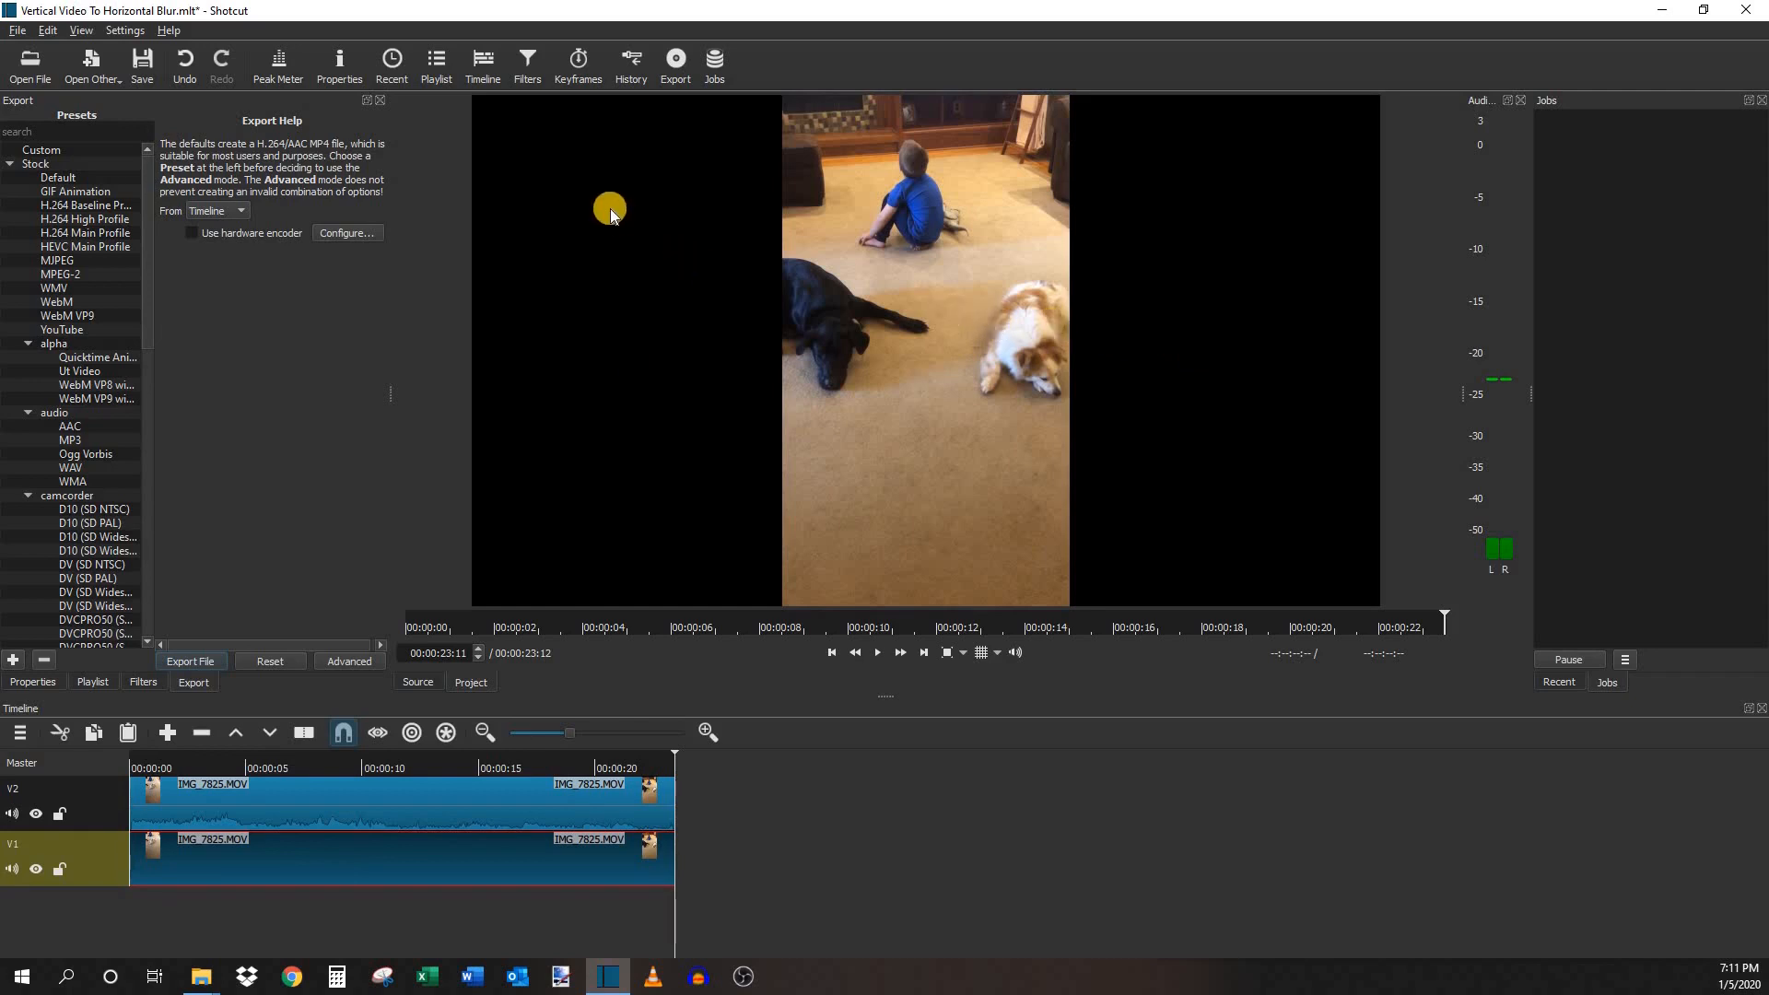
- Show the Filters panel for the IMG_7825.MOV clip
left_click(527, 59)
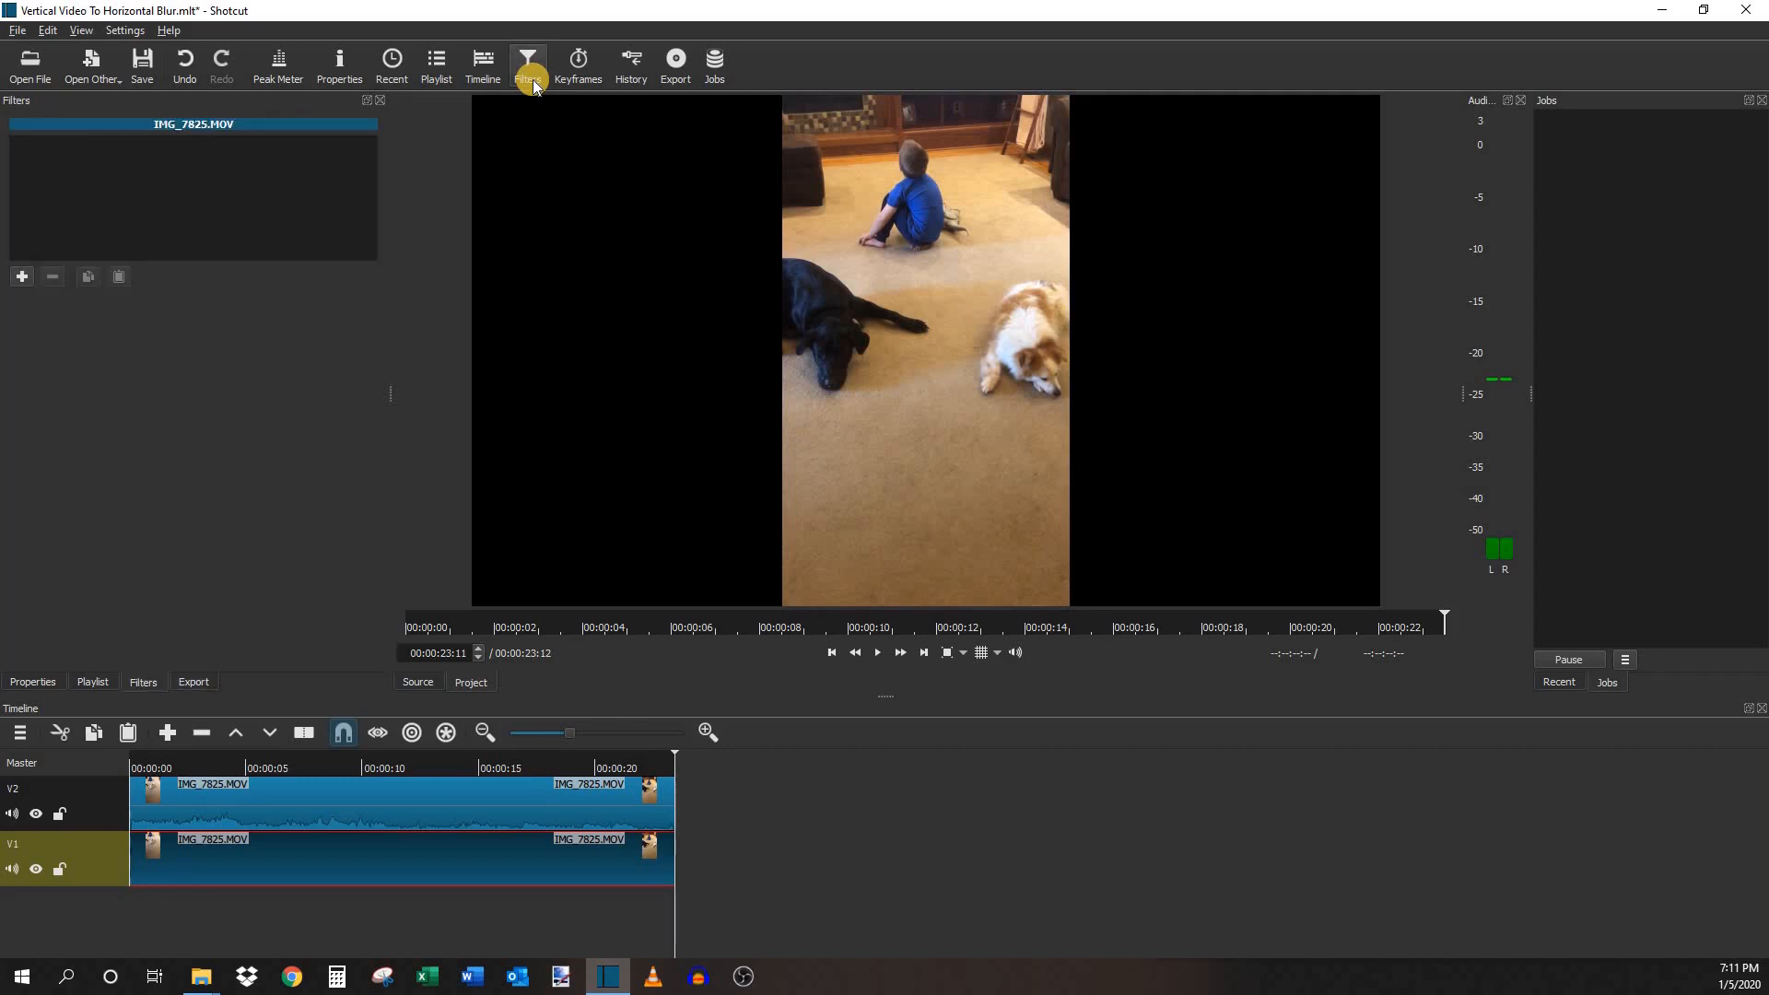
mouse_move(29, 296)
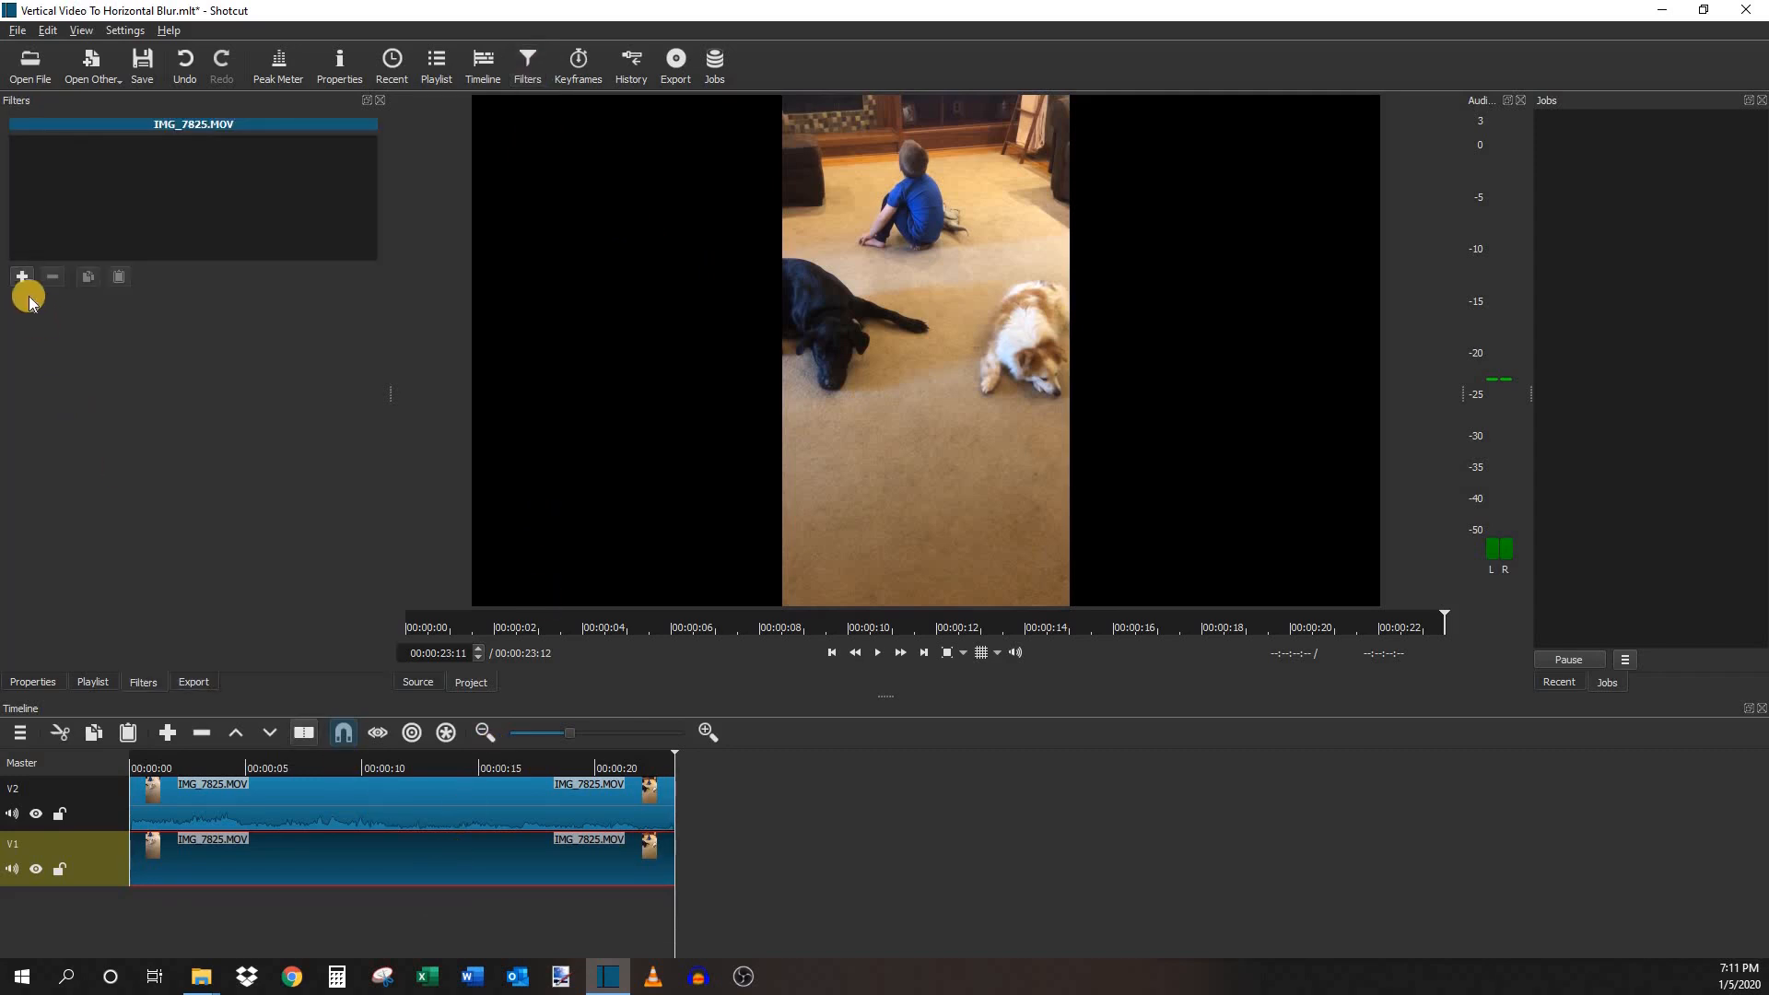
- Add a Size and Position filter stretching the bottom clip to 1920x1080 with Distort
left_click(21, 277)
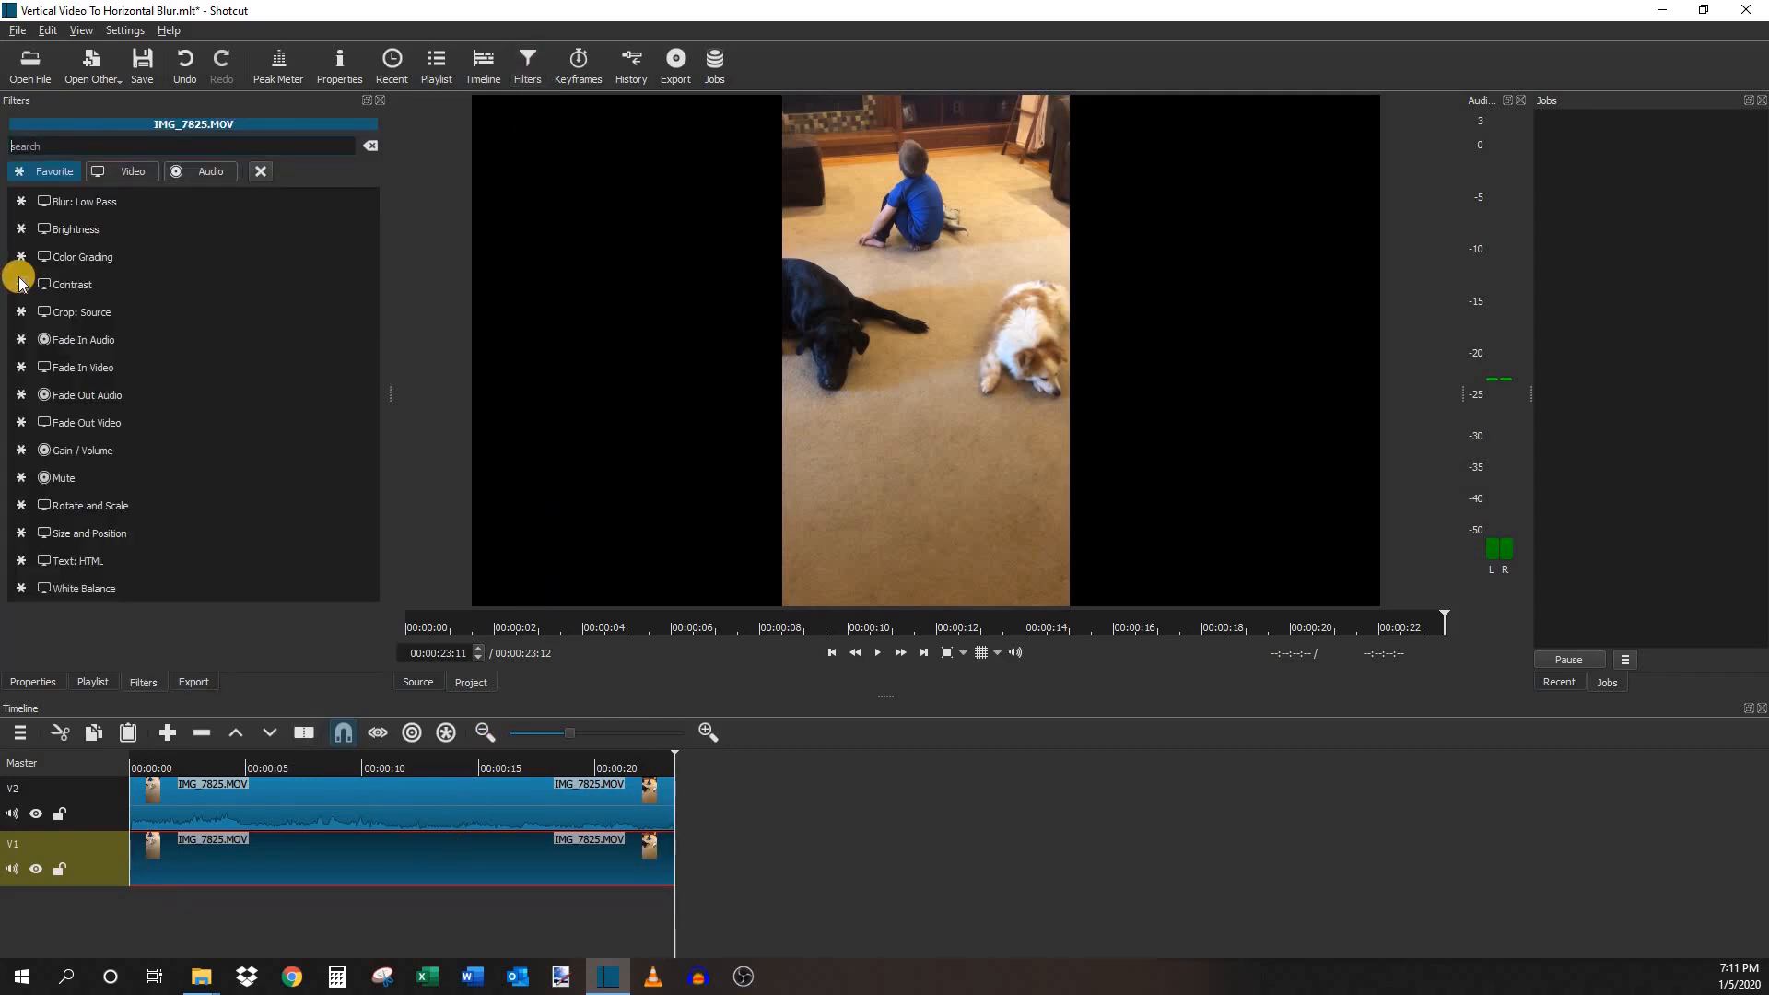
left_click(85, 201)
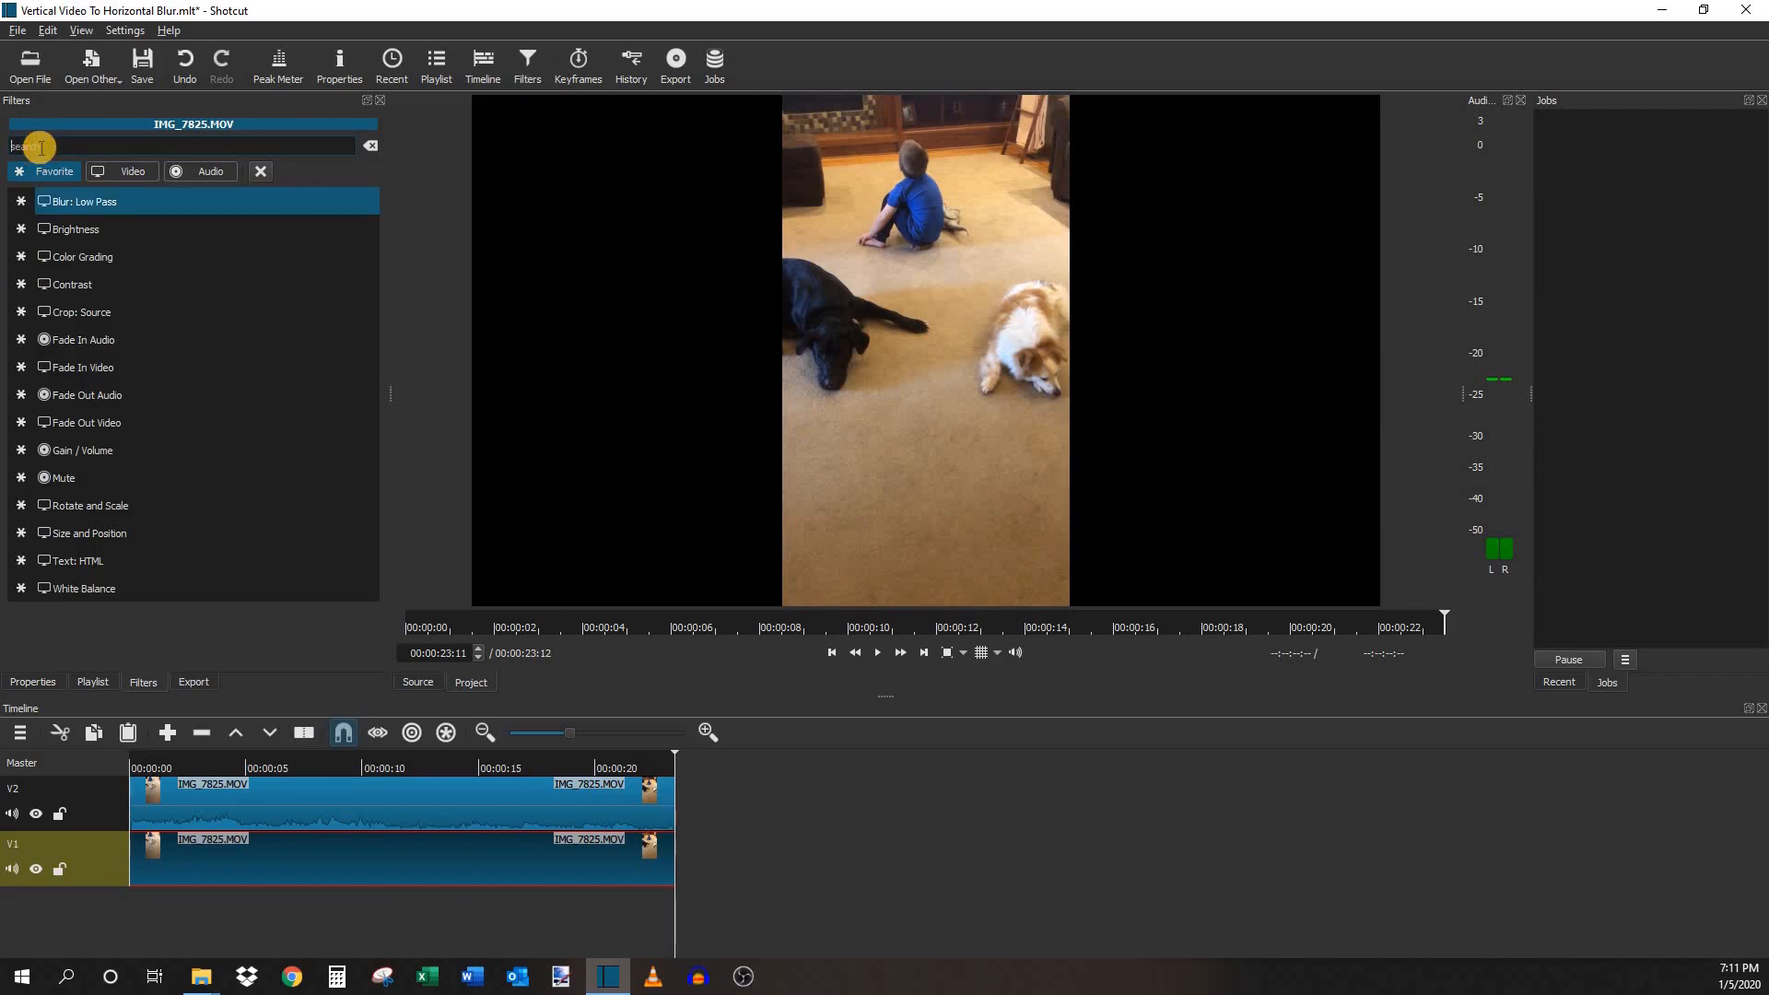
type("size")
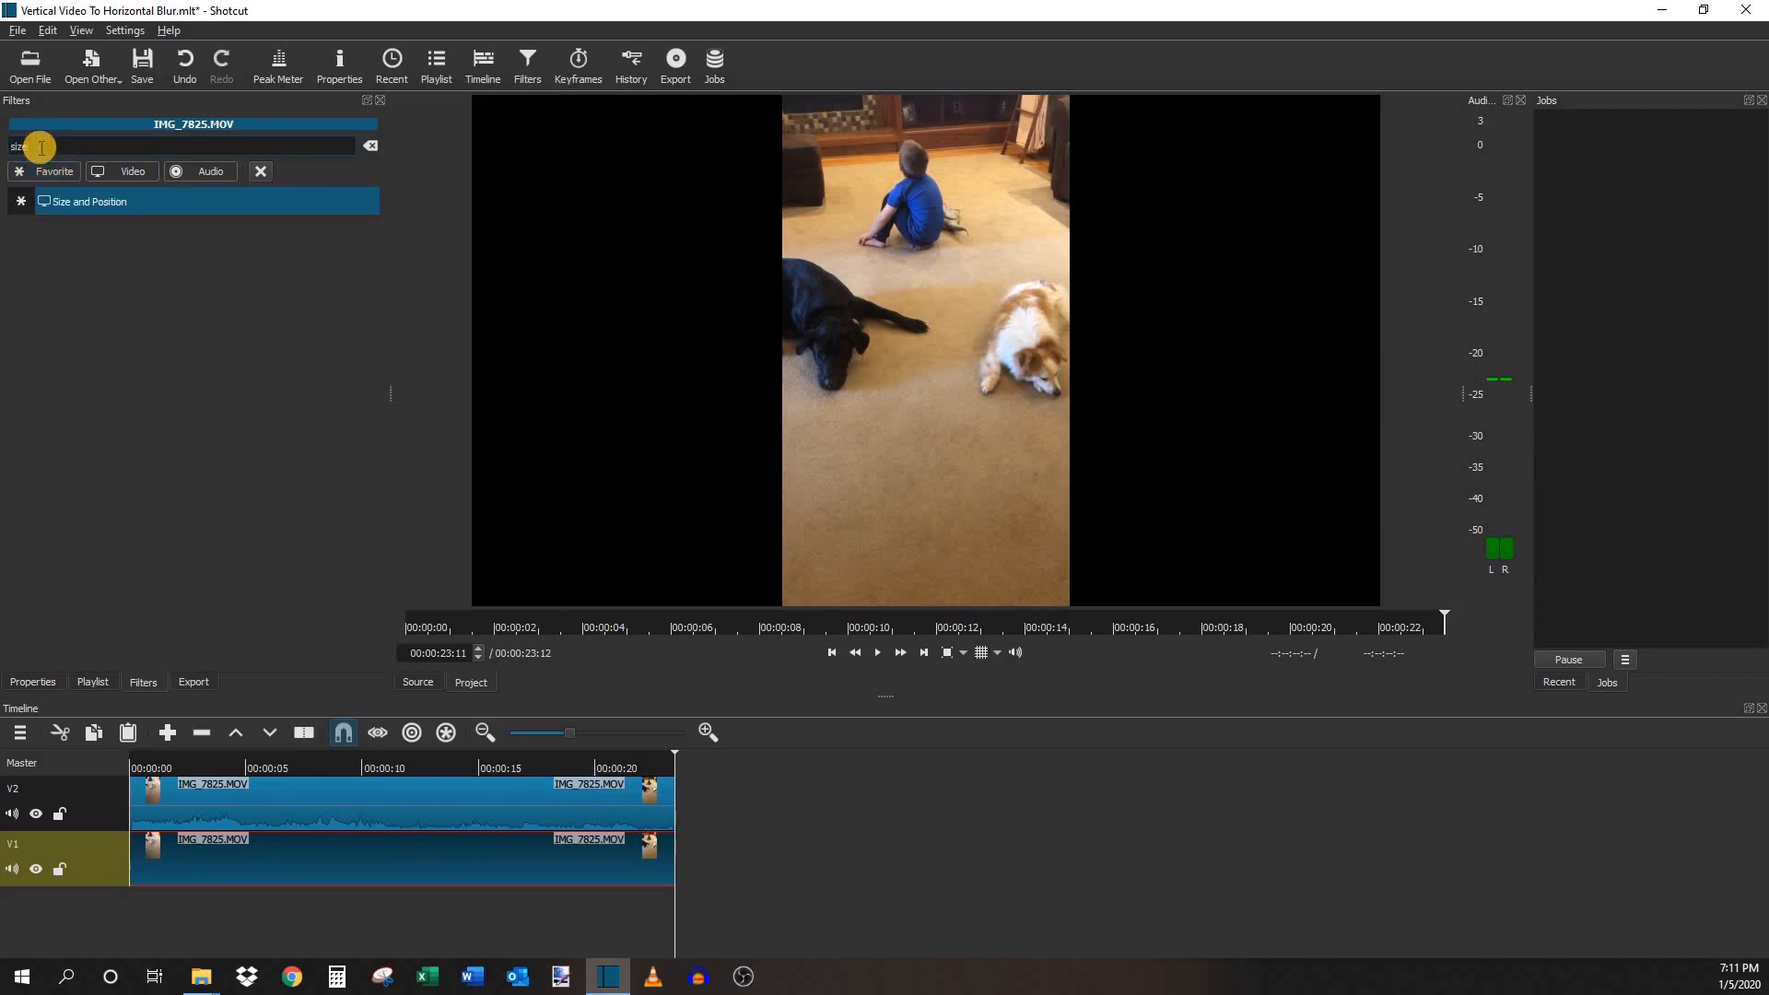
left_click(90, 201)
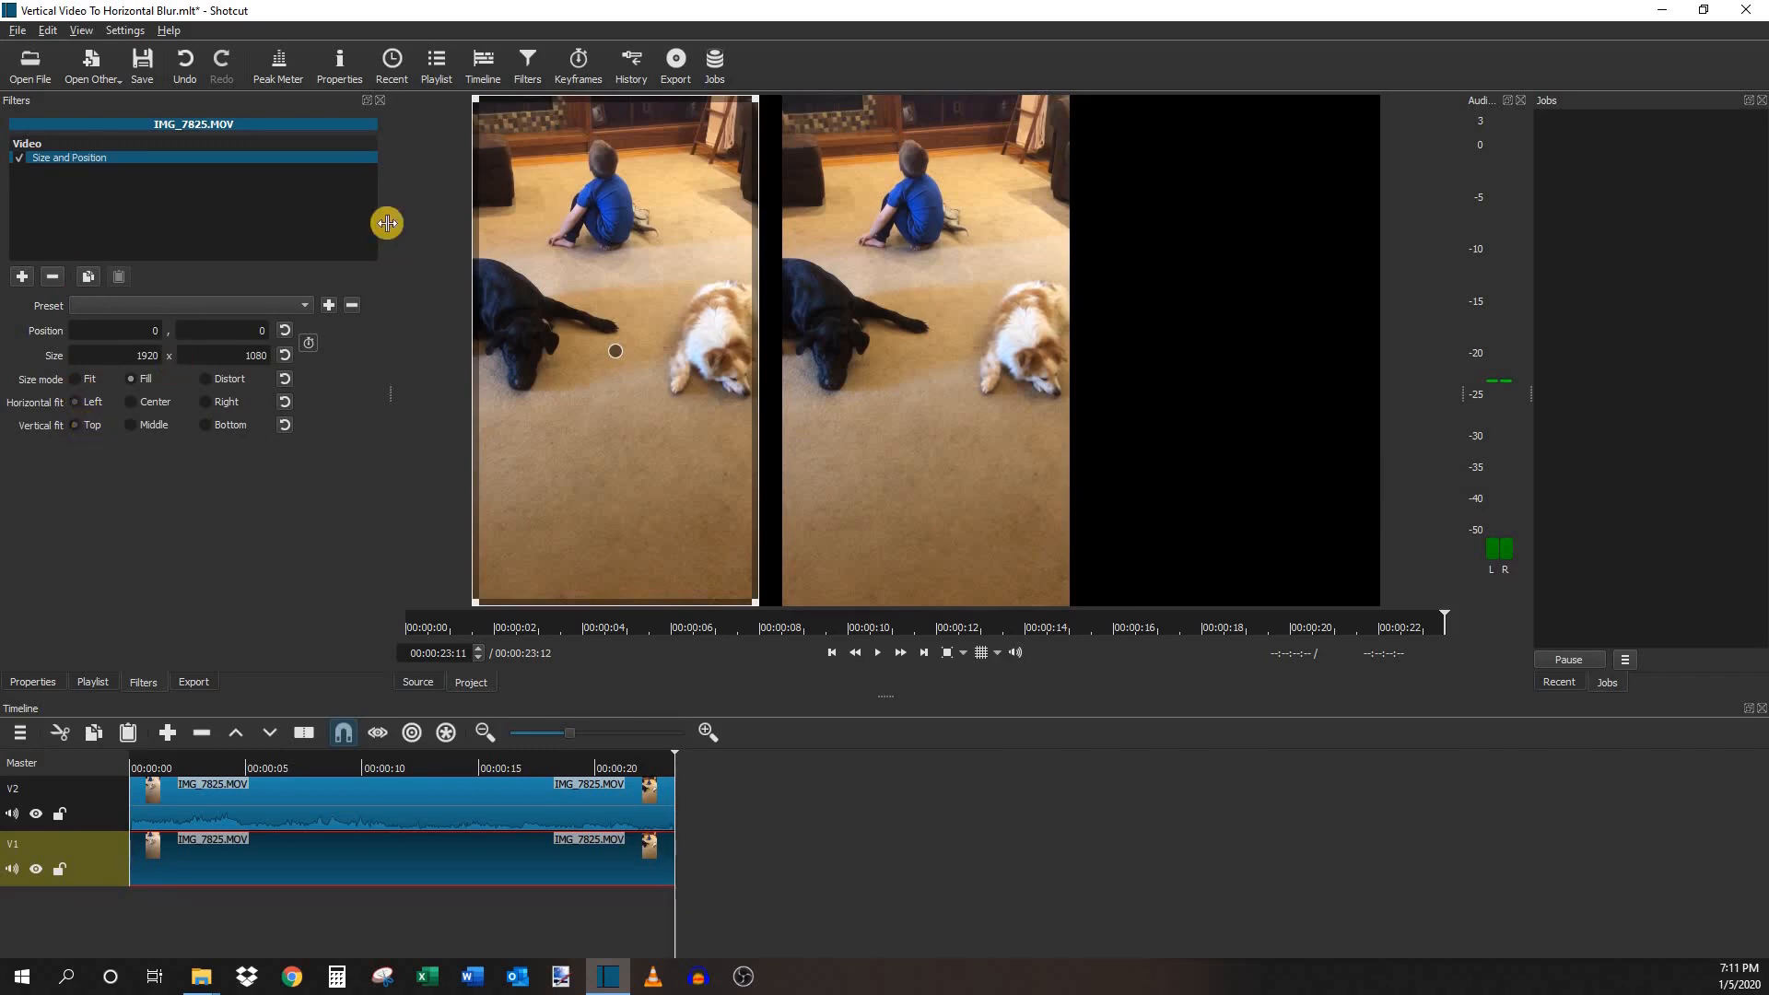
mouse_move(287, 278)
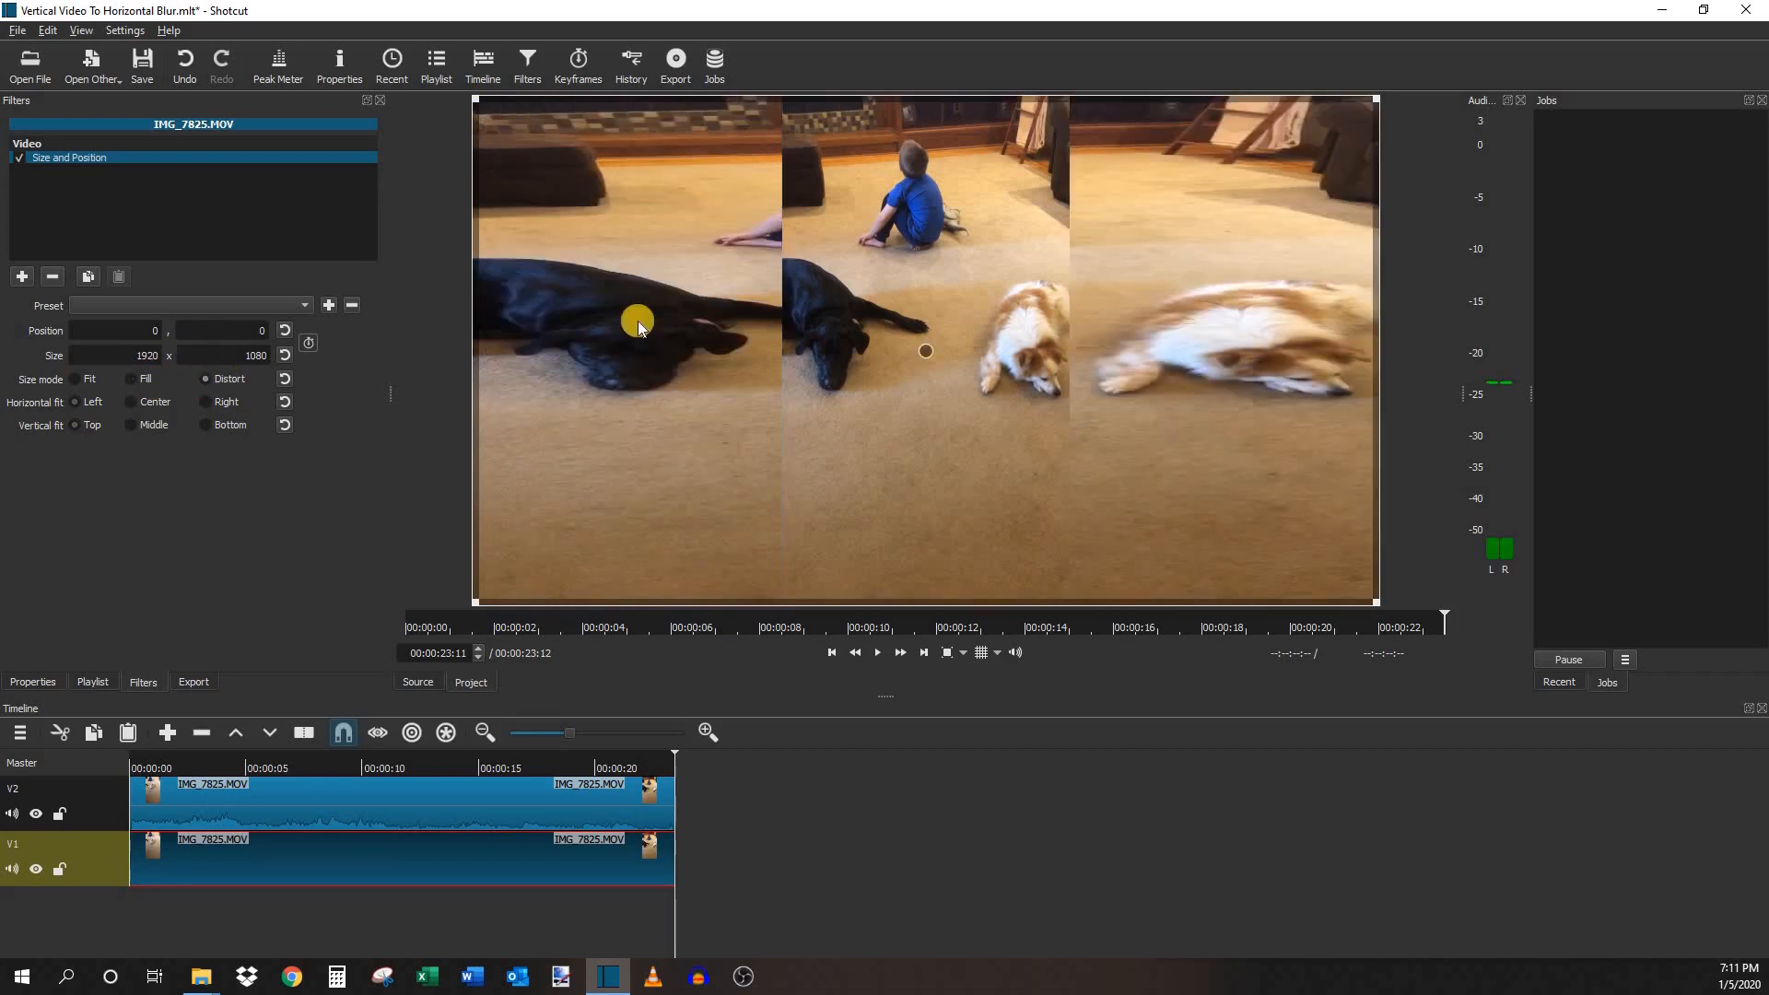
mouse_move(1142, 358)
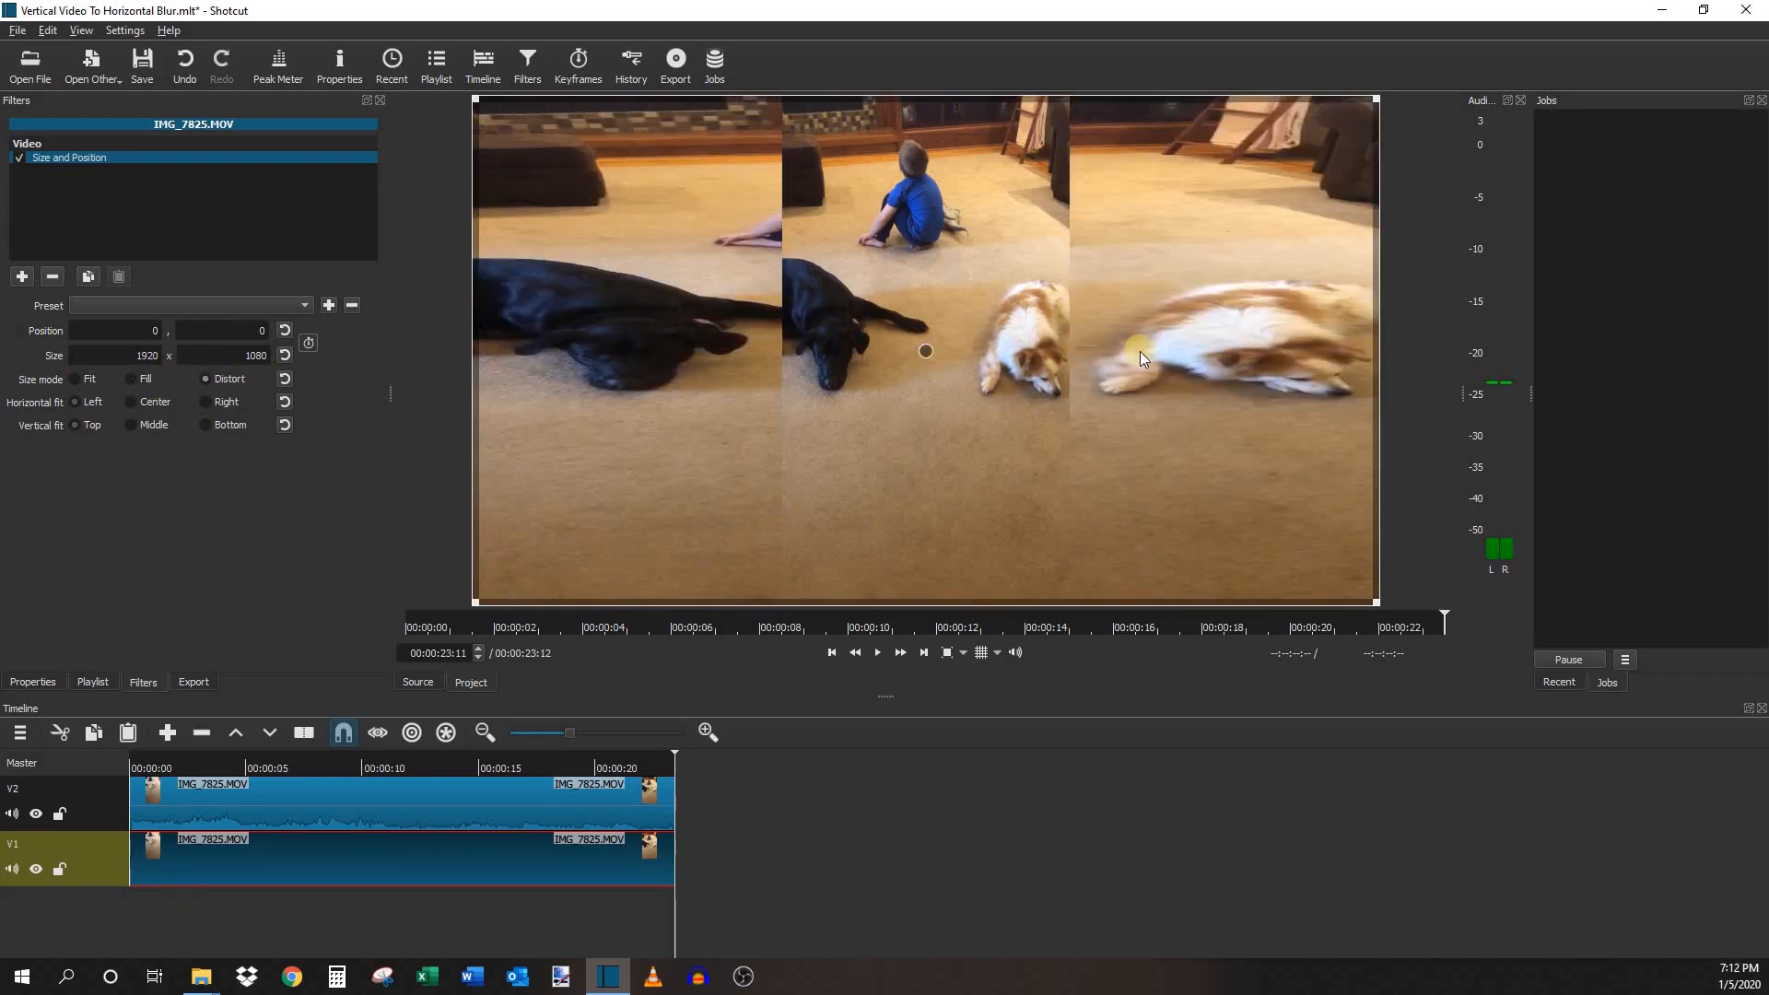
mouse_move(645, 343)
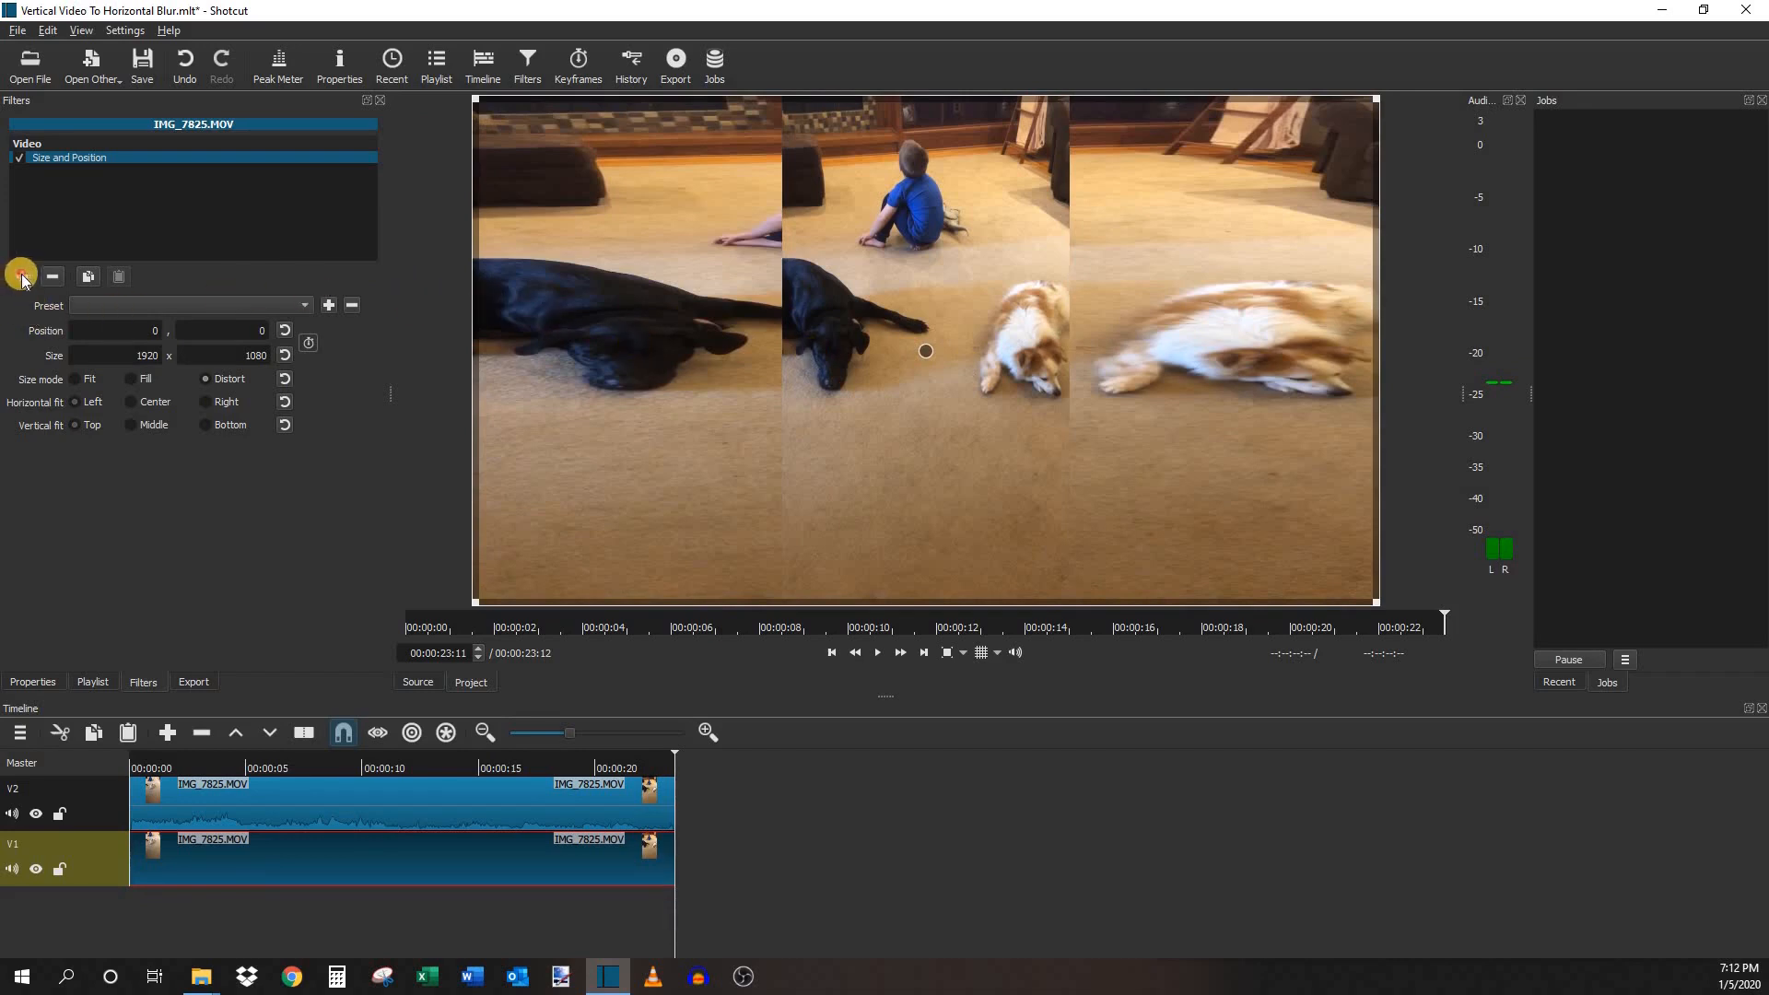
left_click(20, 277)
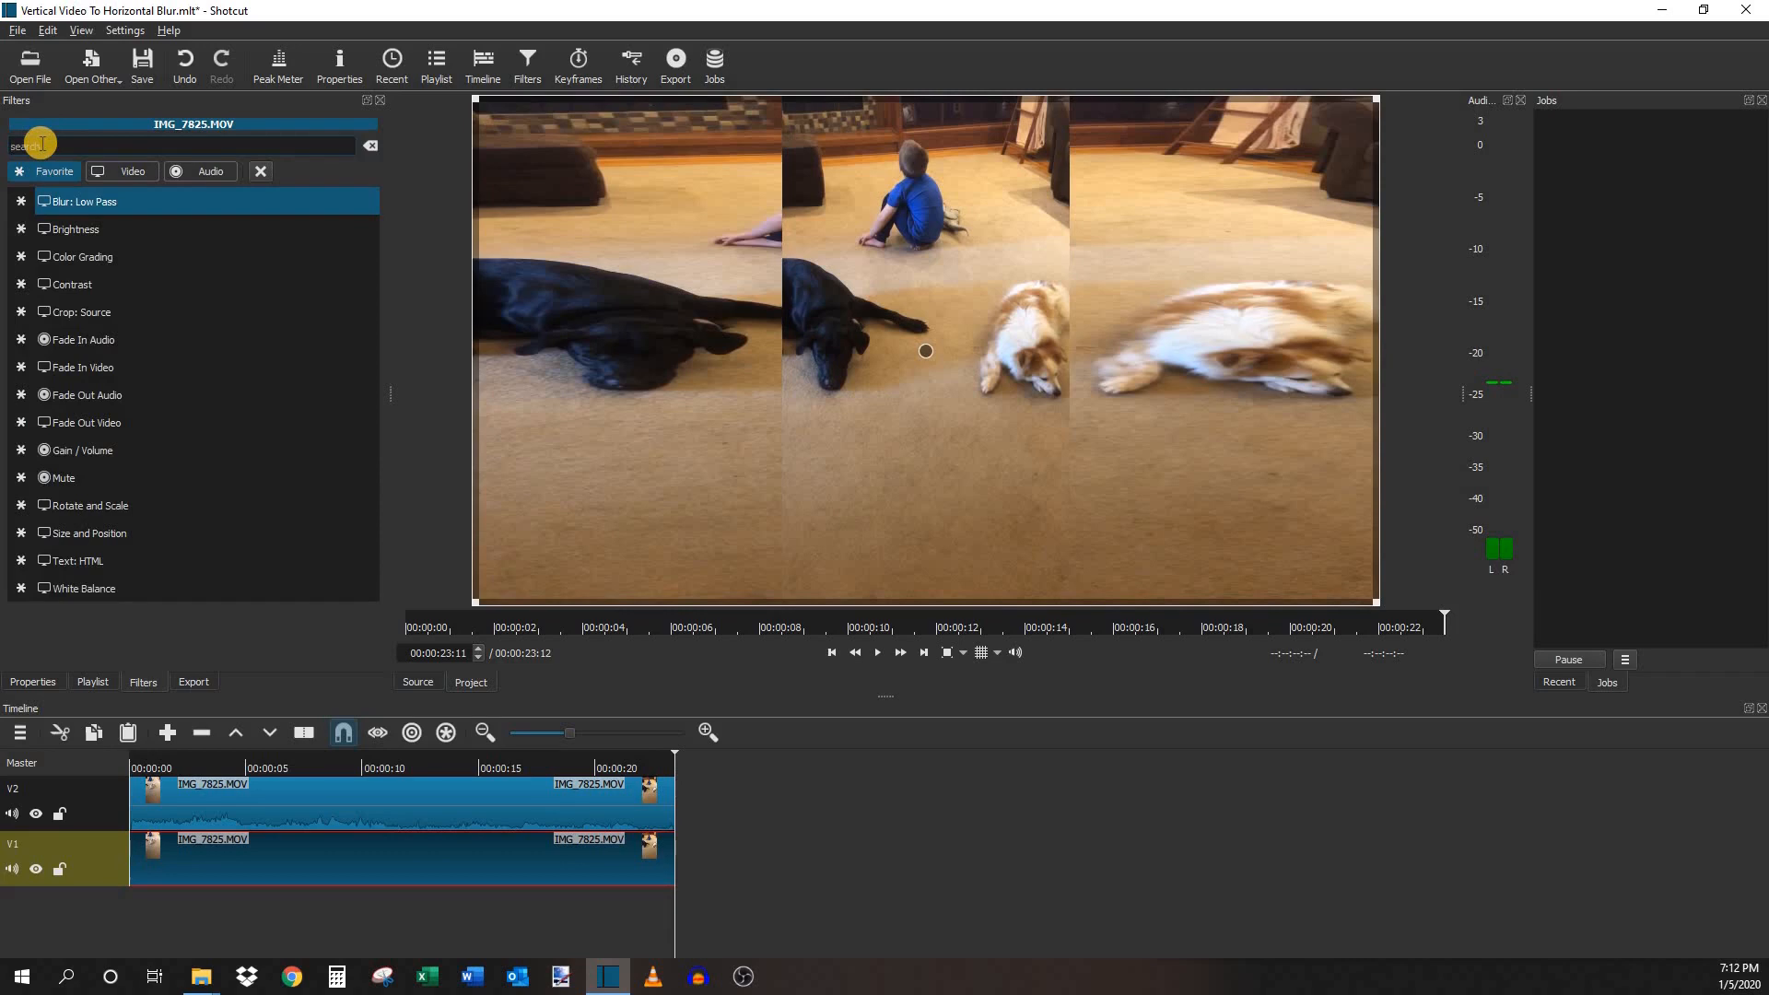
- Search filters for 'blur' and pick Blur: Gaussian for the background clip
type("blur")
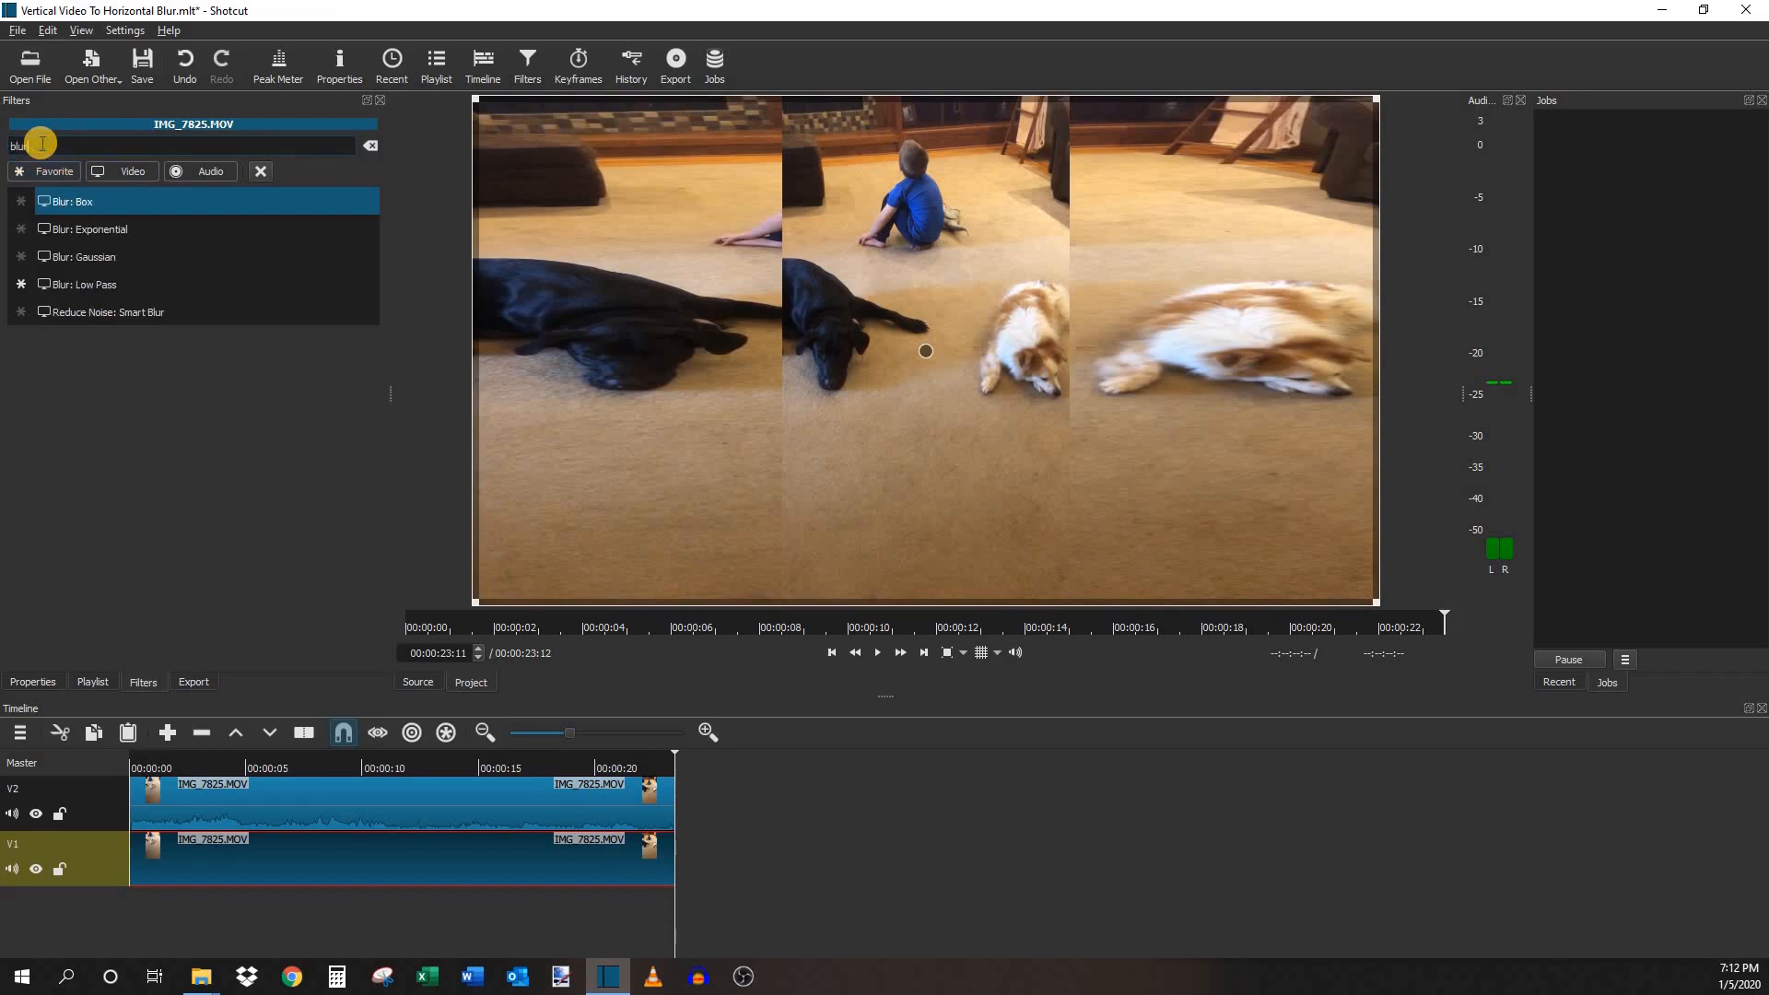
left_click(98, 229)
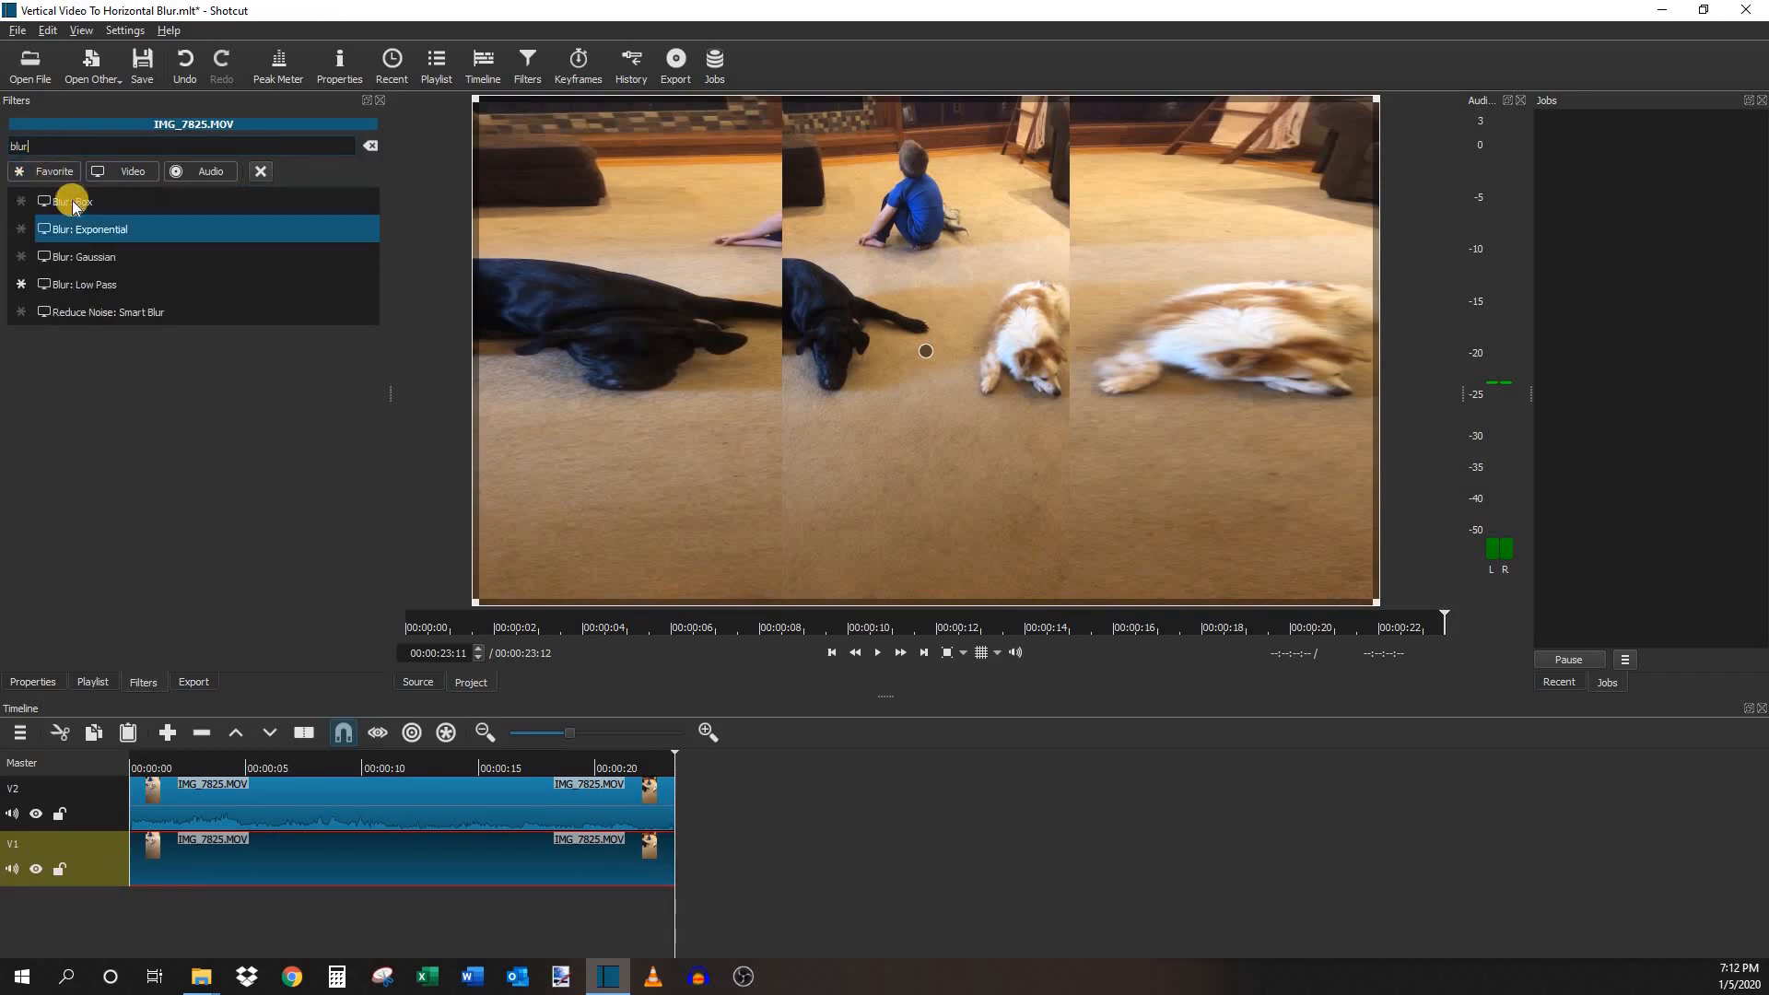
mouse_move(70, 237)
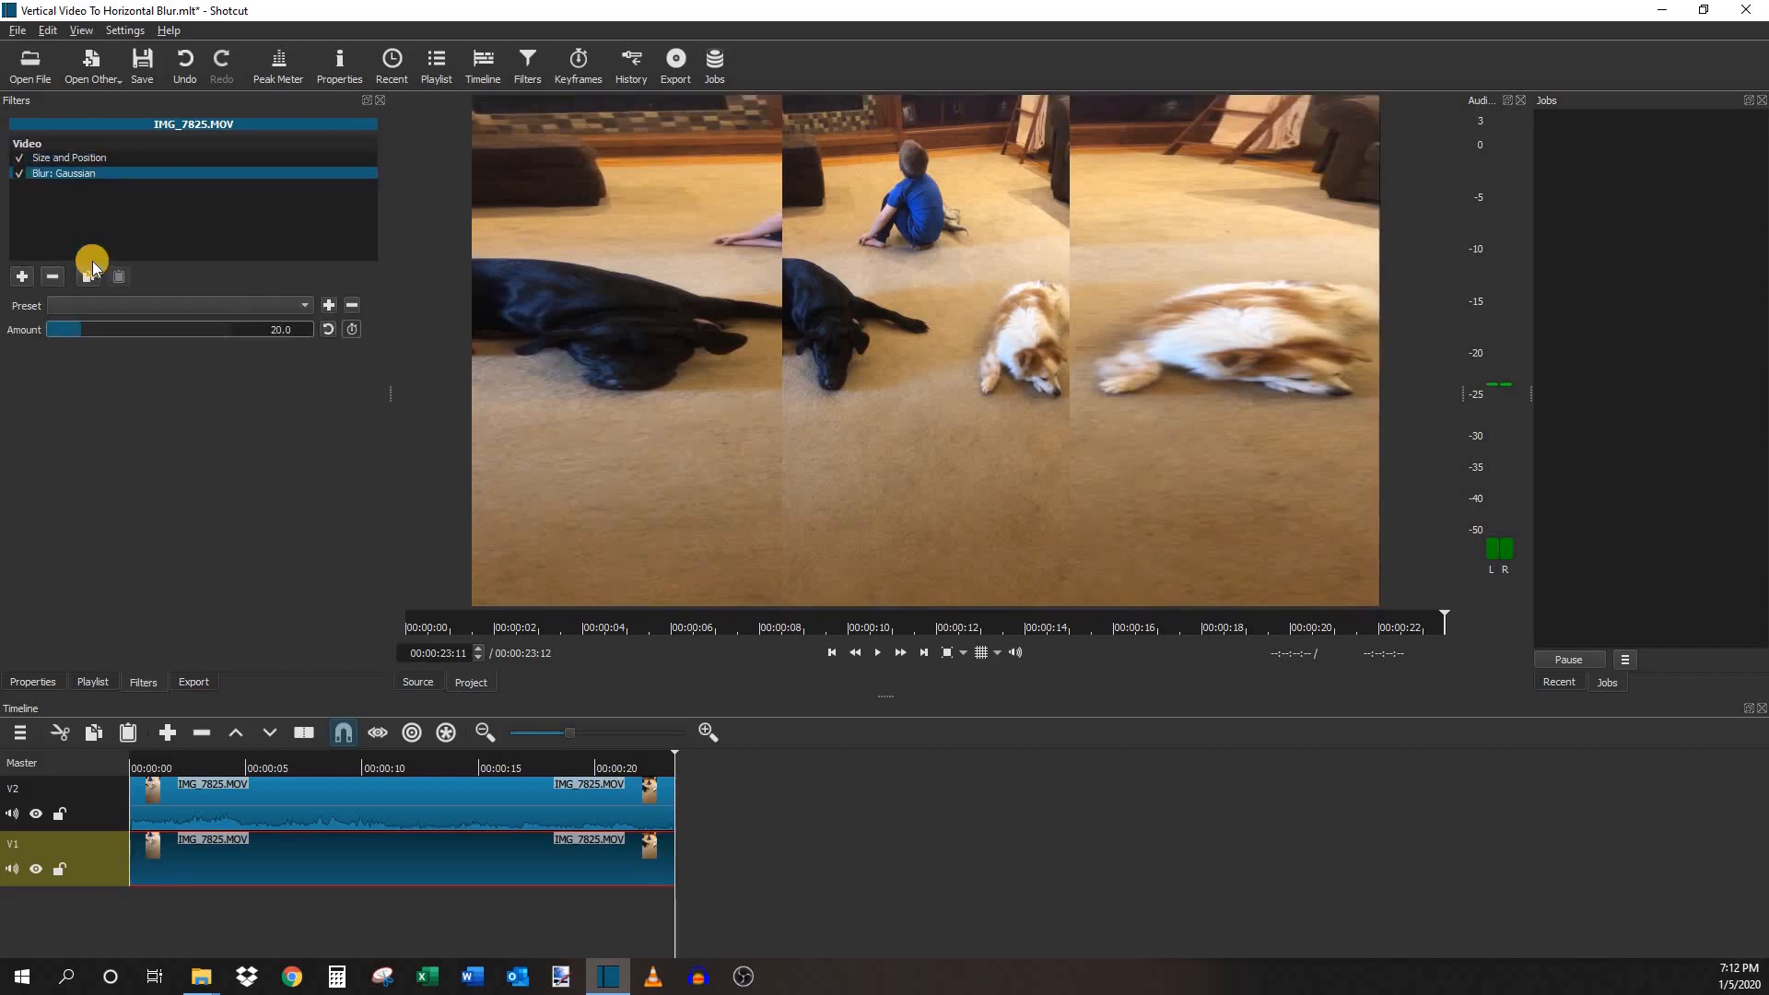
mouse_move(70, 331)
type("2.9")
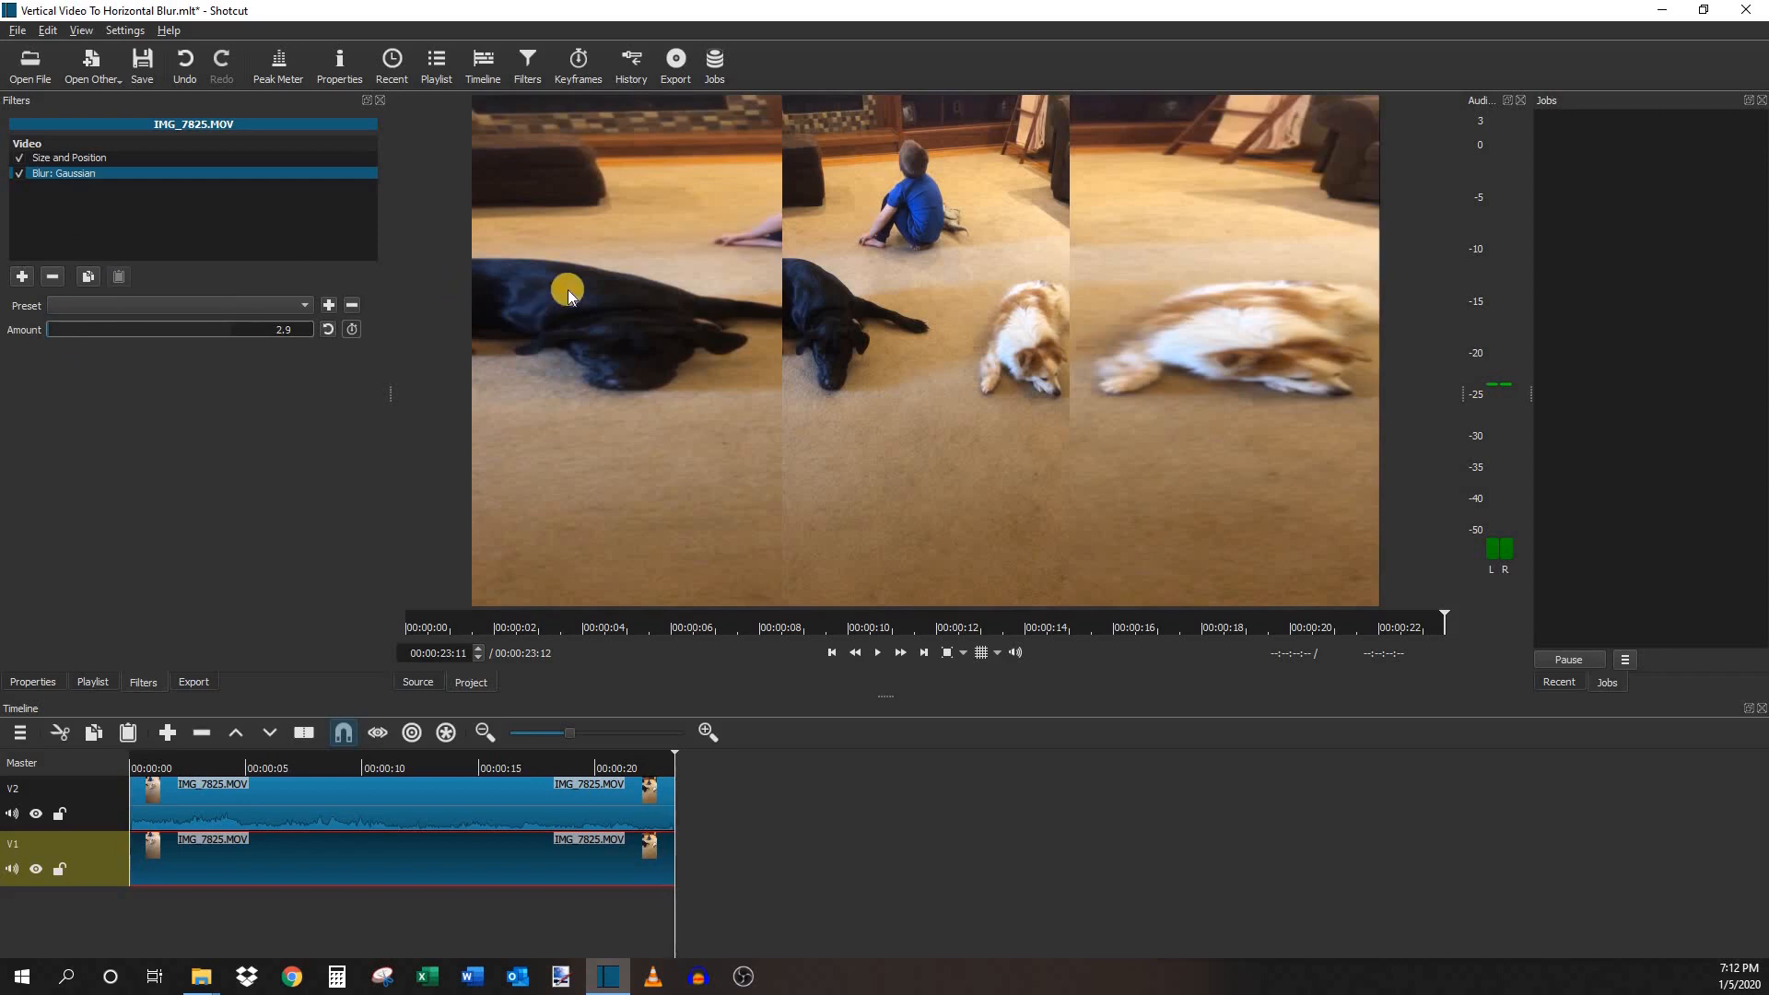
mouse_move(50, 327)
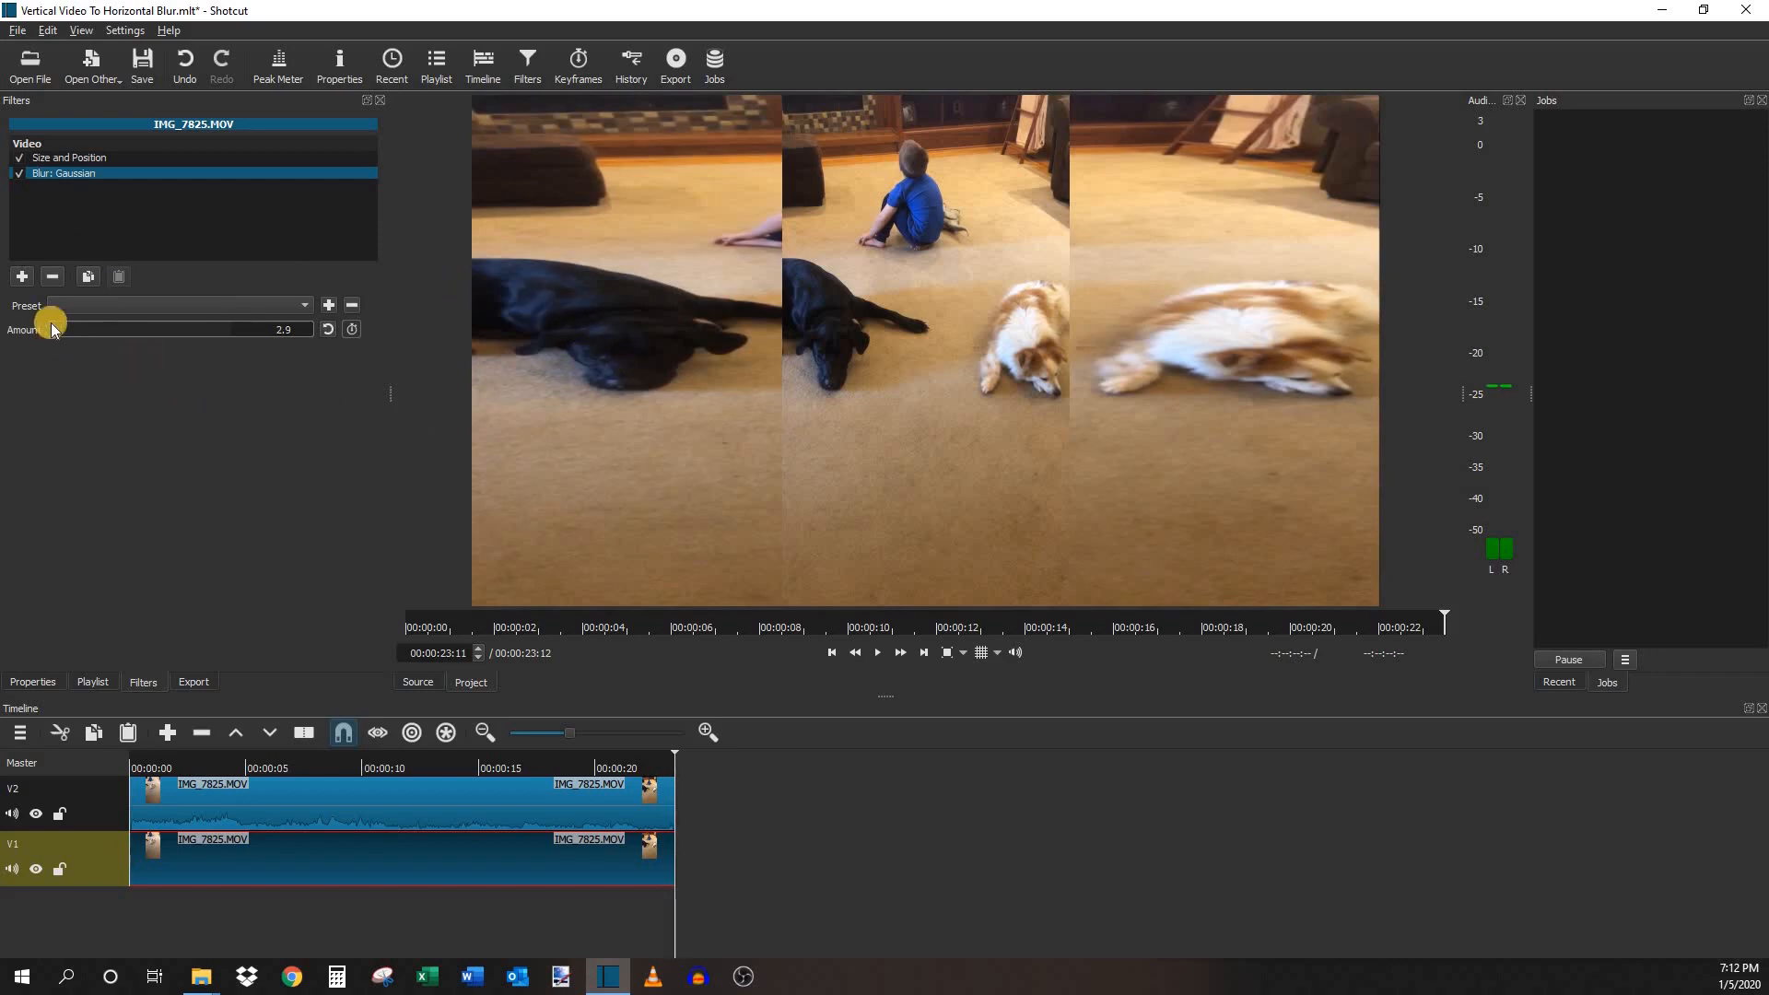
- Drag the Gaussian blur Amount slider back and forth, settling on 70
left_click_drag(54, 328, 152, 328)
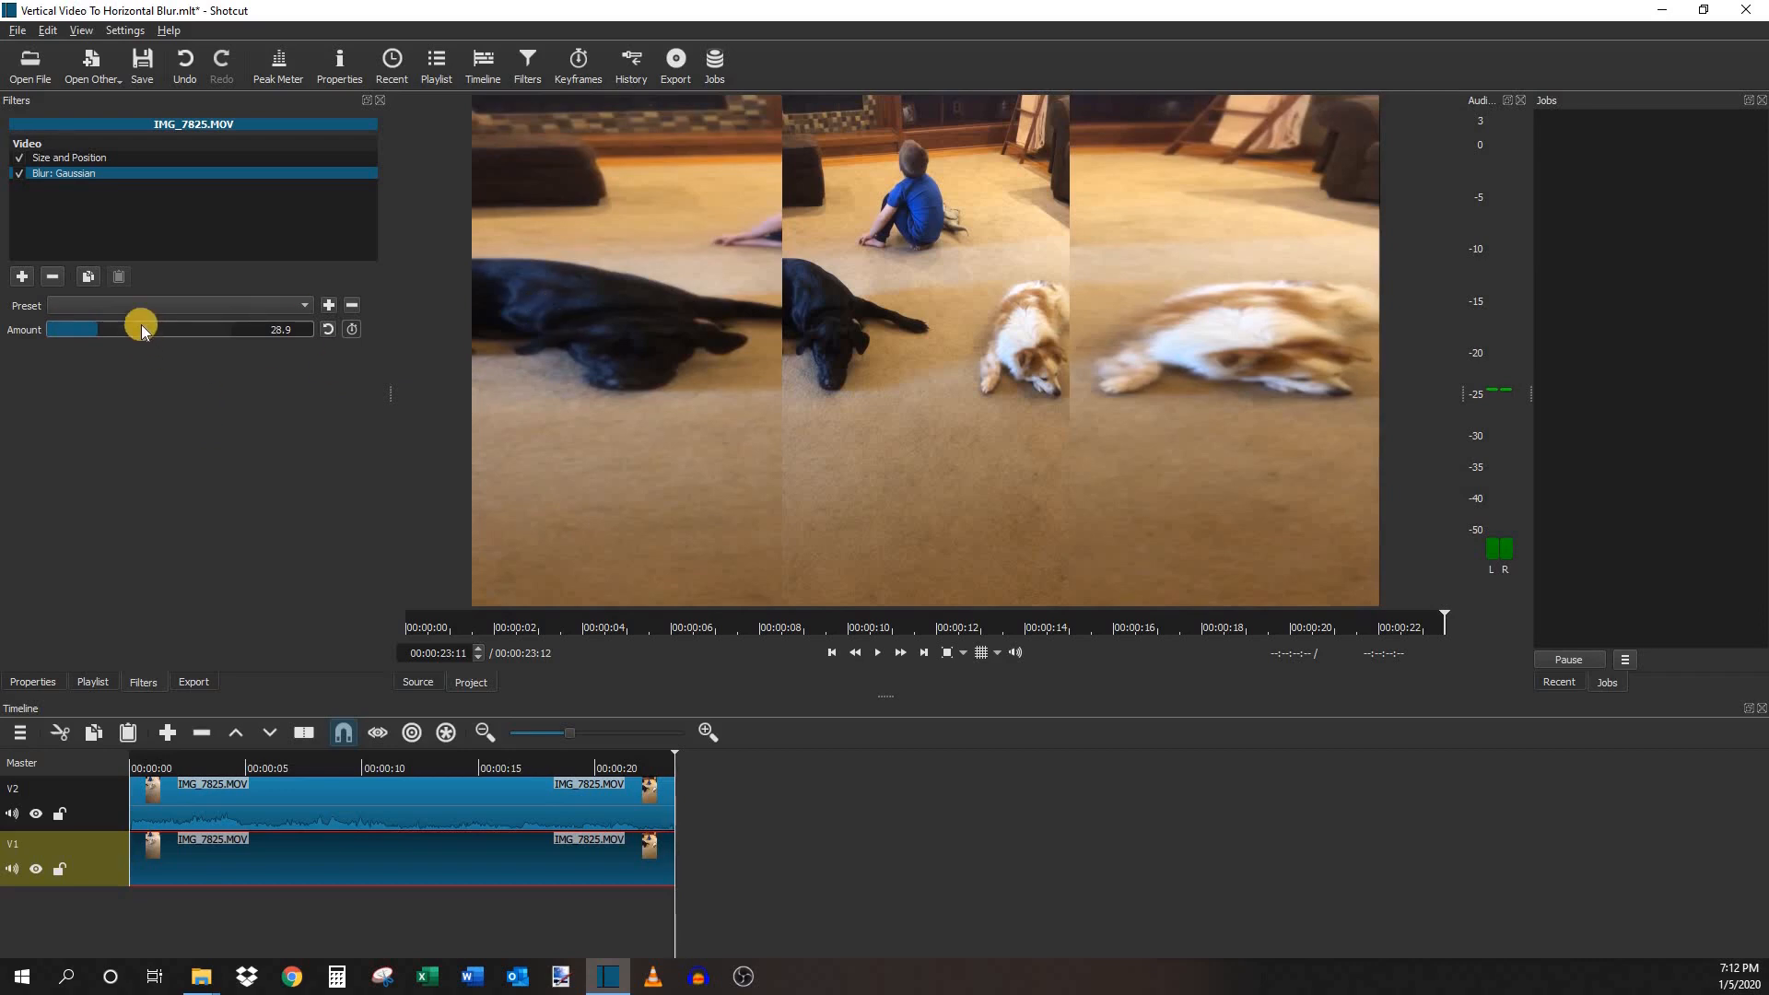
left_click_drag(140, 328, 297, 328)
type("70")
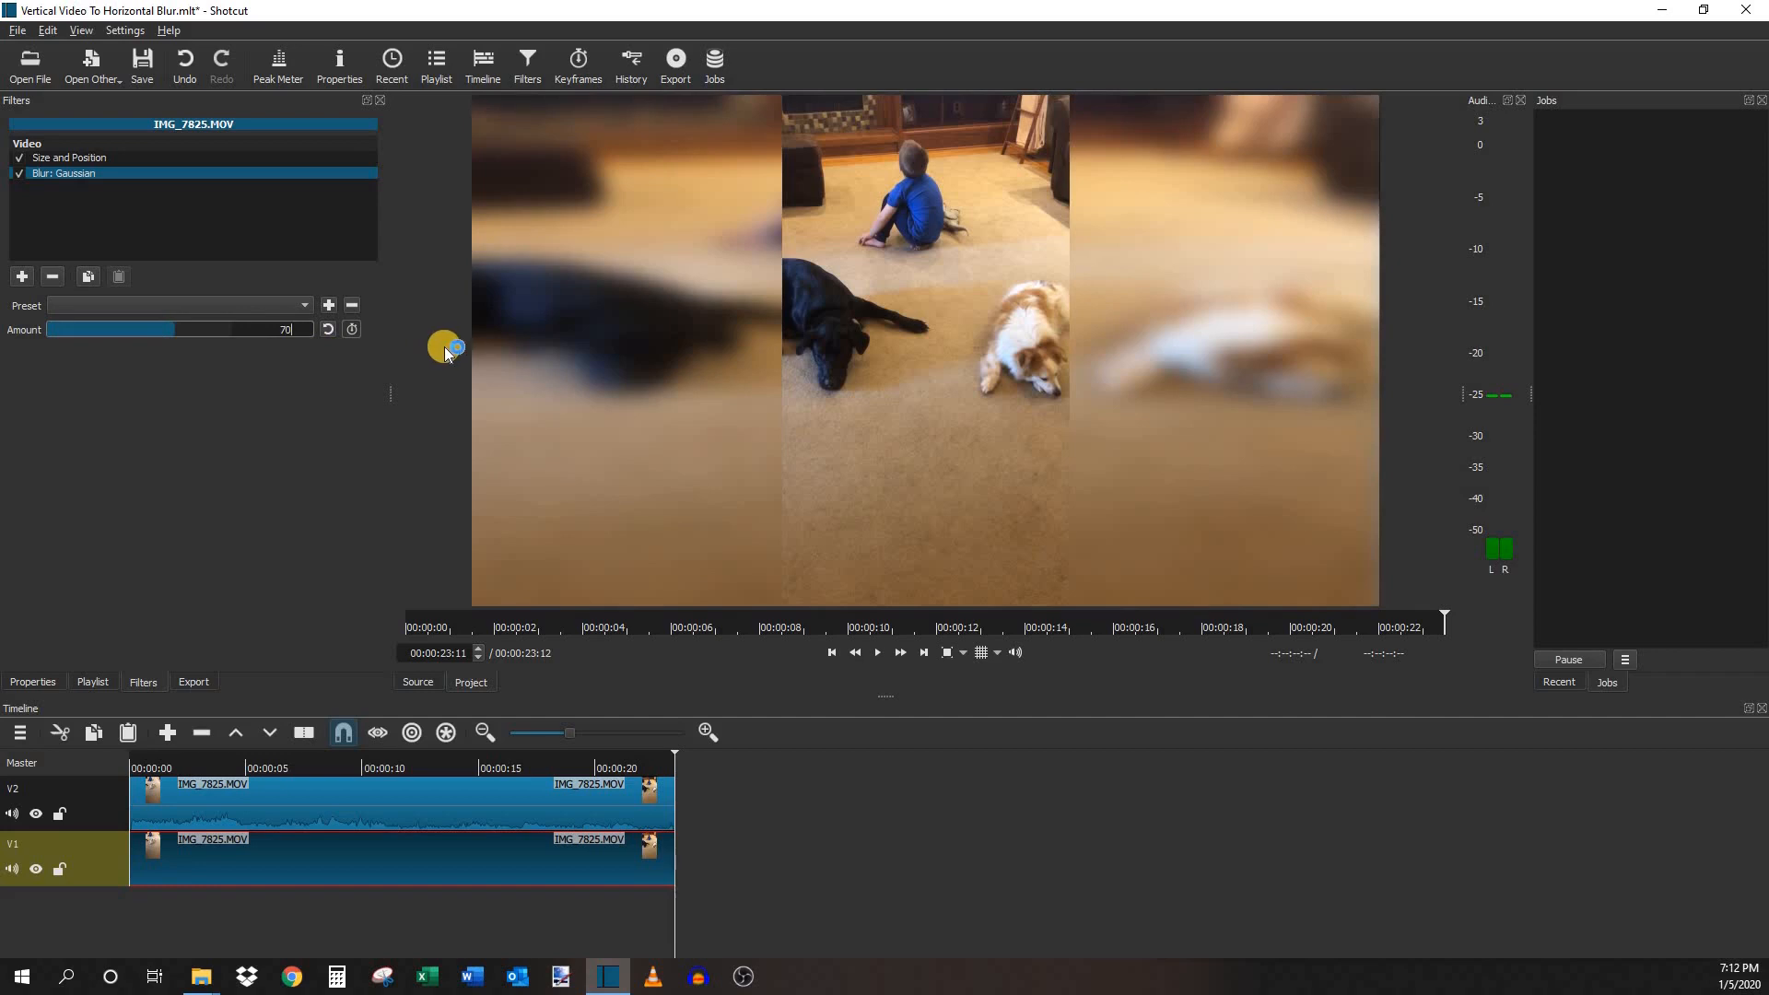
mouse_move(436, 391)
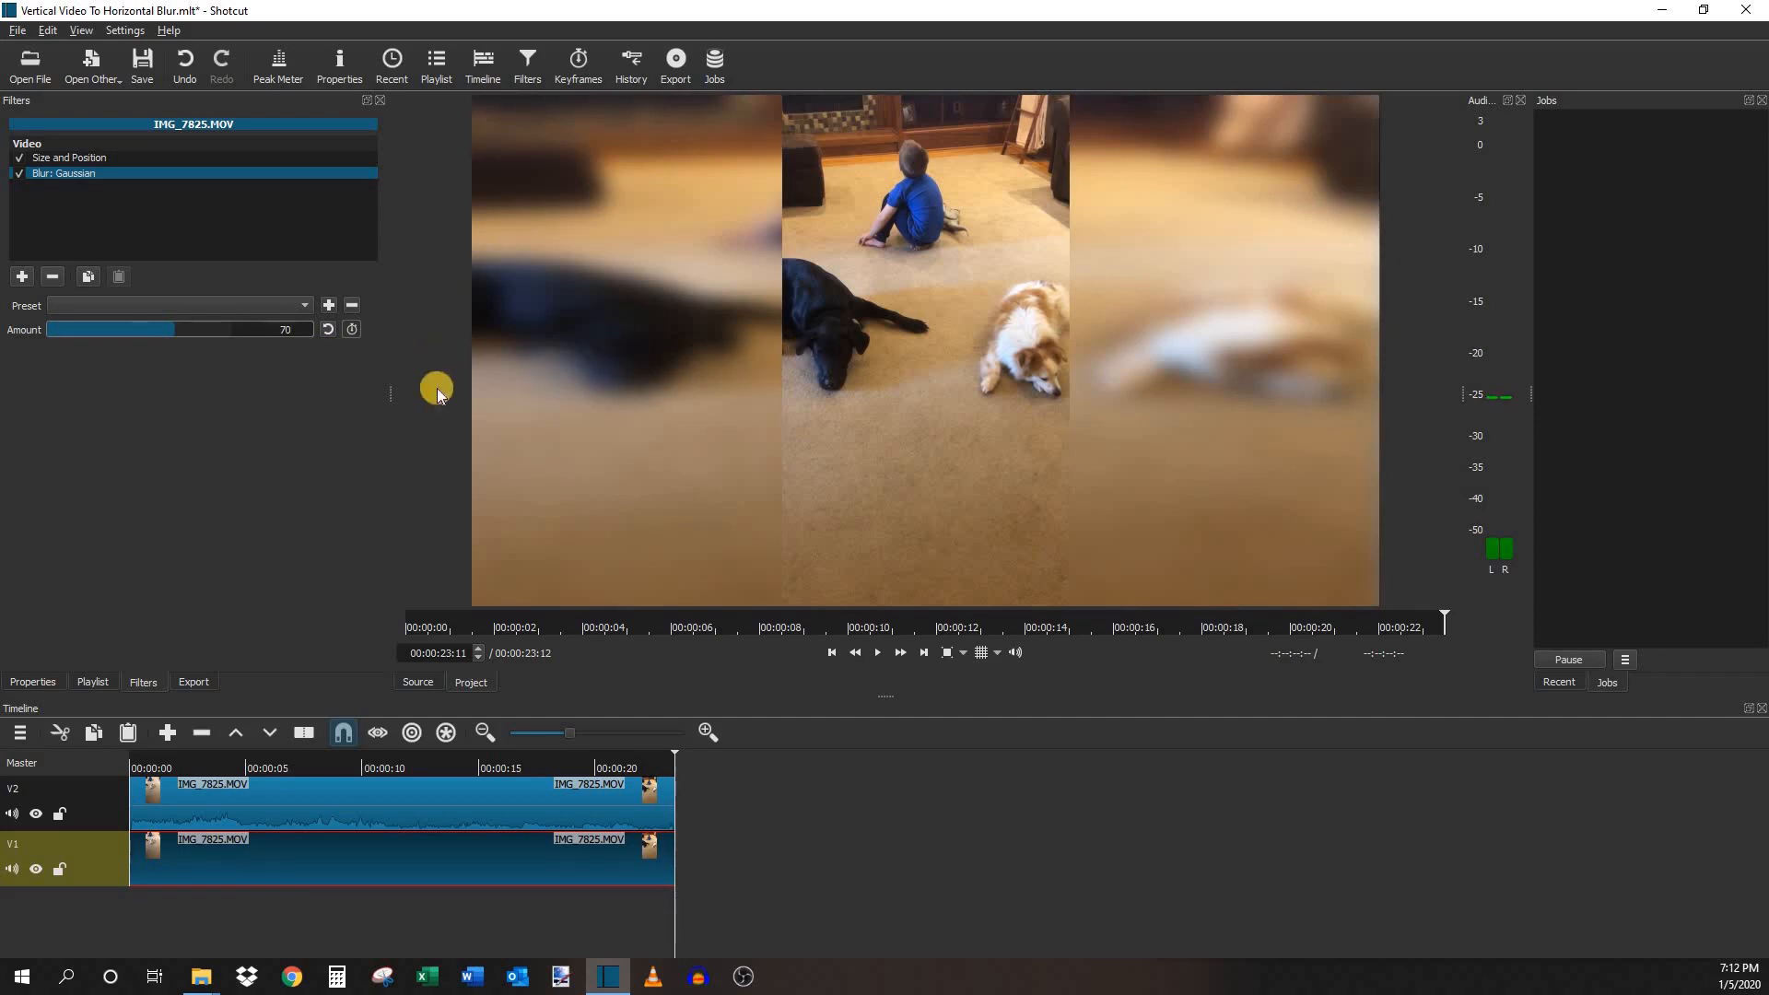
left_click_drag(158, 328, 257, 328)
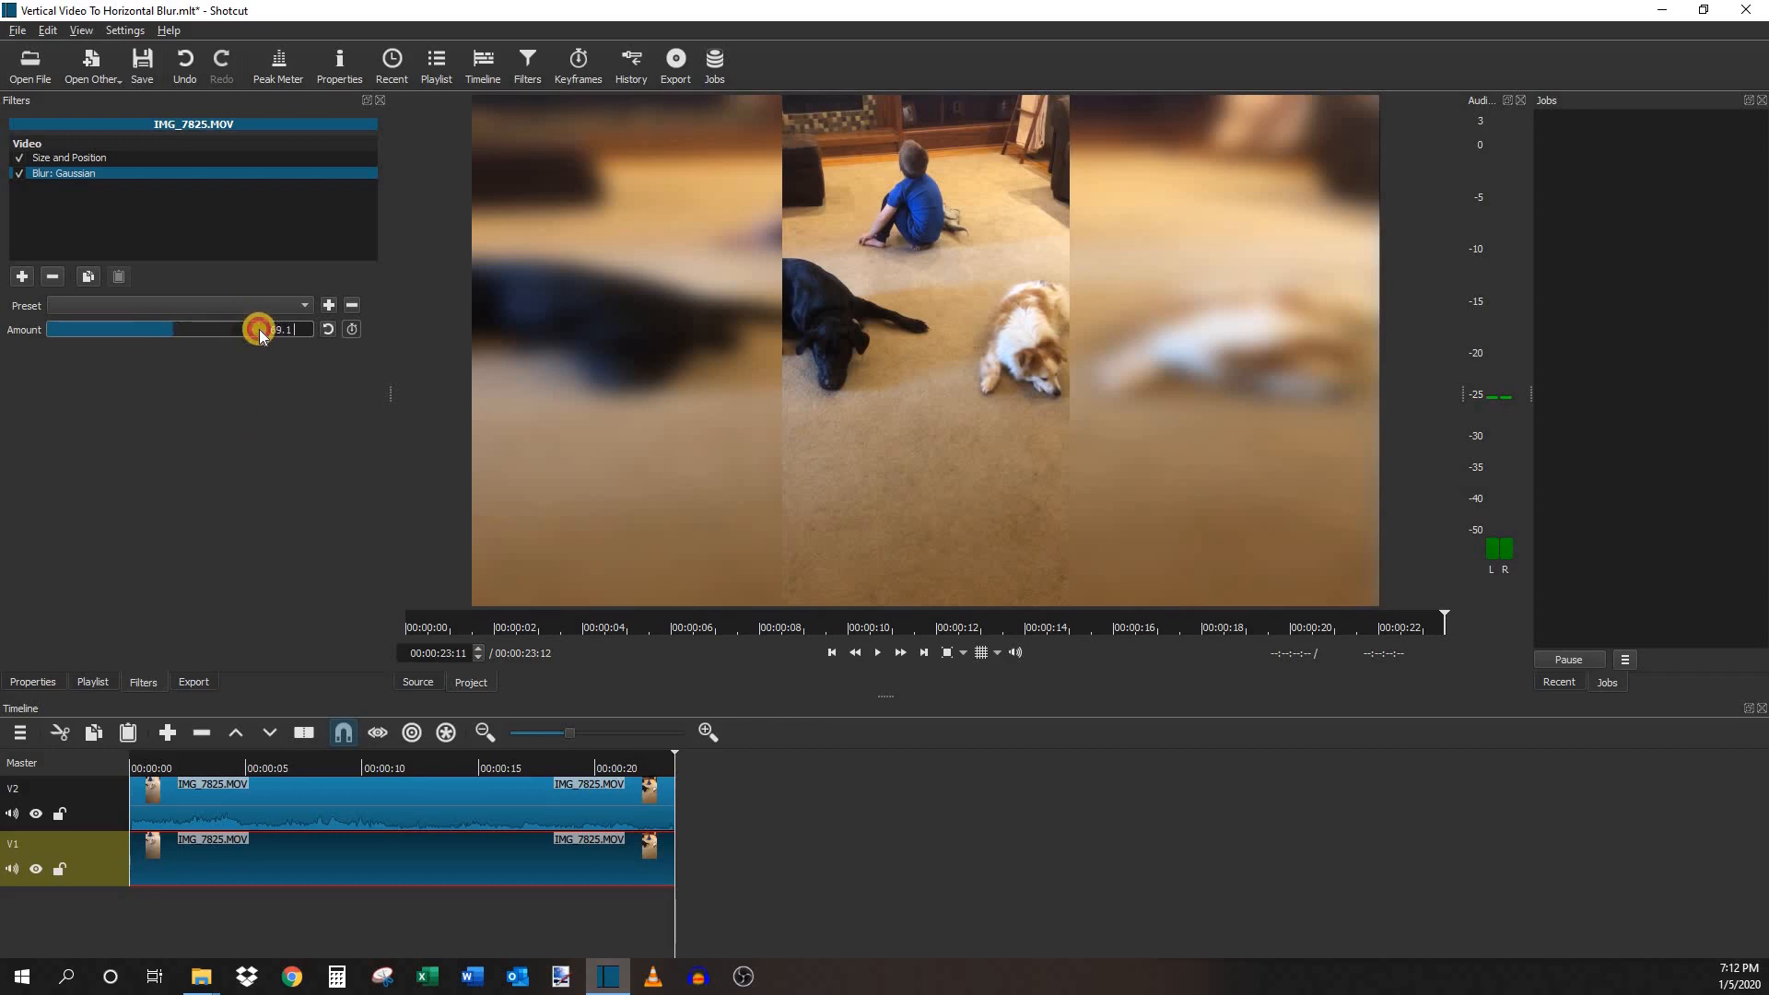
left_click_drag(257, 328, 316, 328)
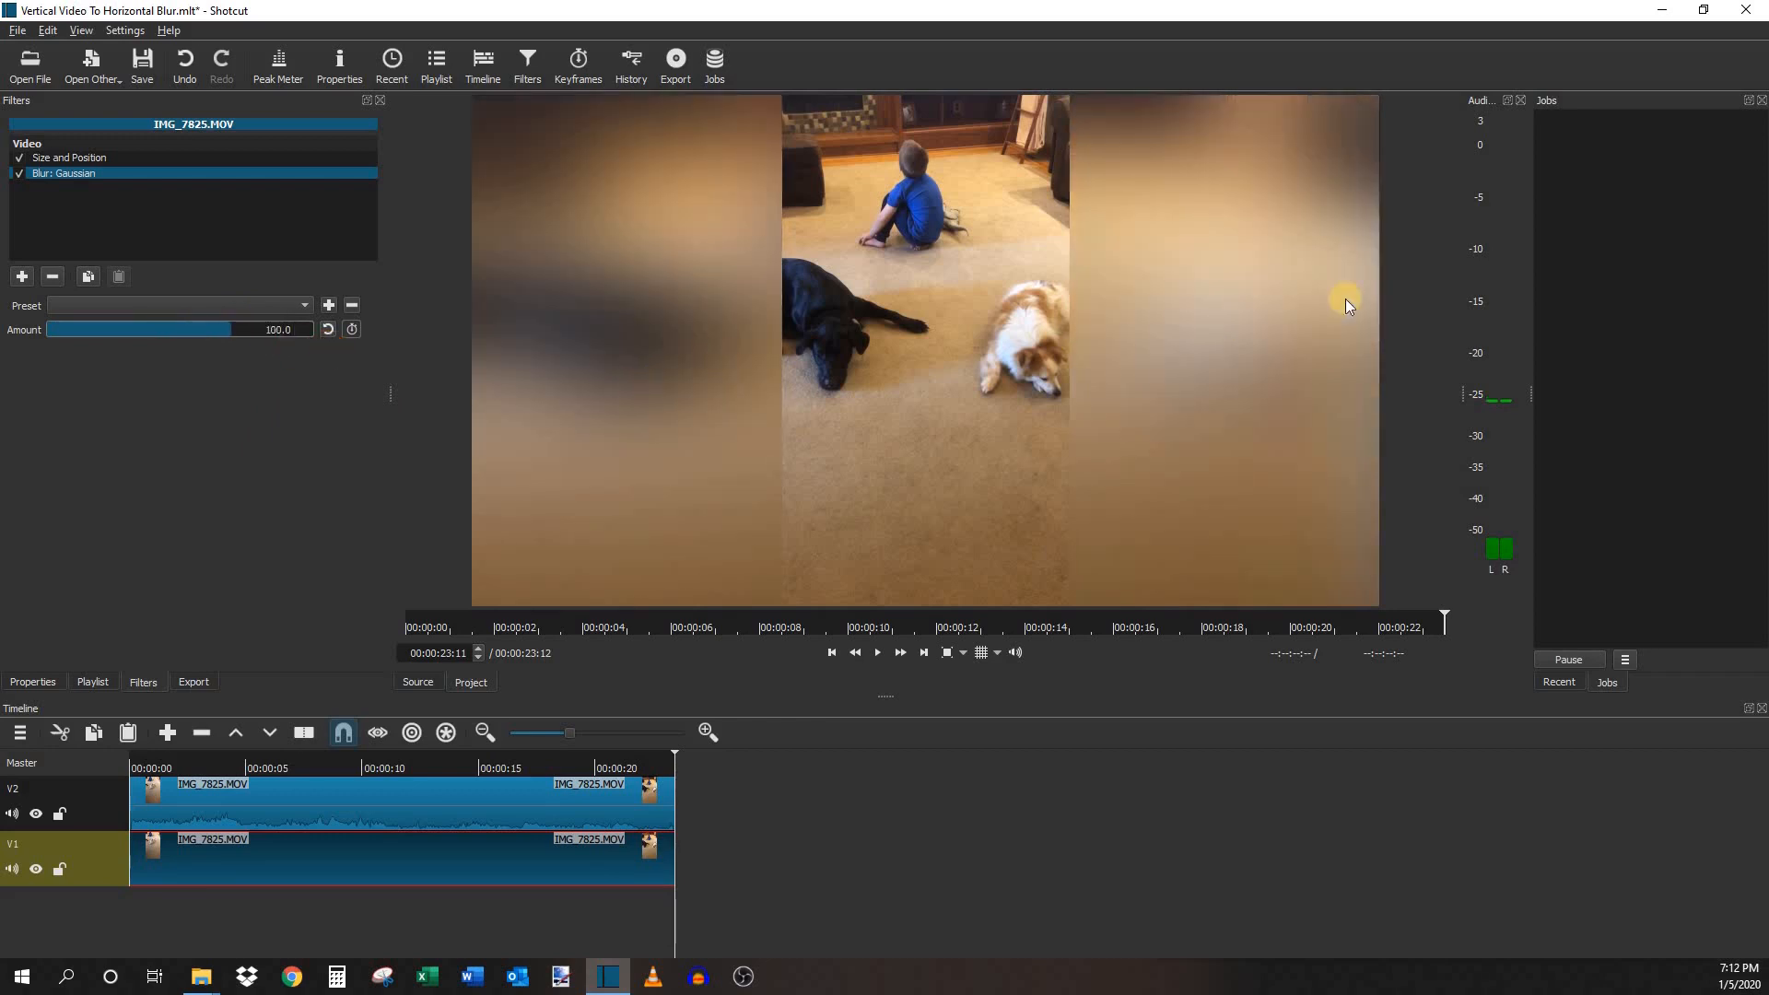
mouse_move(634, 376)
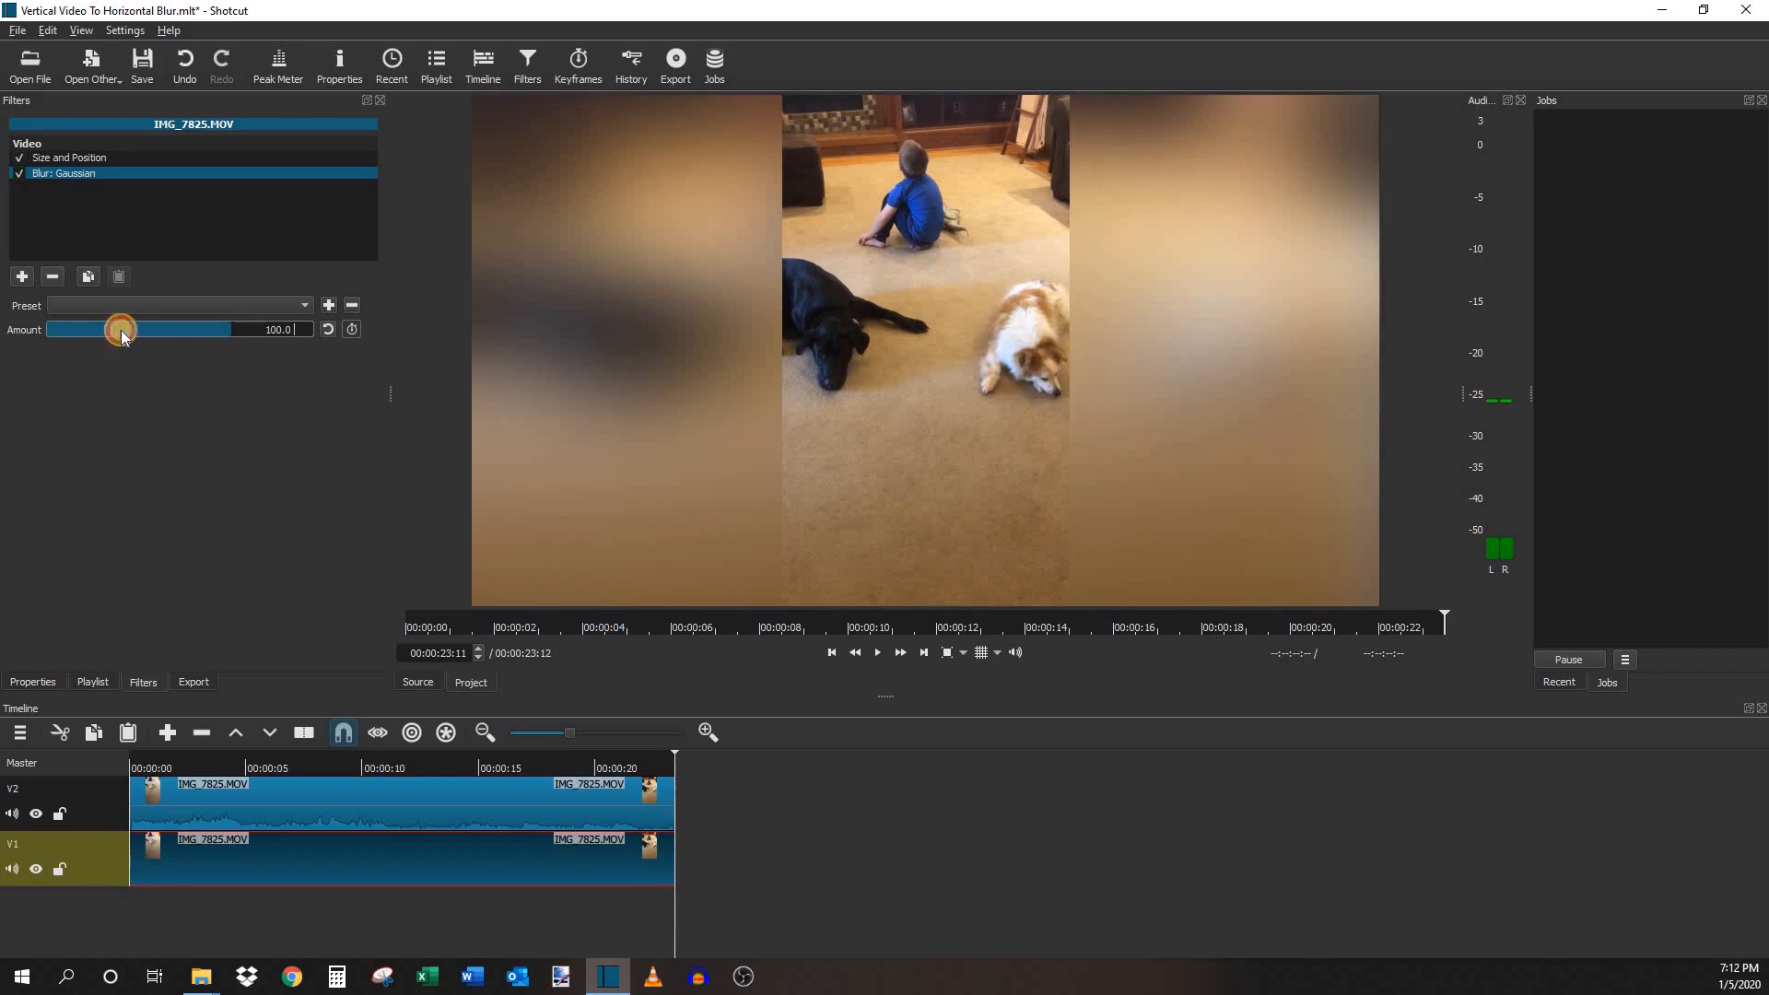
left_click_drag(121, 328, 82, 328)
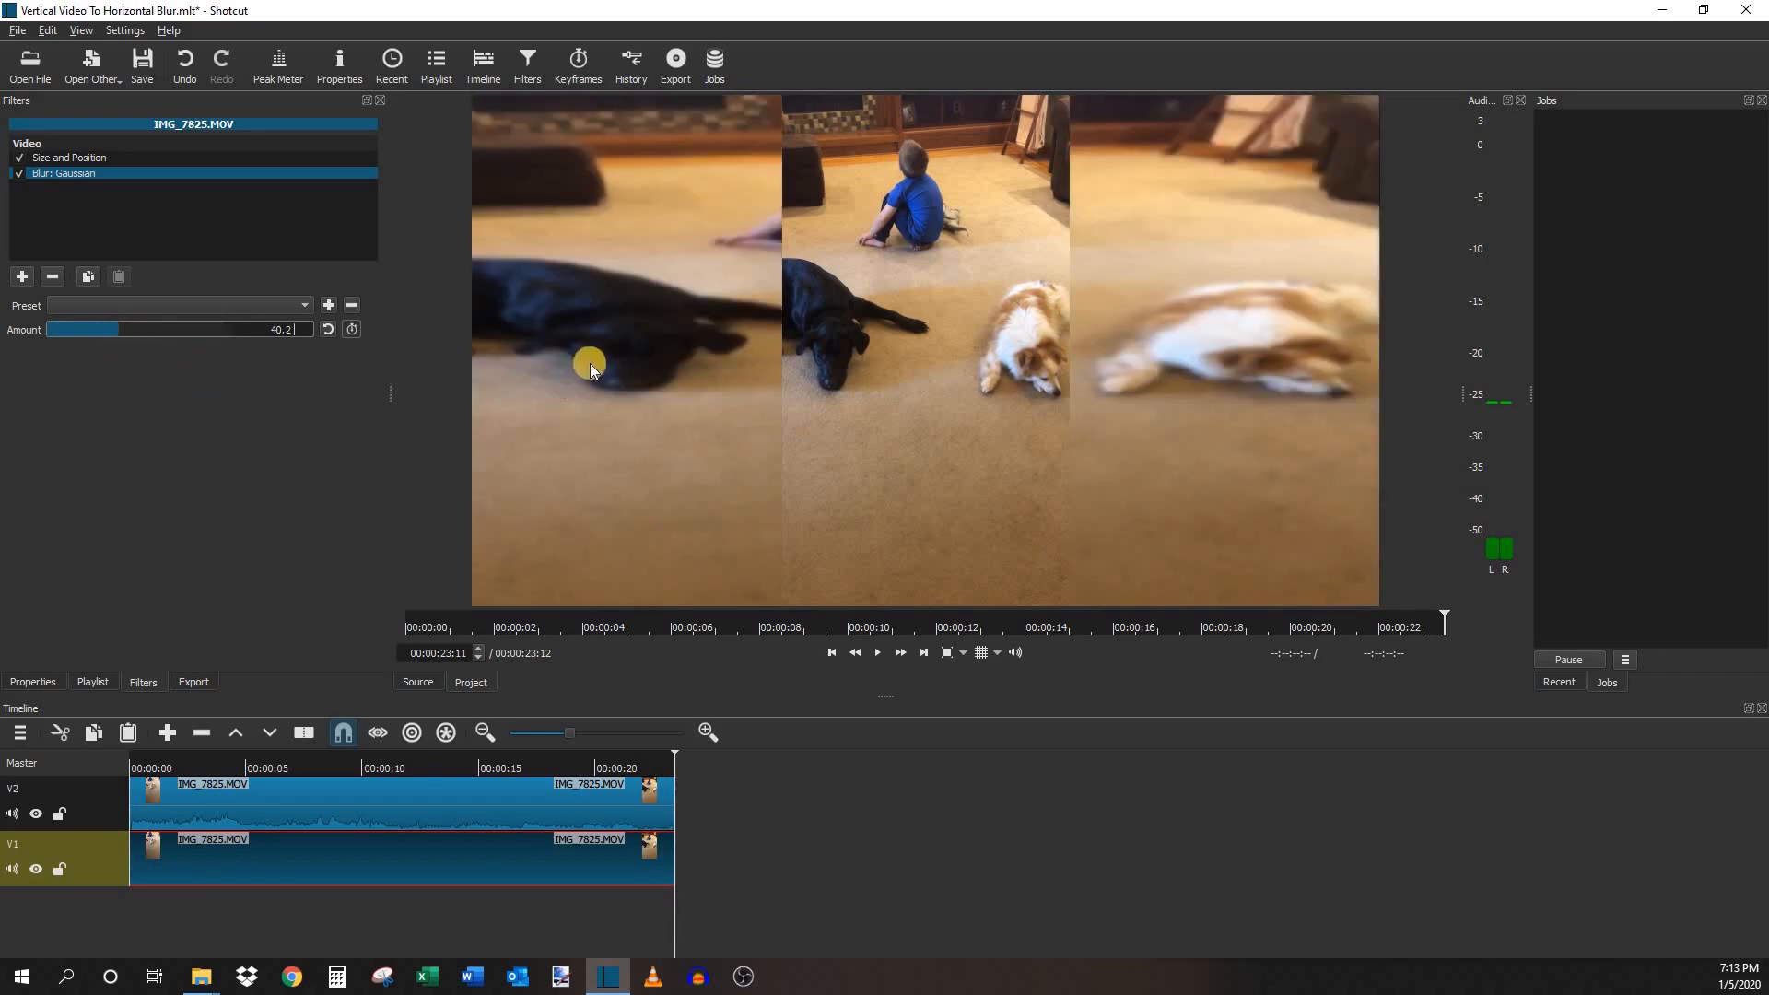
mouse_move(821, 350)
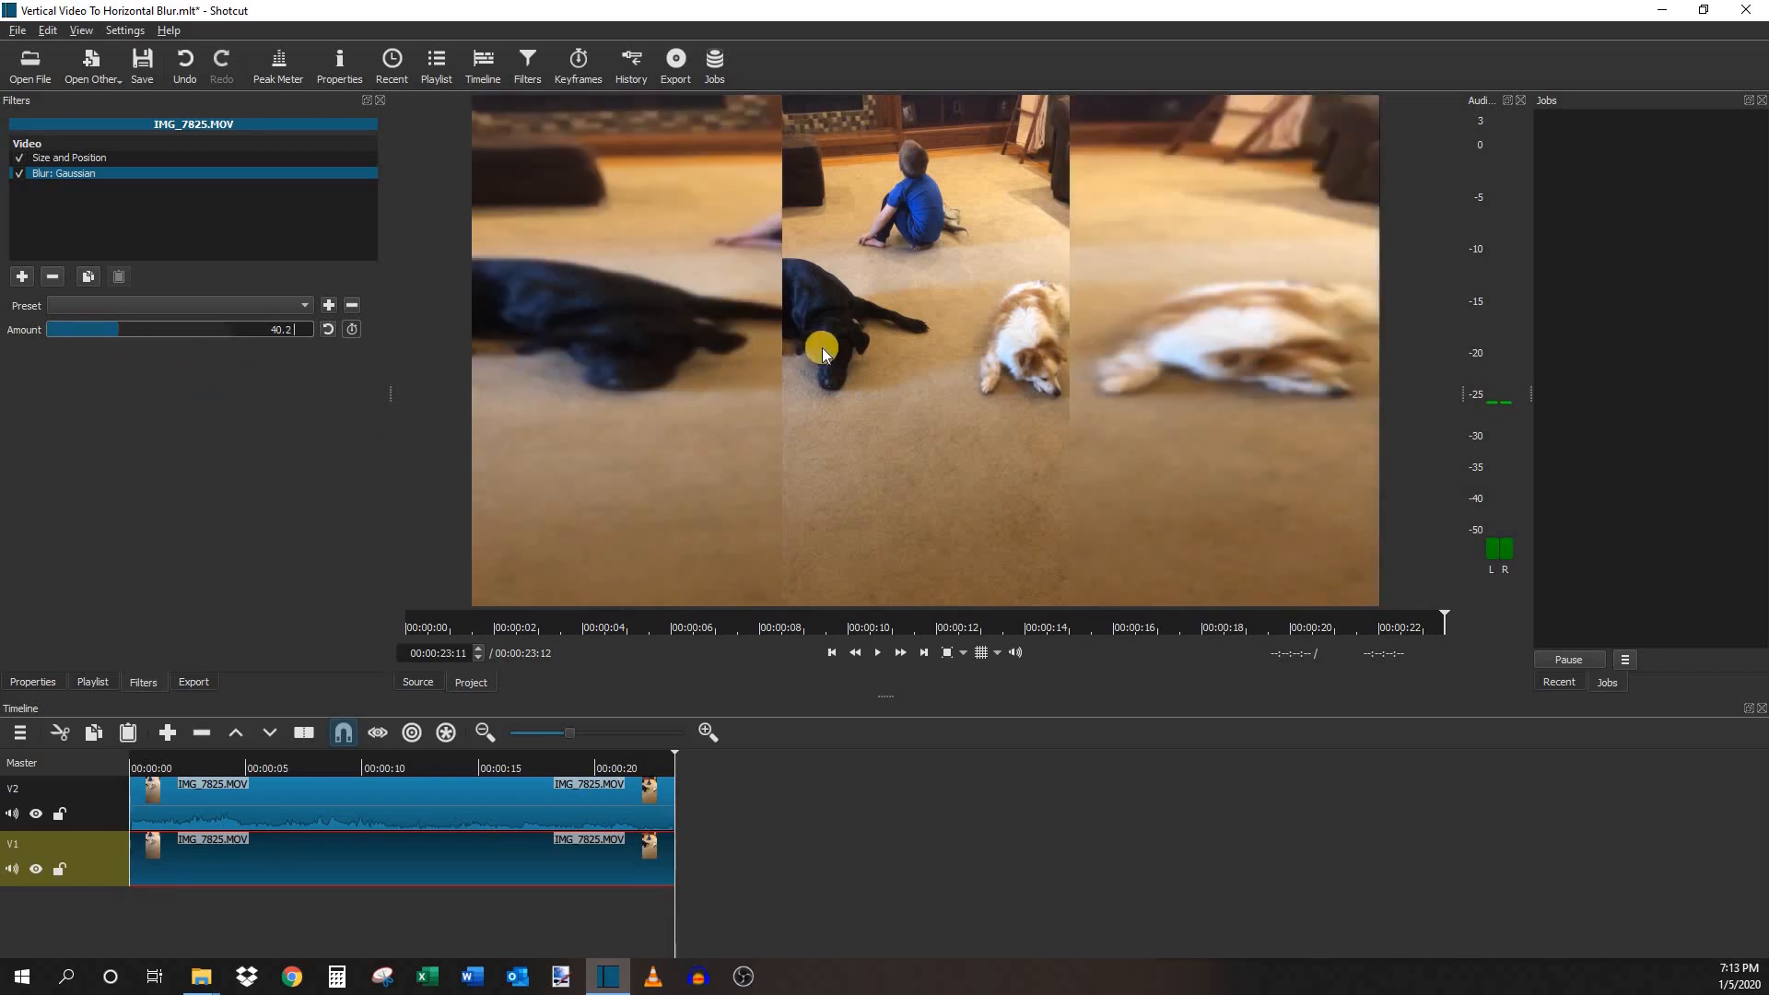
mouse_move(807, 378)
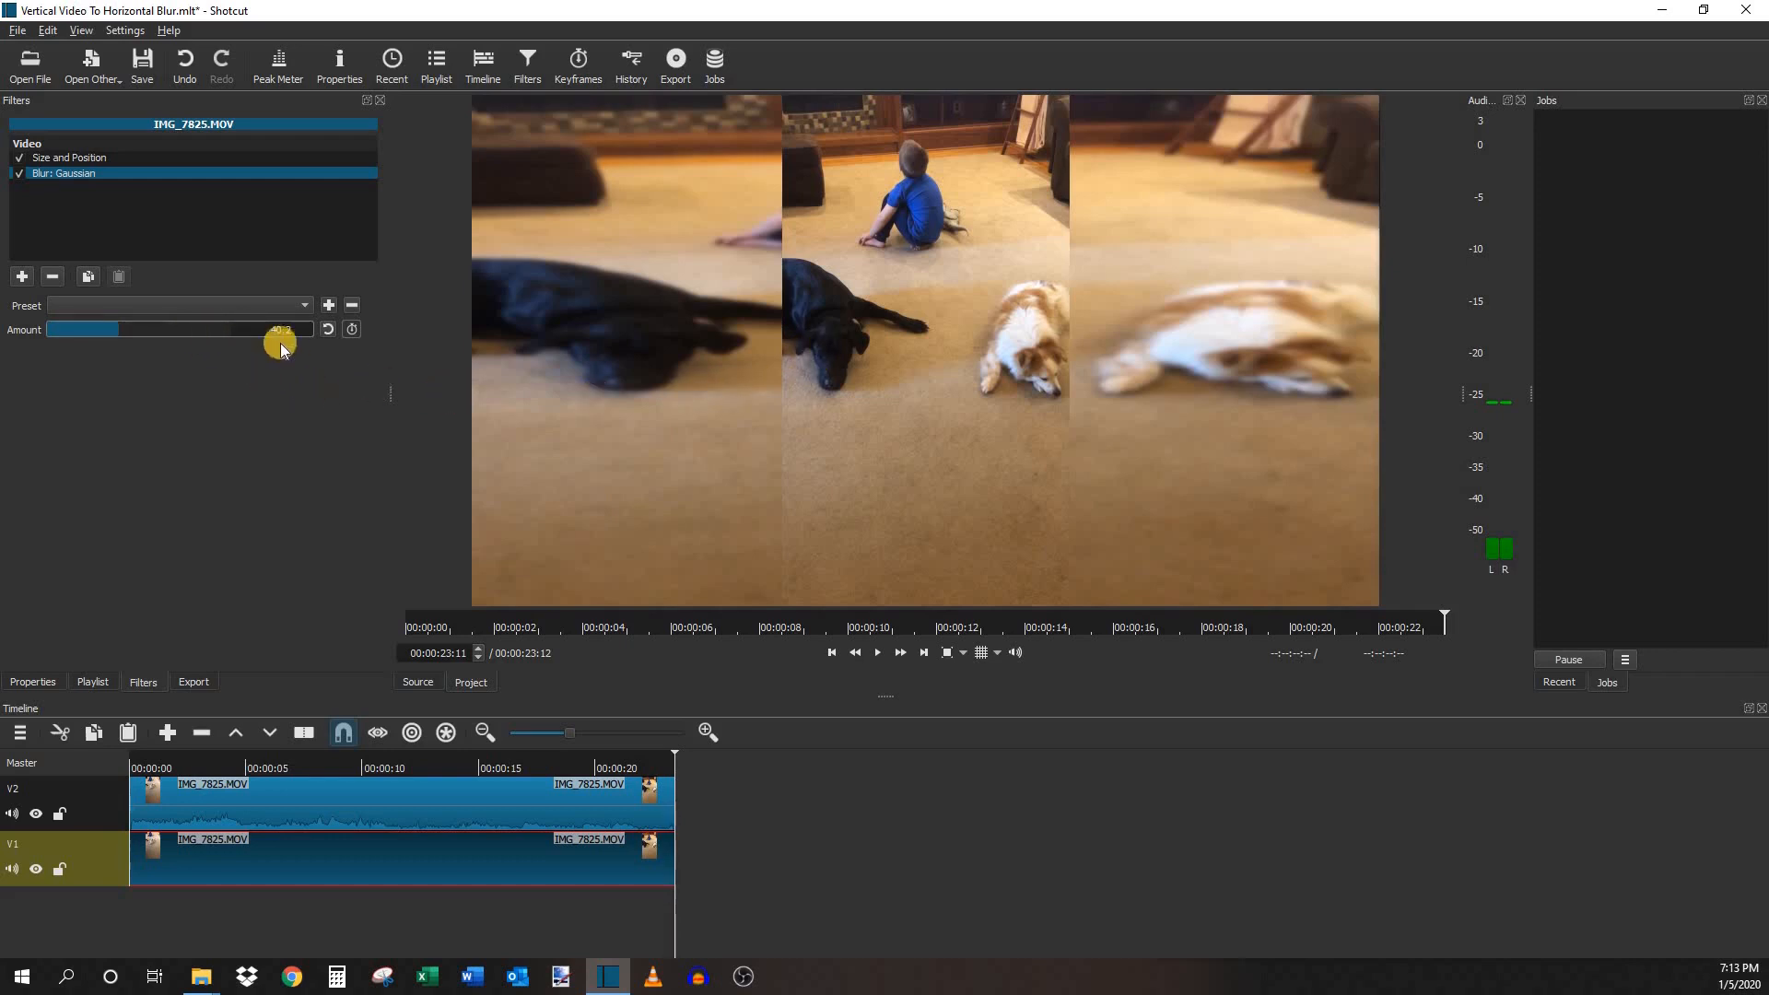
left_click_drag(277, 328, 322, 328)
type("70")
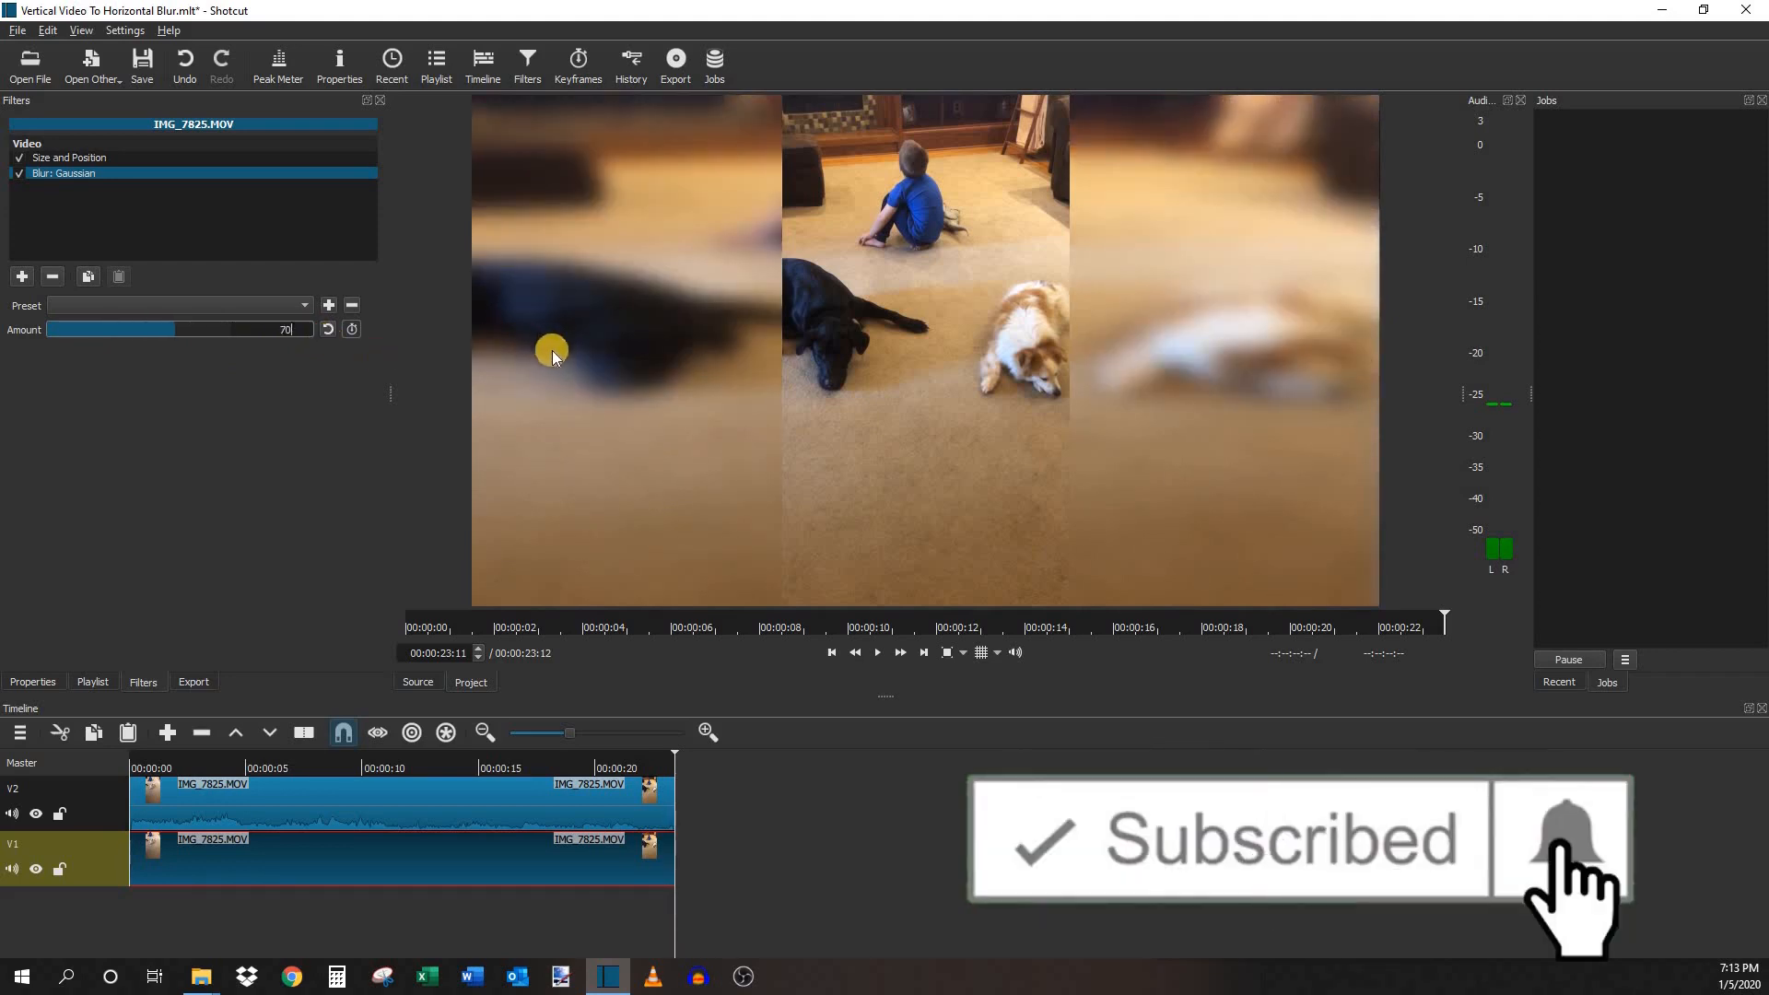
mouse_move(775, 396)
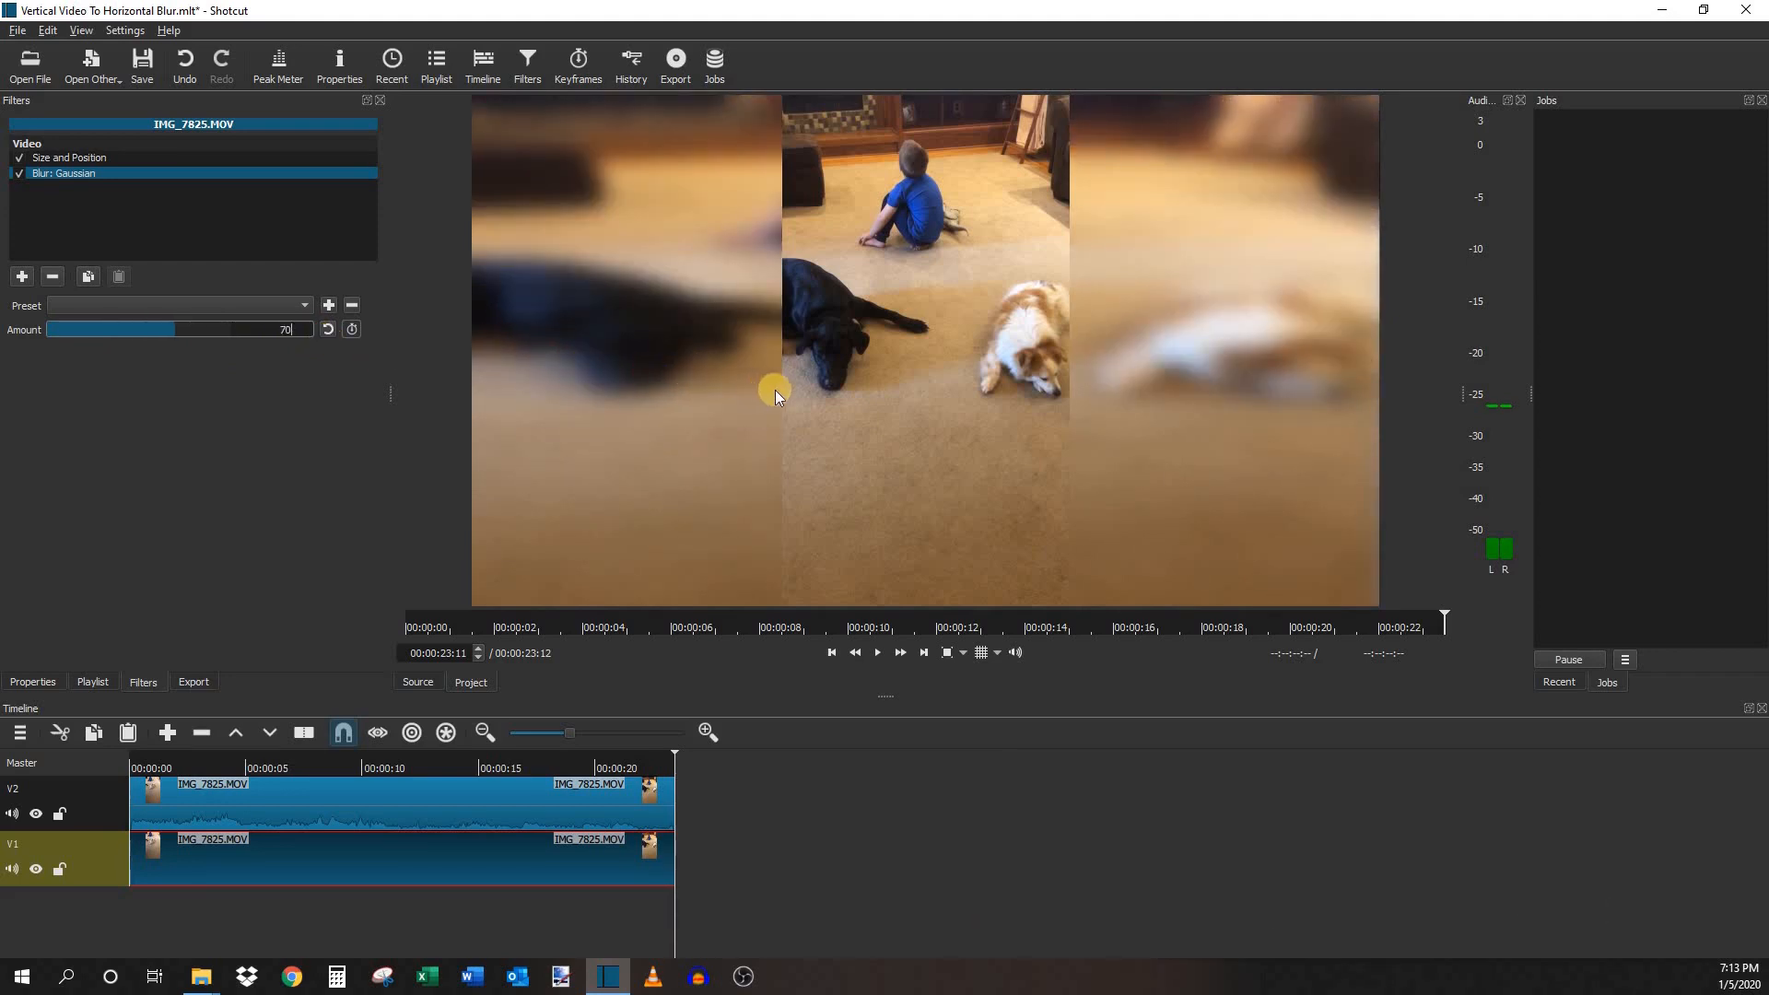
mouse_move(451, 417)
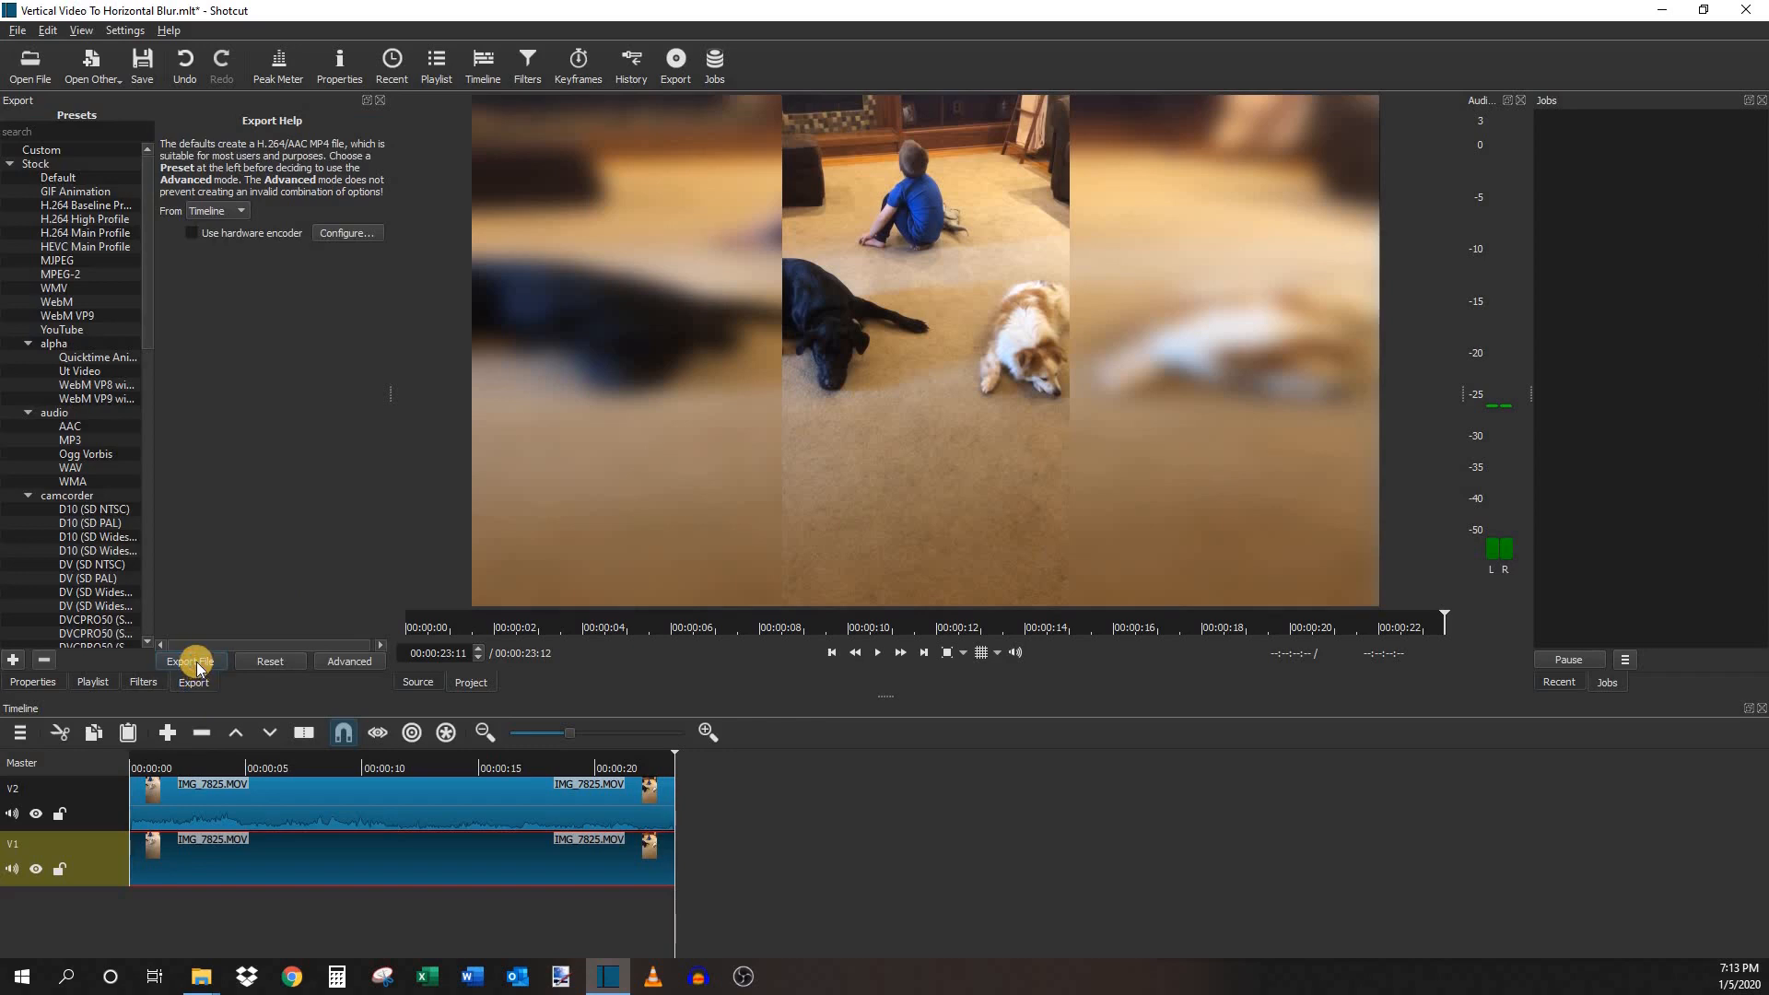
- Export the timeline as 'Vertical Video To Horizontal Blur' MP4 into the New folder
left_click(191, 660)
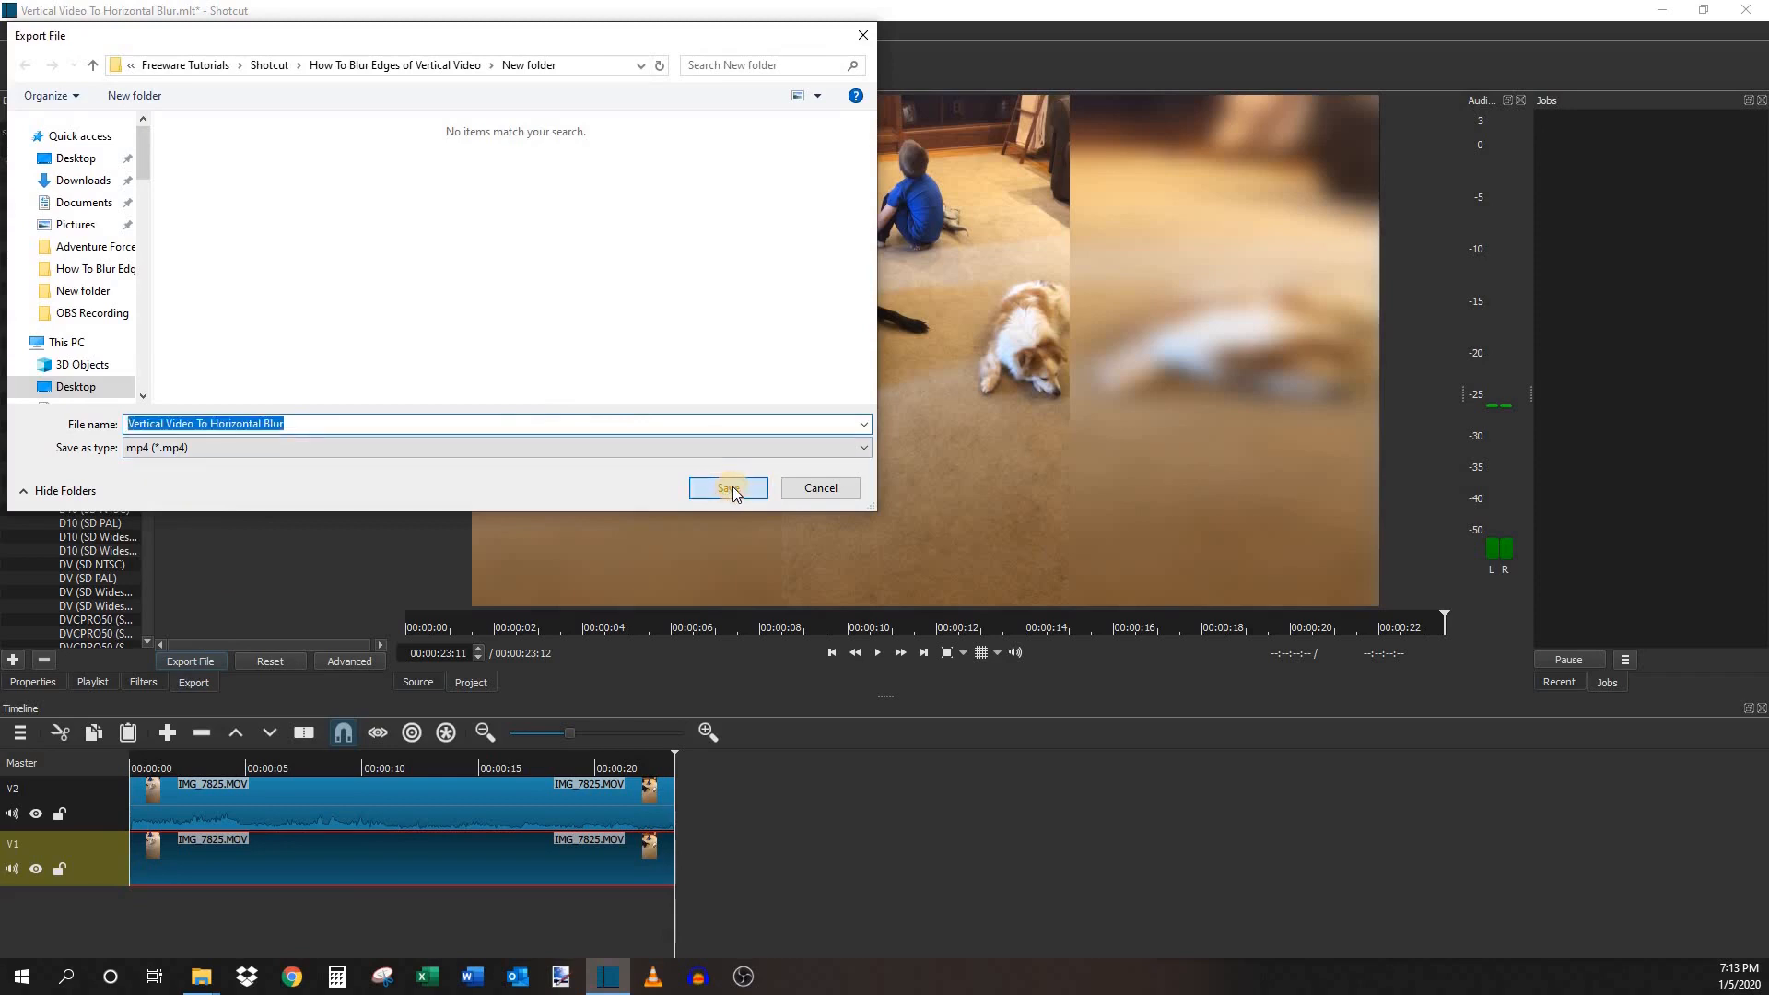
left_click(726, 488)
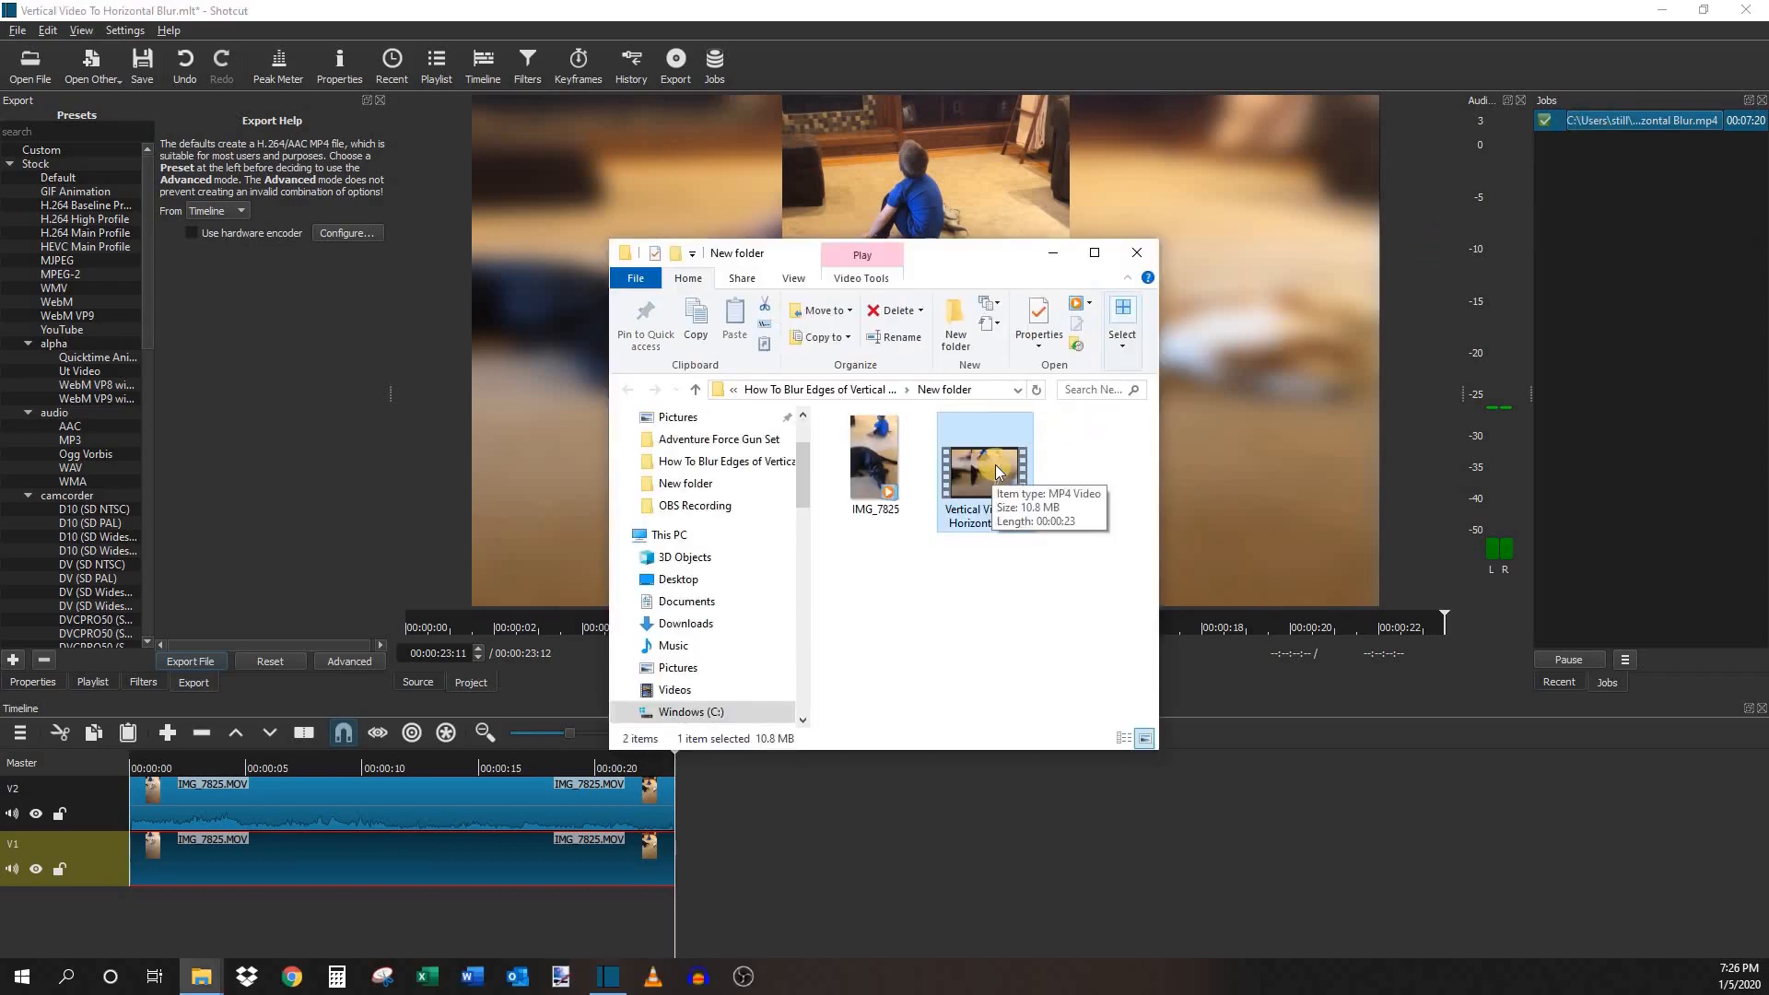
- Open the exported MP4 in Windows Media Player and pause to inspect the blurred sides
double_click(985, 456)
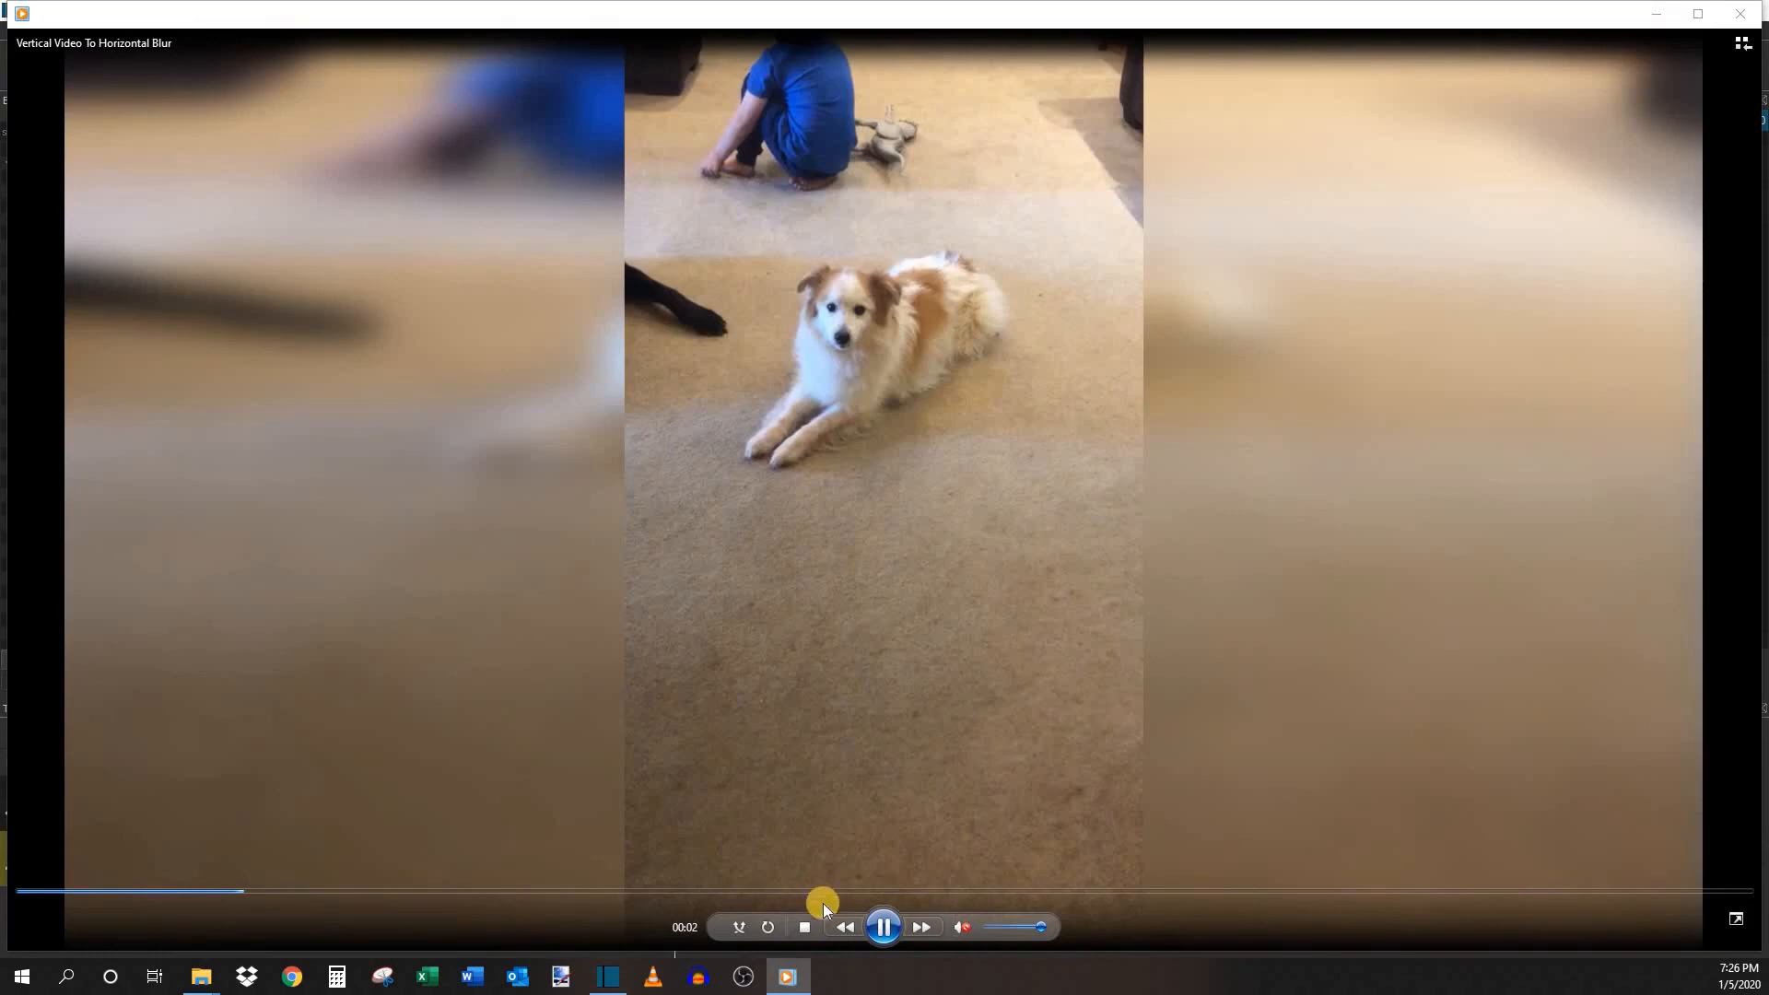
left_click(884, 926)
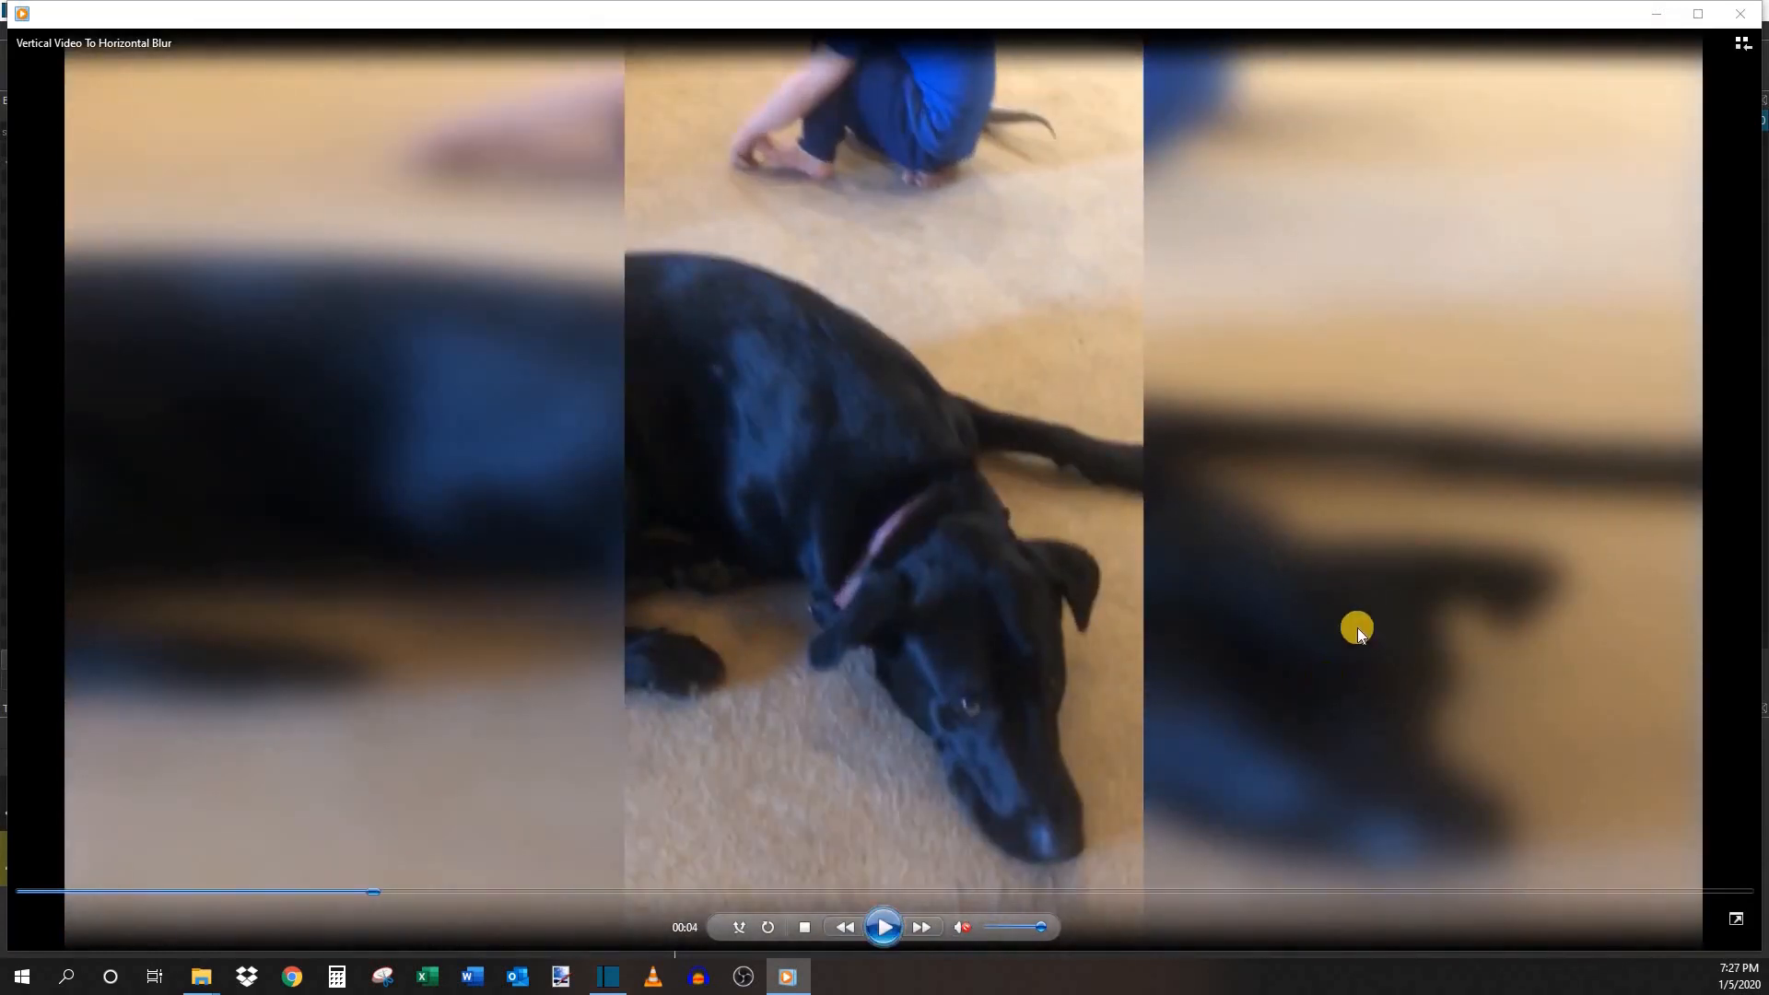
mouse_move(1393, 301)
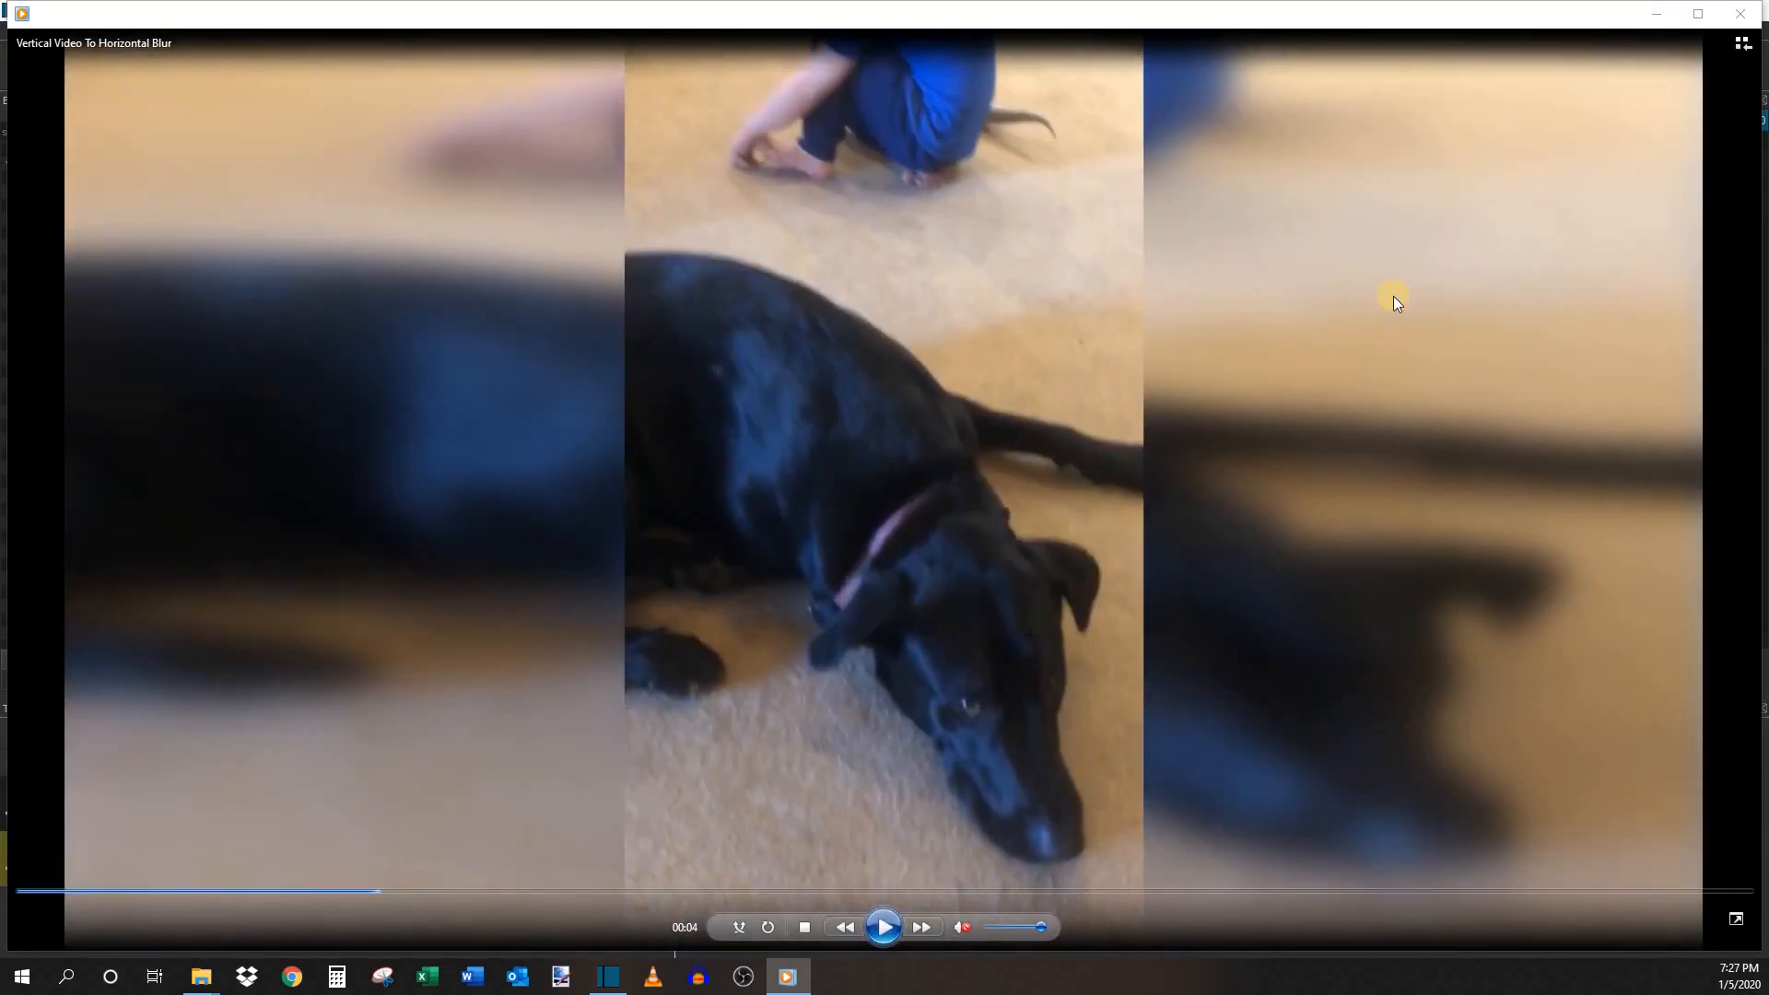